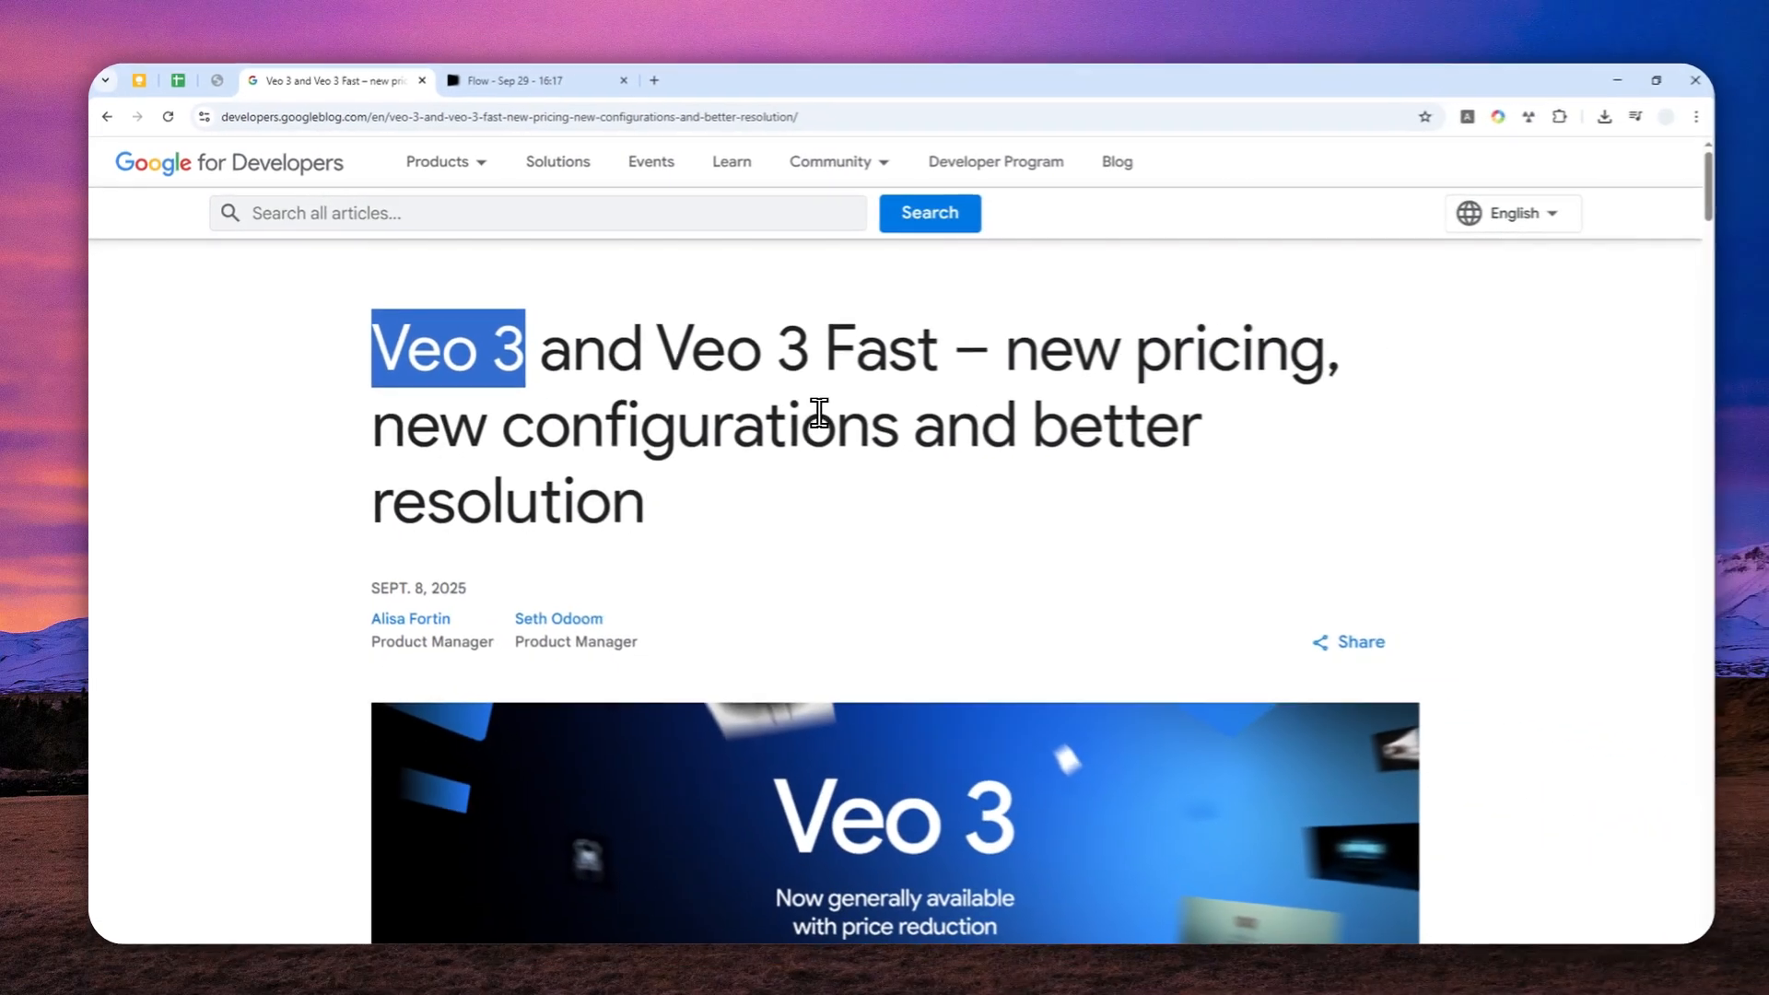
Scroll the Veo 3 blog post and highlight the 1080p support part of the heading.
{"action": "scroll", "scroll_direction": "down", "scroll_amount": 3}
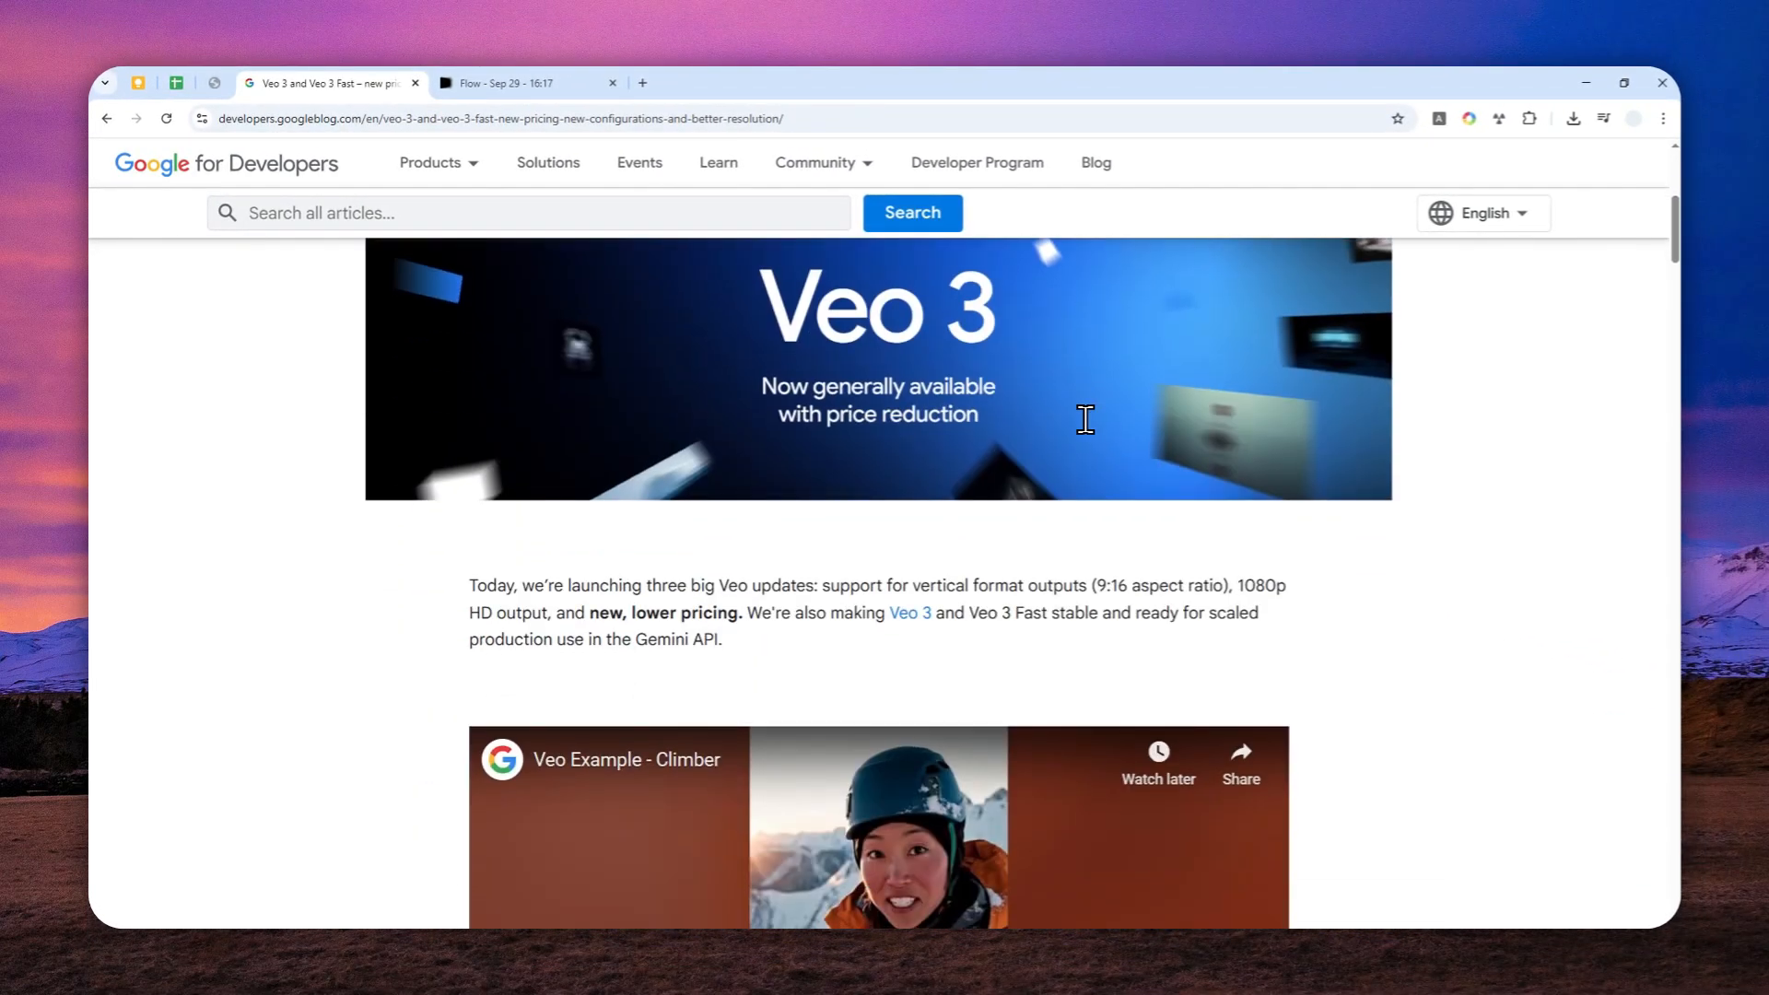
{"action": "scroll", "scroll_direction": "down", "scroll_amount": 3}
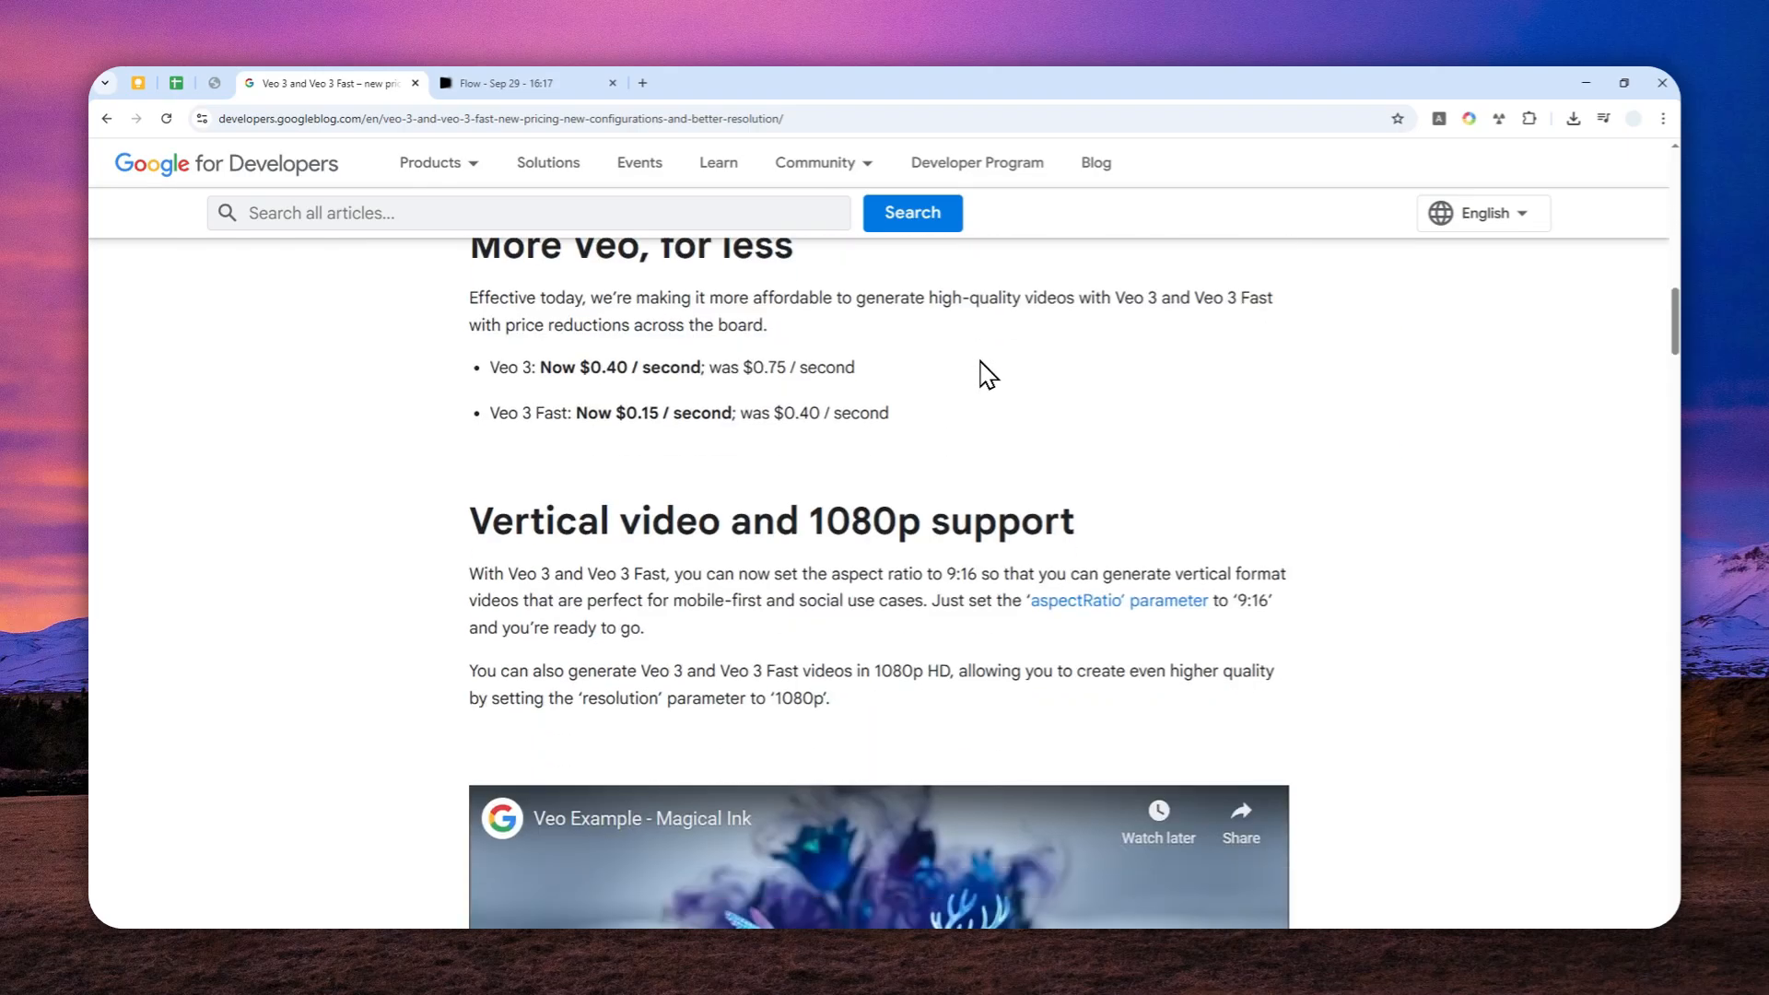
{"action": "double_click", "coordinate": [868, 521]}
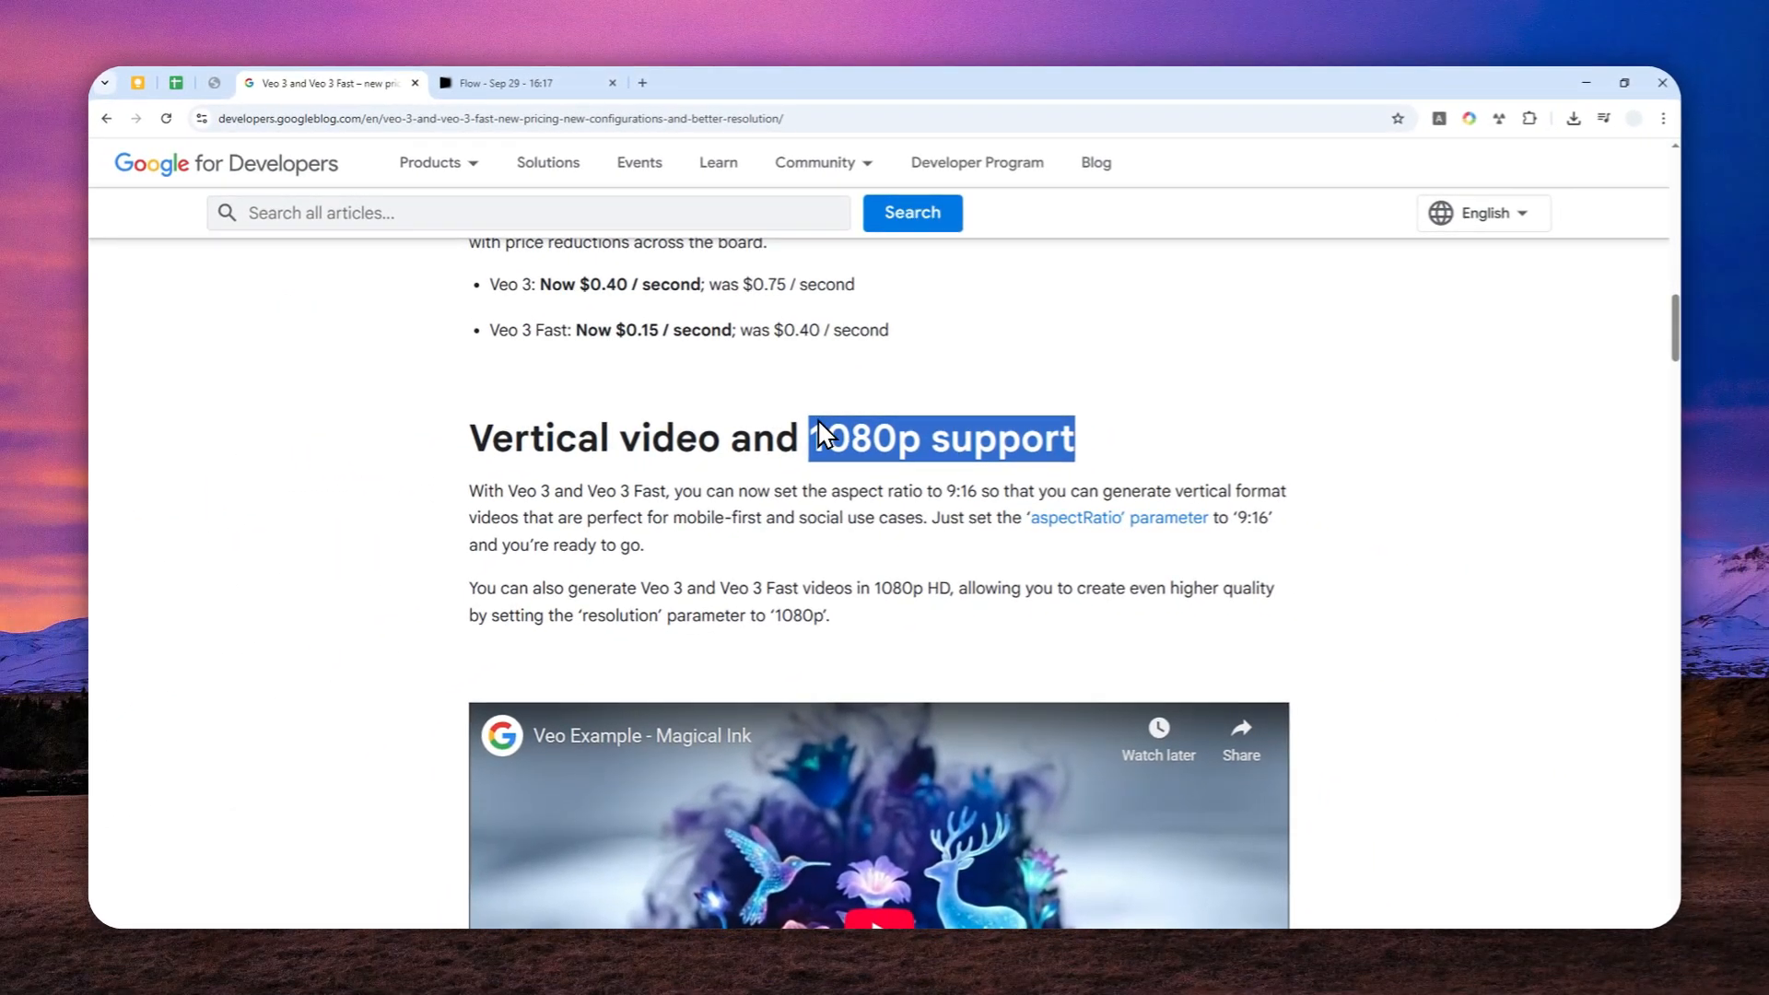
{"action": "mouse_move", "coordinate": [826, 473]}
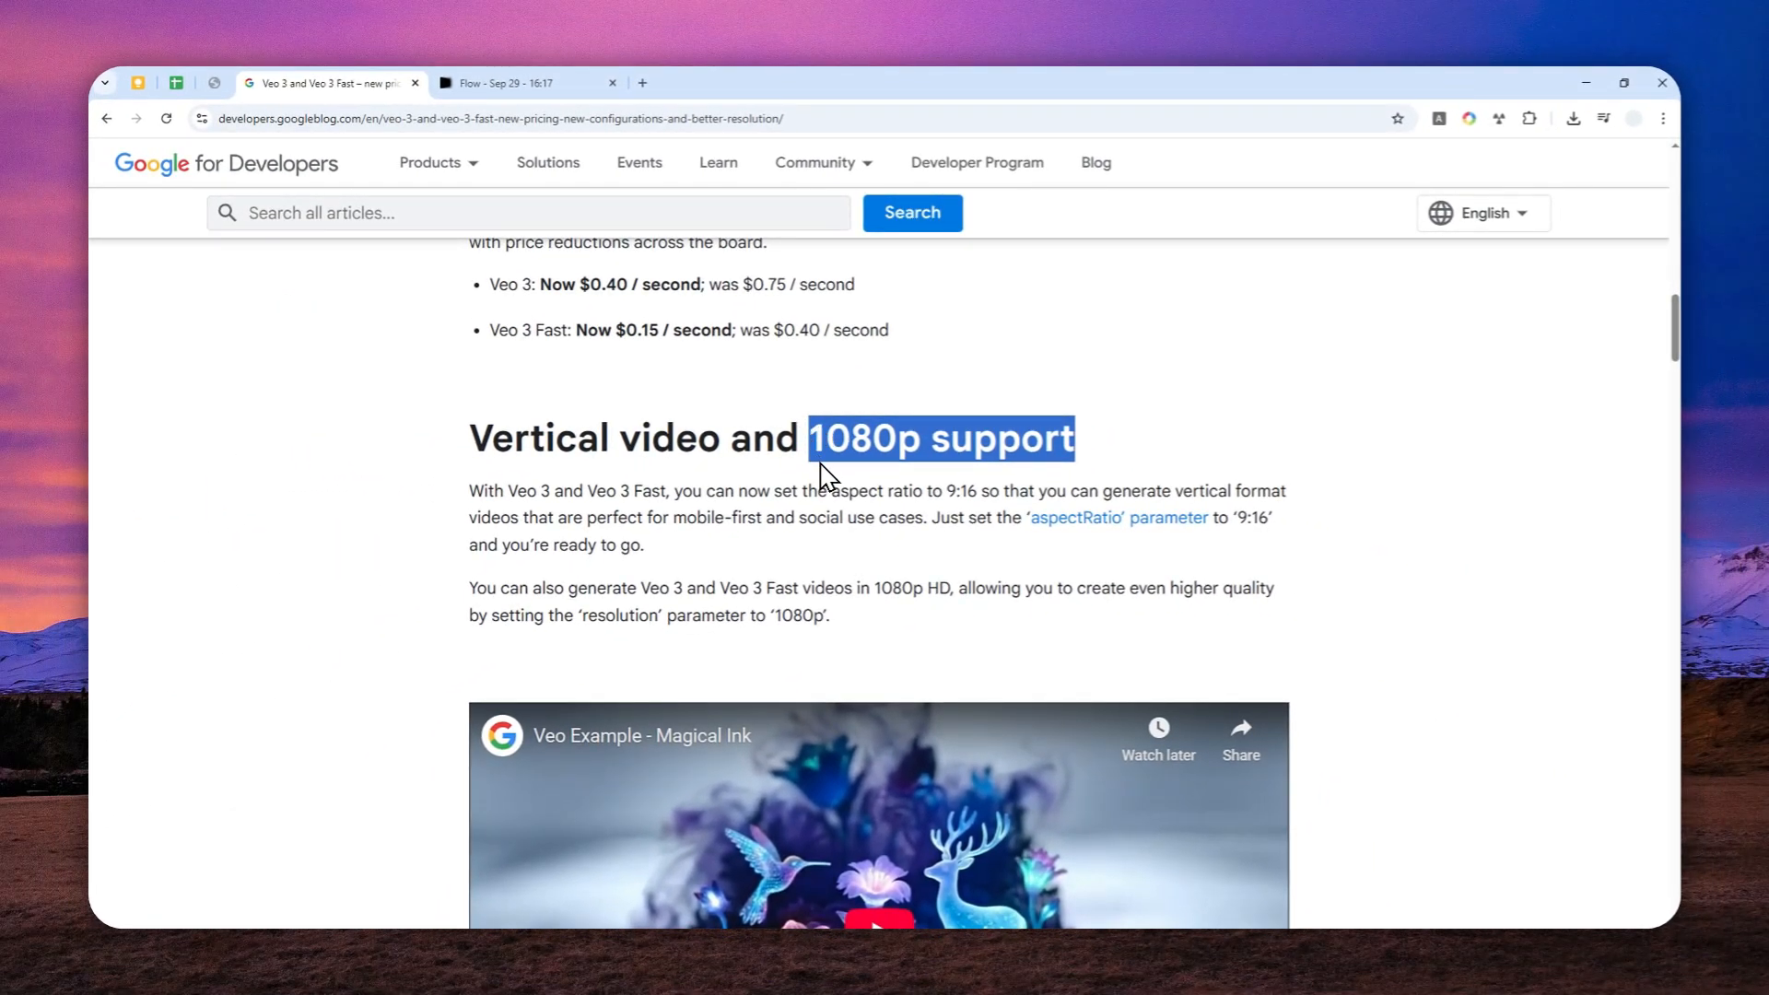
{"action": "scroll", "scroll_direction": "down", "scroll_amount": 3}
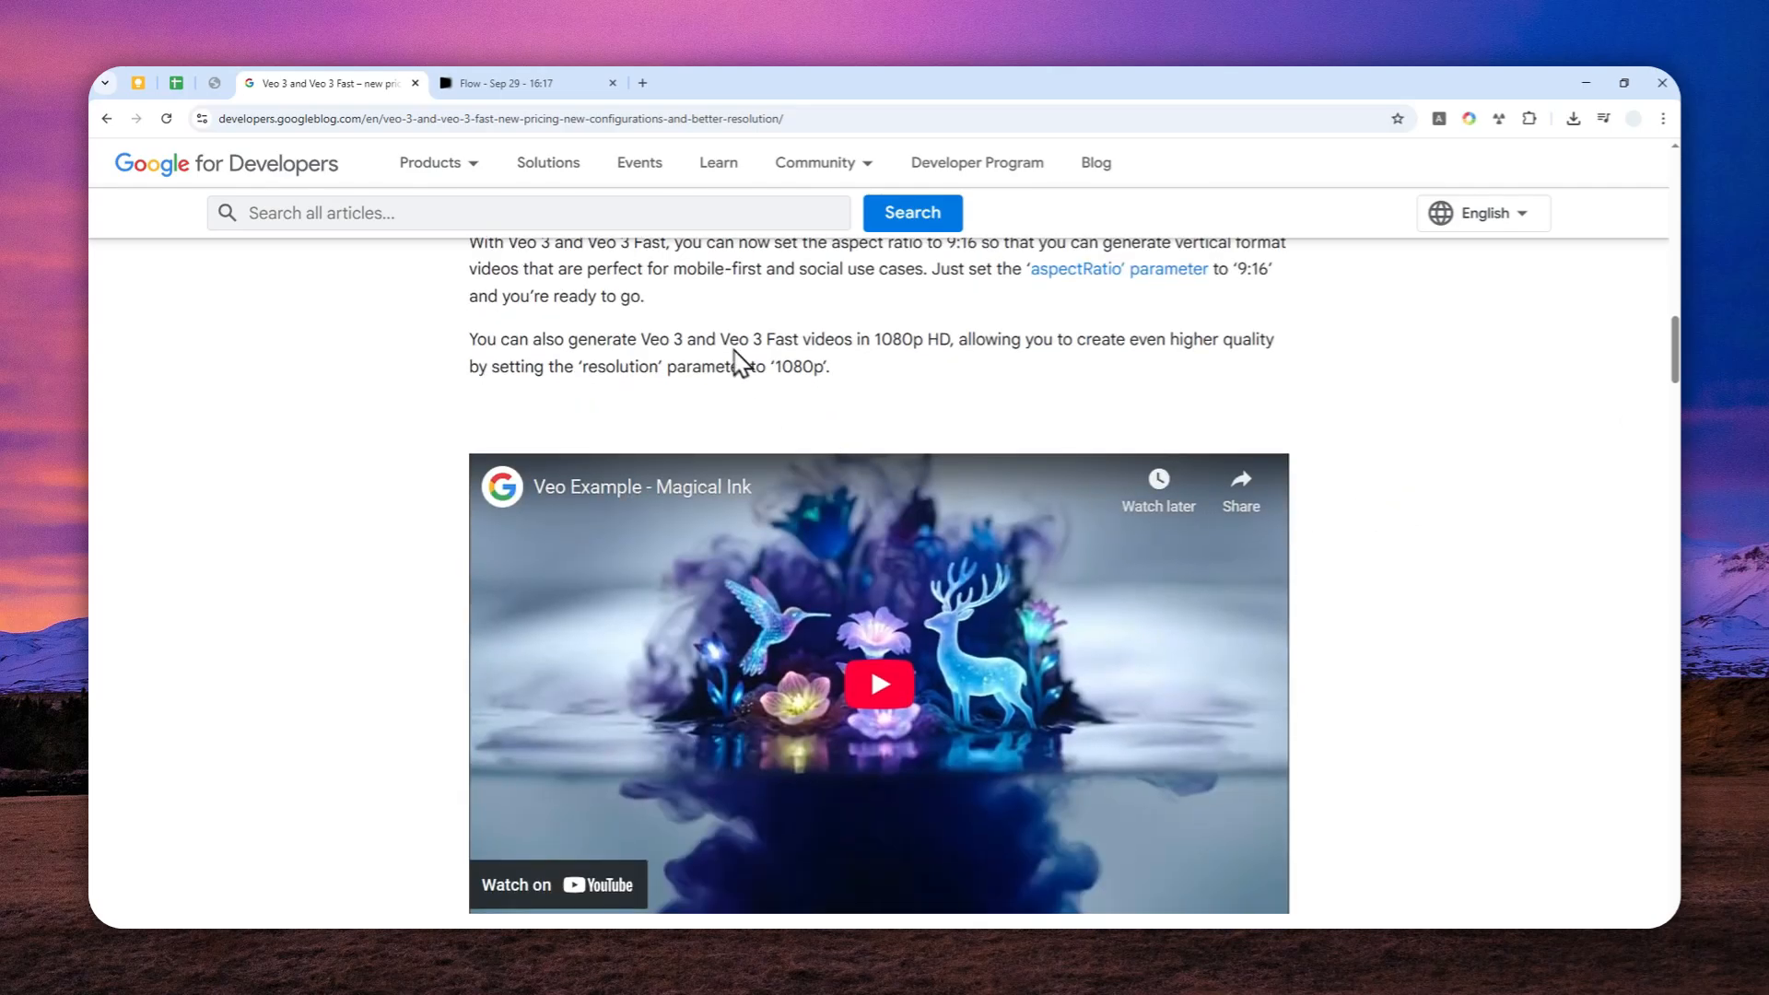
In Flow, download the felt Apple logo clips in their Upscaled (1080p) versions.
{"action": "left_click", "coordinate": [522, 81]}
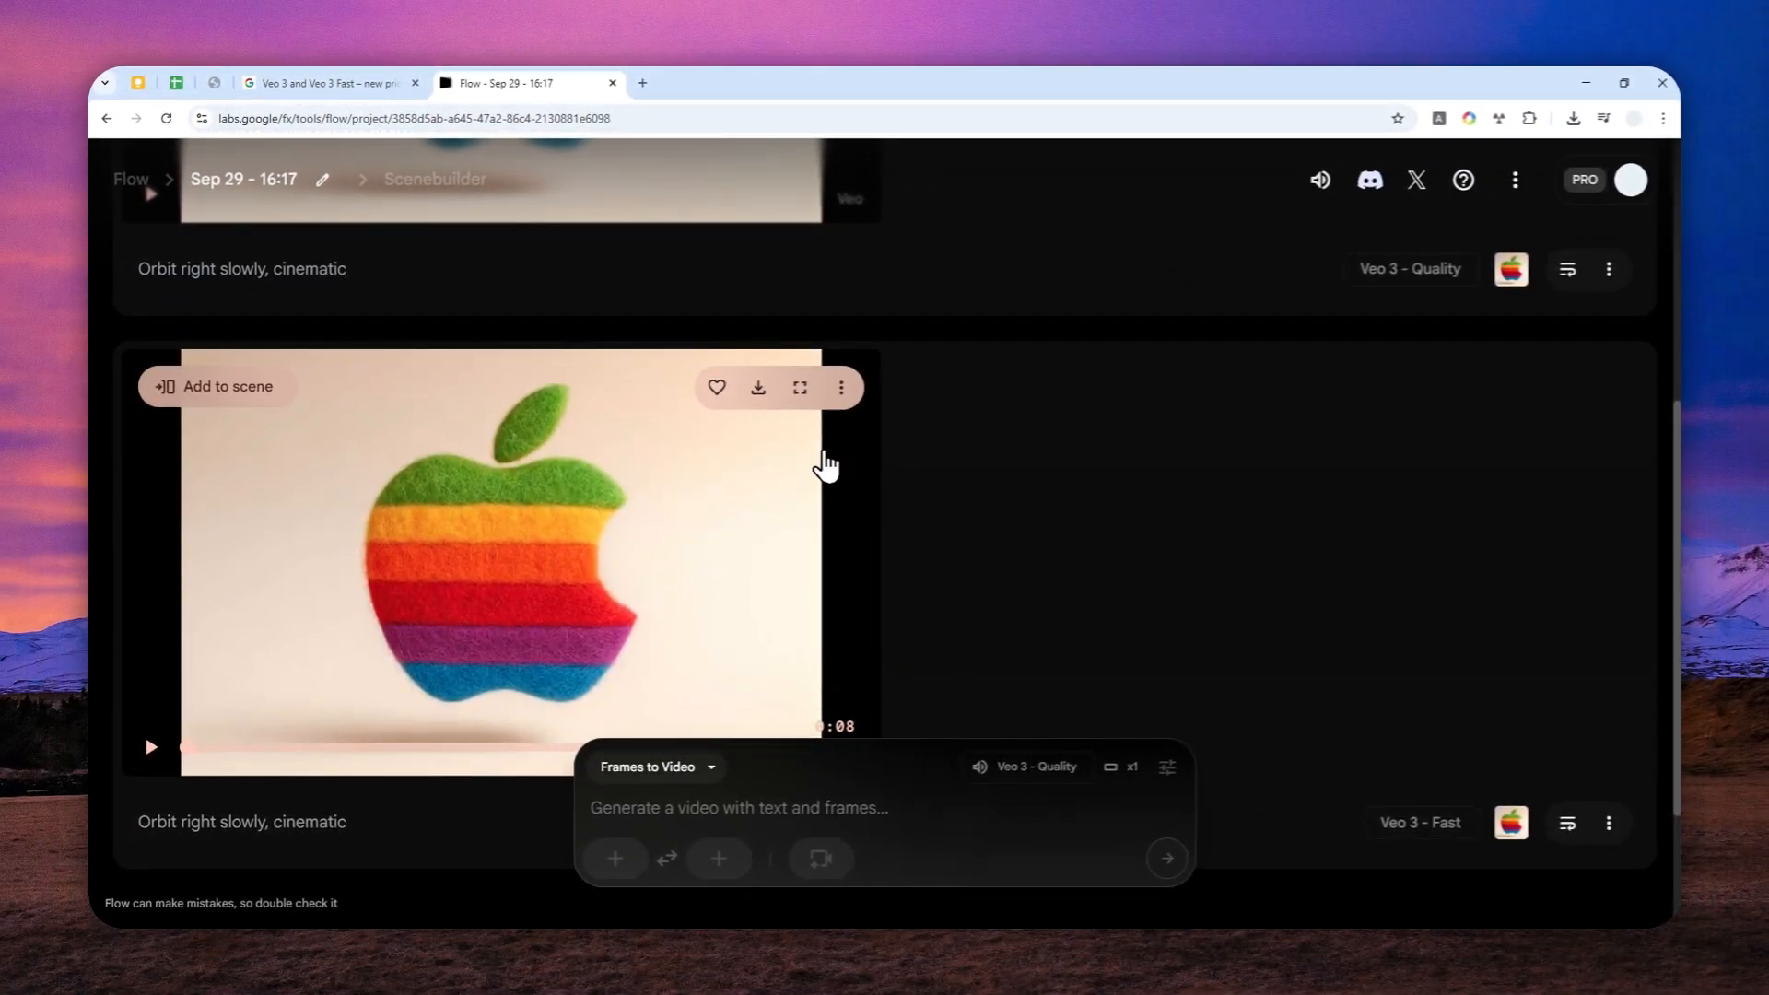
{"action": "left_click", "coordinate": [757, 386]}
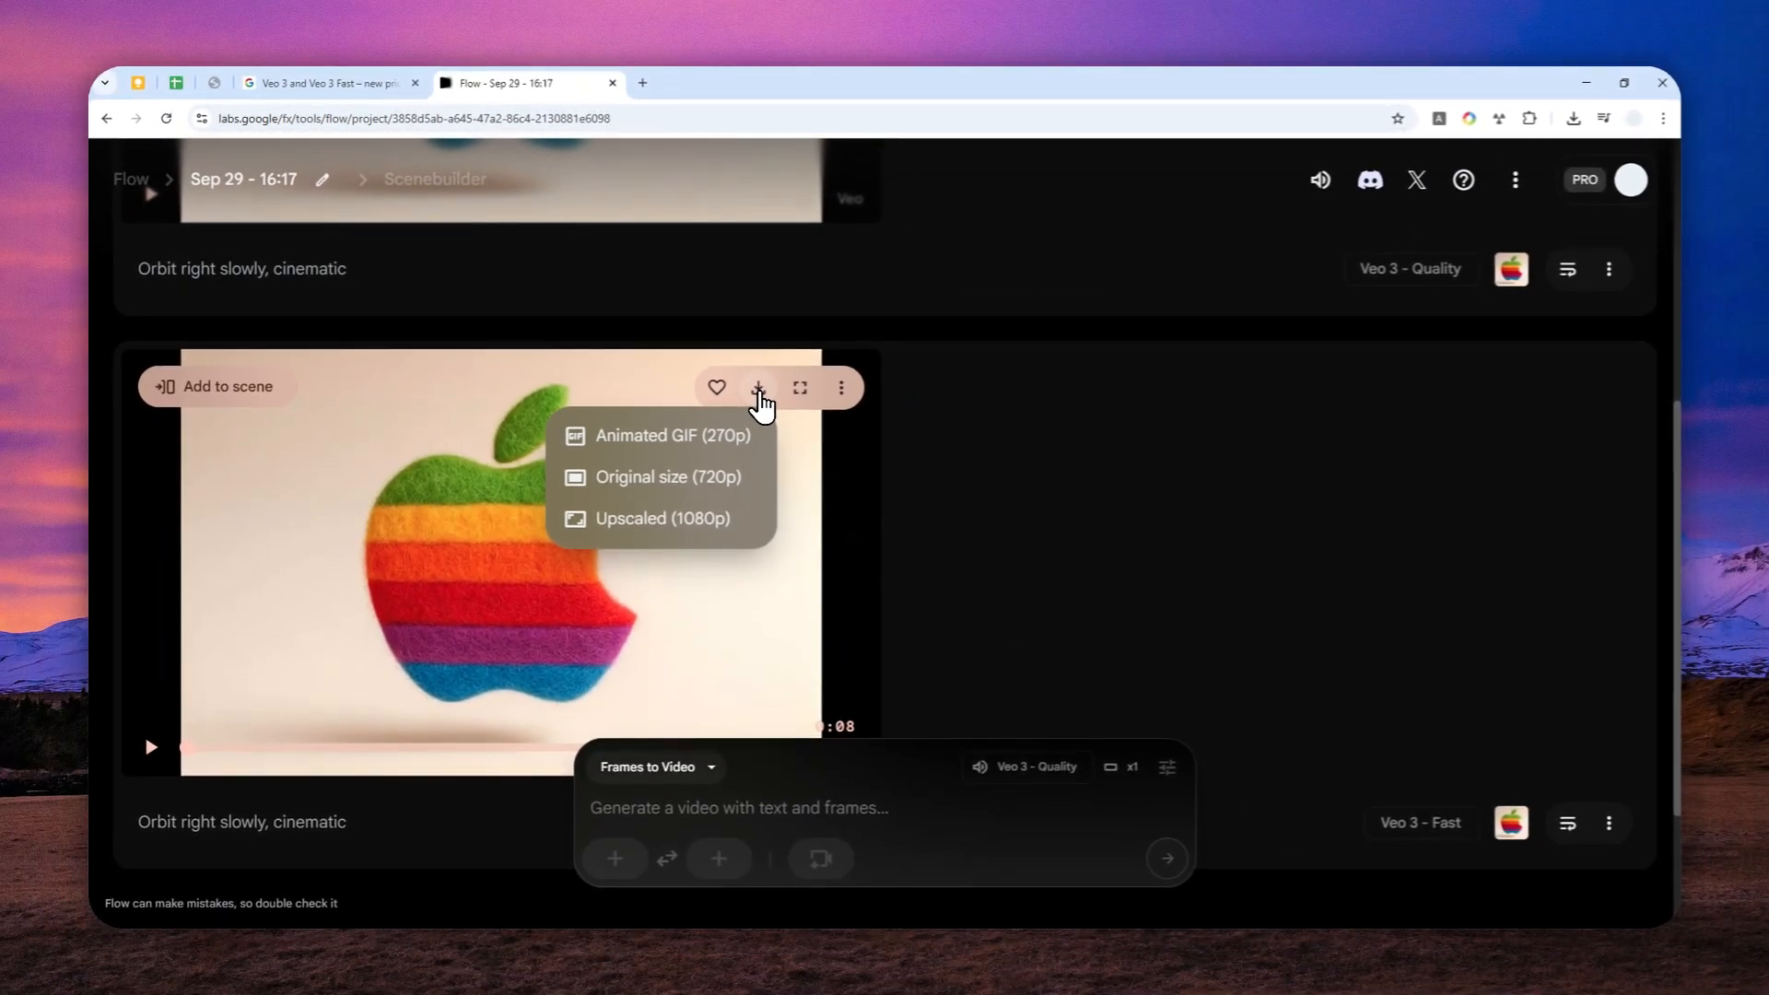
{"action": "mouse_move", "coordinate": [672, 524]}
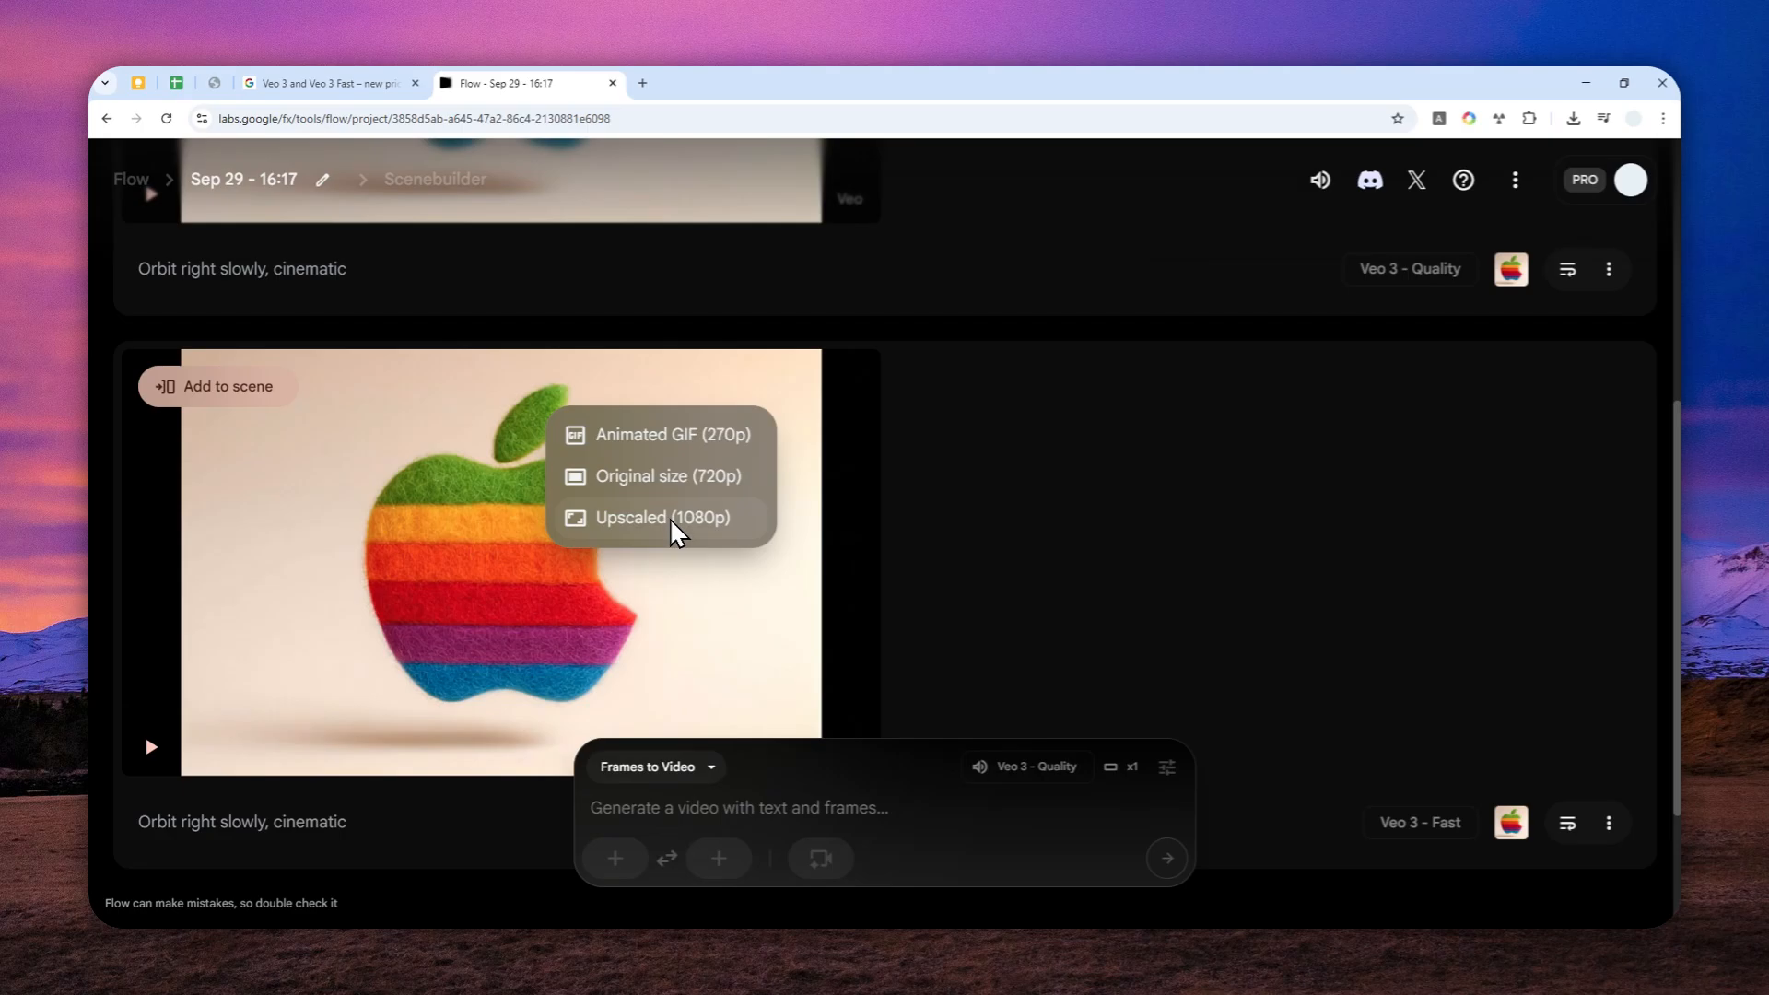
{"action": "left_click", "coordinate": [944, 502]}
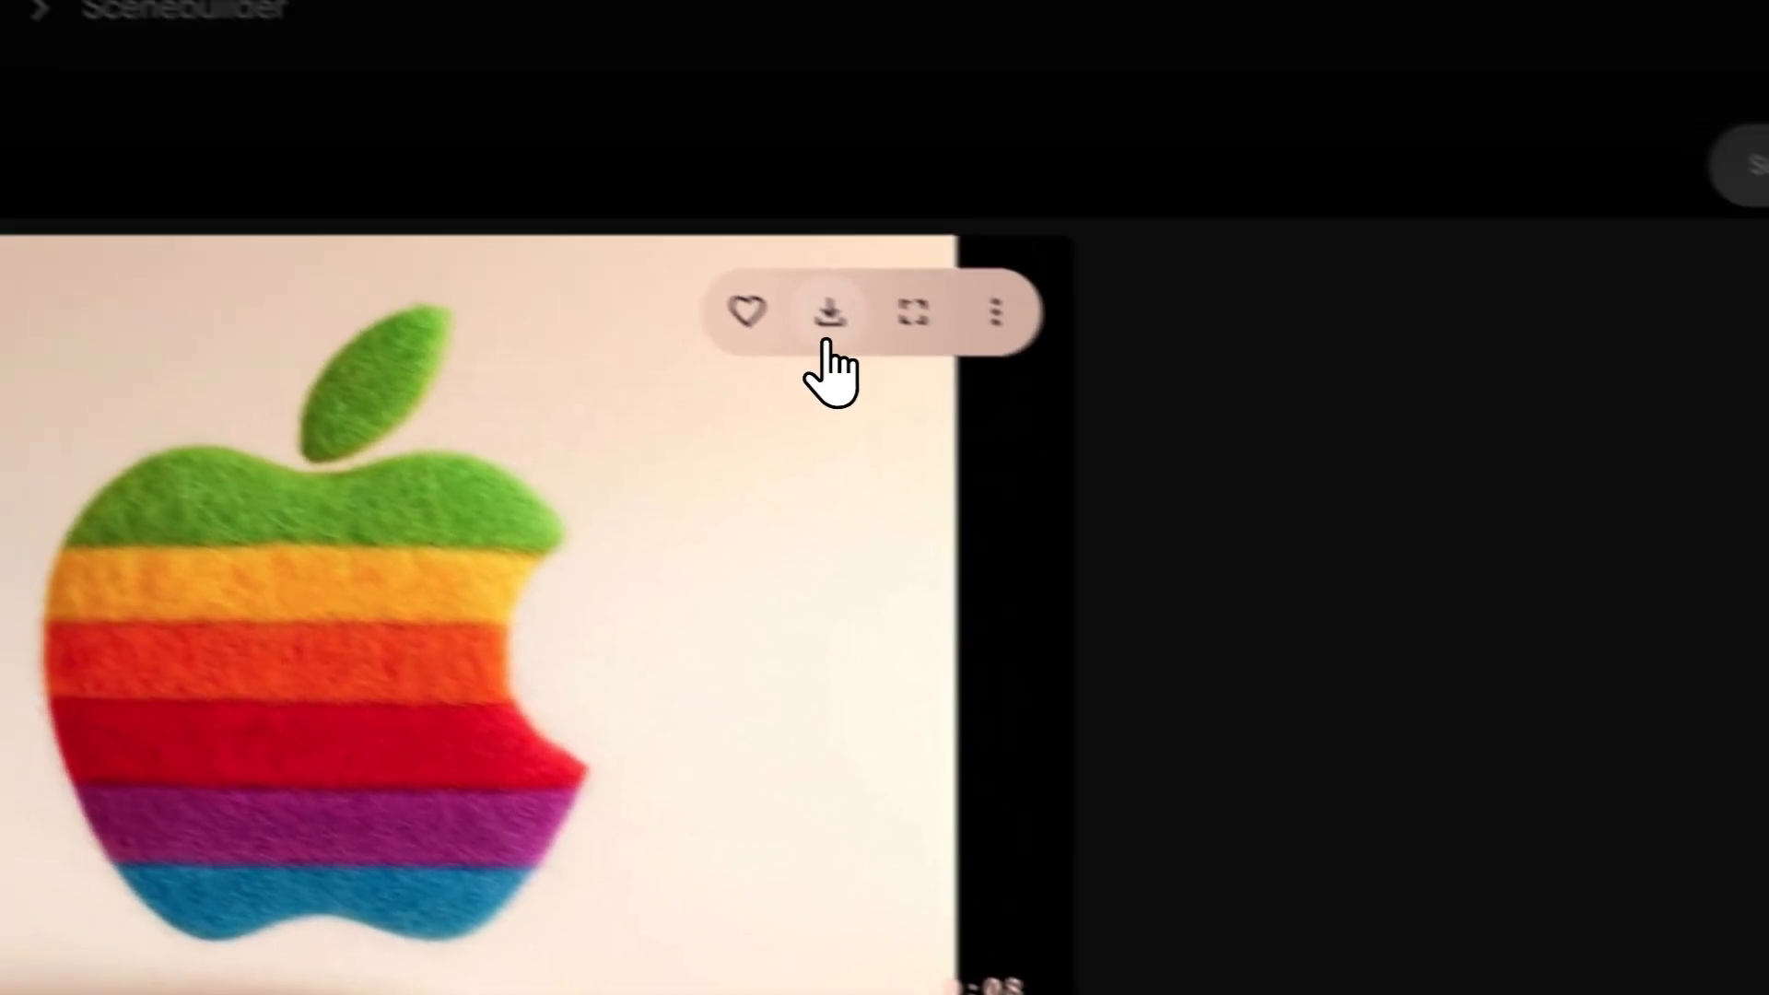
{"action": "left_click", "coordinate": [831, 312]}
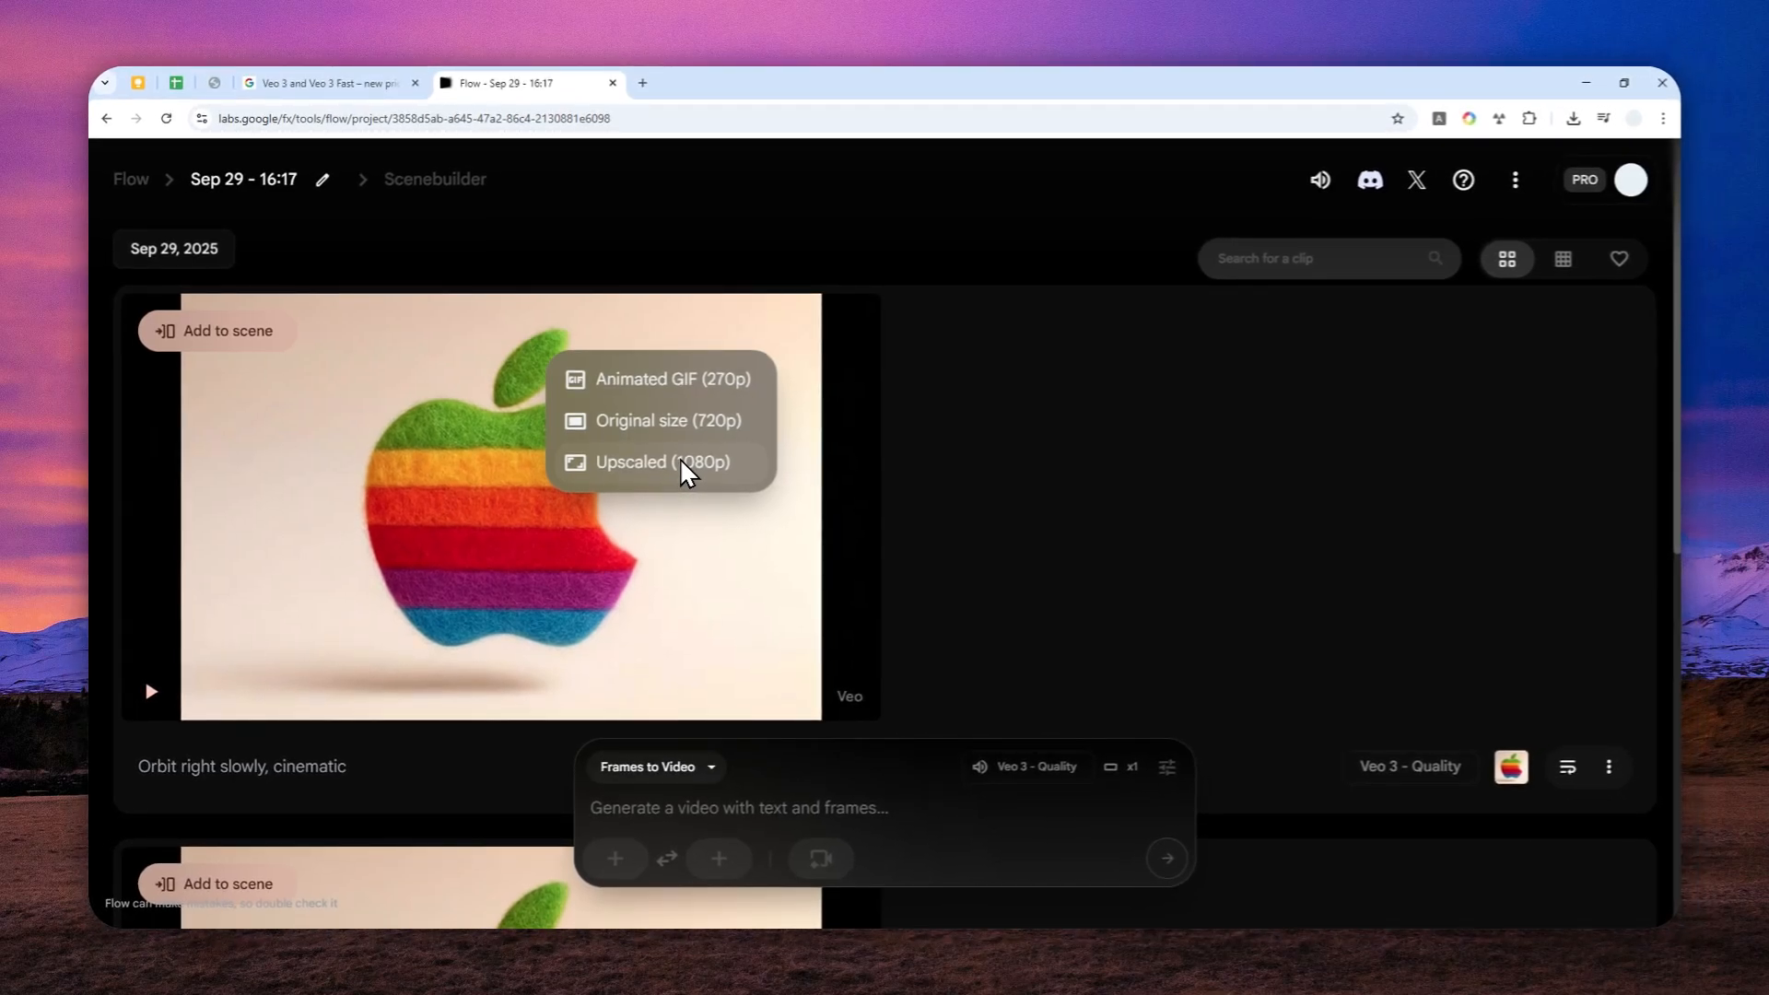
{"action": "left_click", "coordinate": [460, 265]}
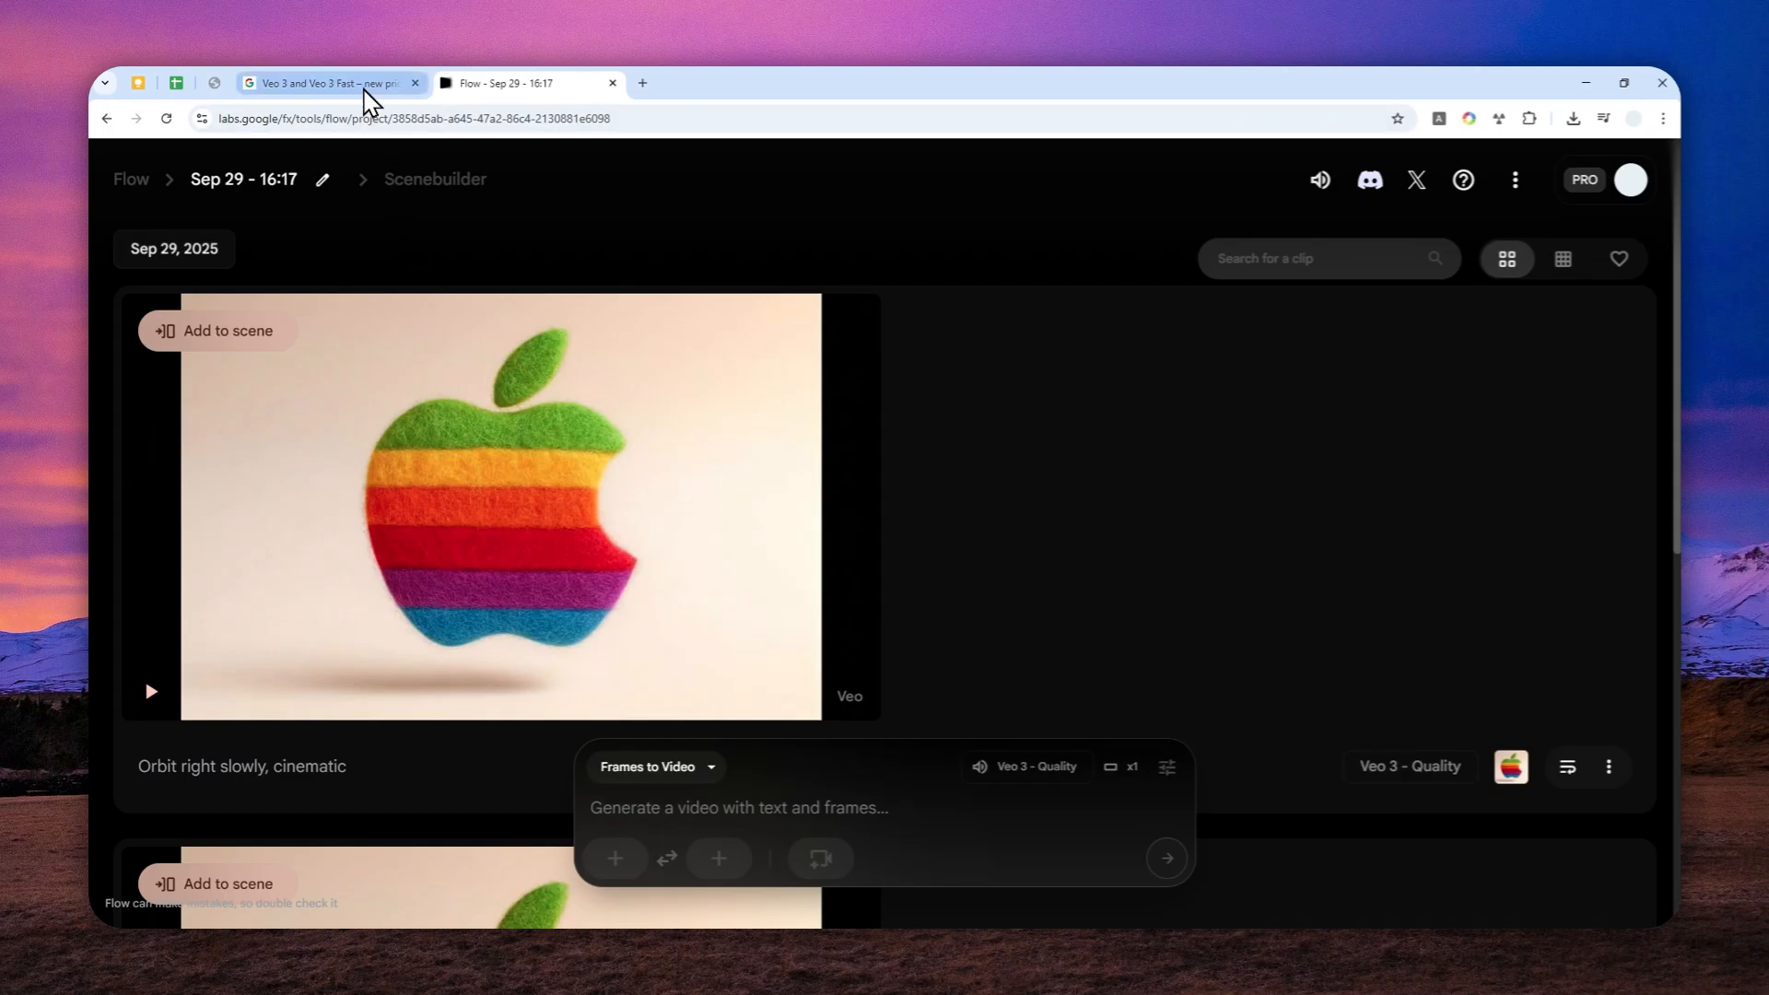
Return to the Veo 3 blog and read through the MediaSim, Invisible Studio and Saga showcases.
{"action": "left_click", "coordinate": [327, 82]}
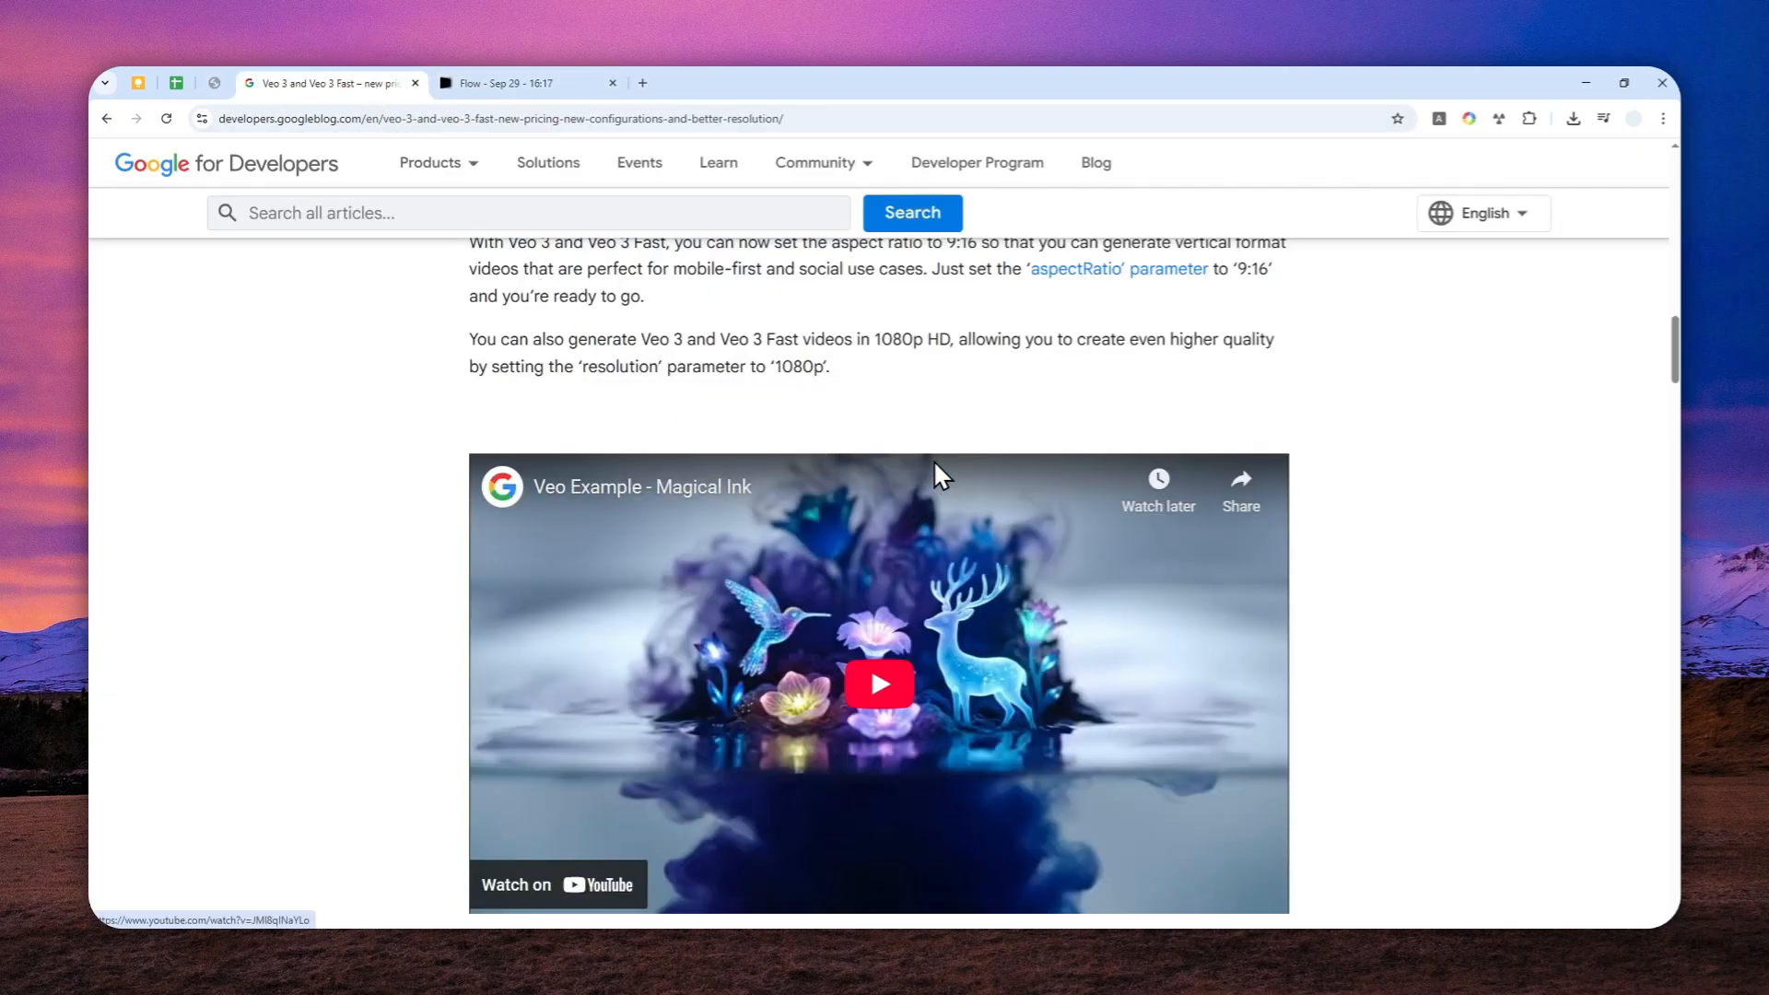
{"action": "scroll", "scroll_direction": "down", "scroll_amount": 3}
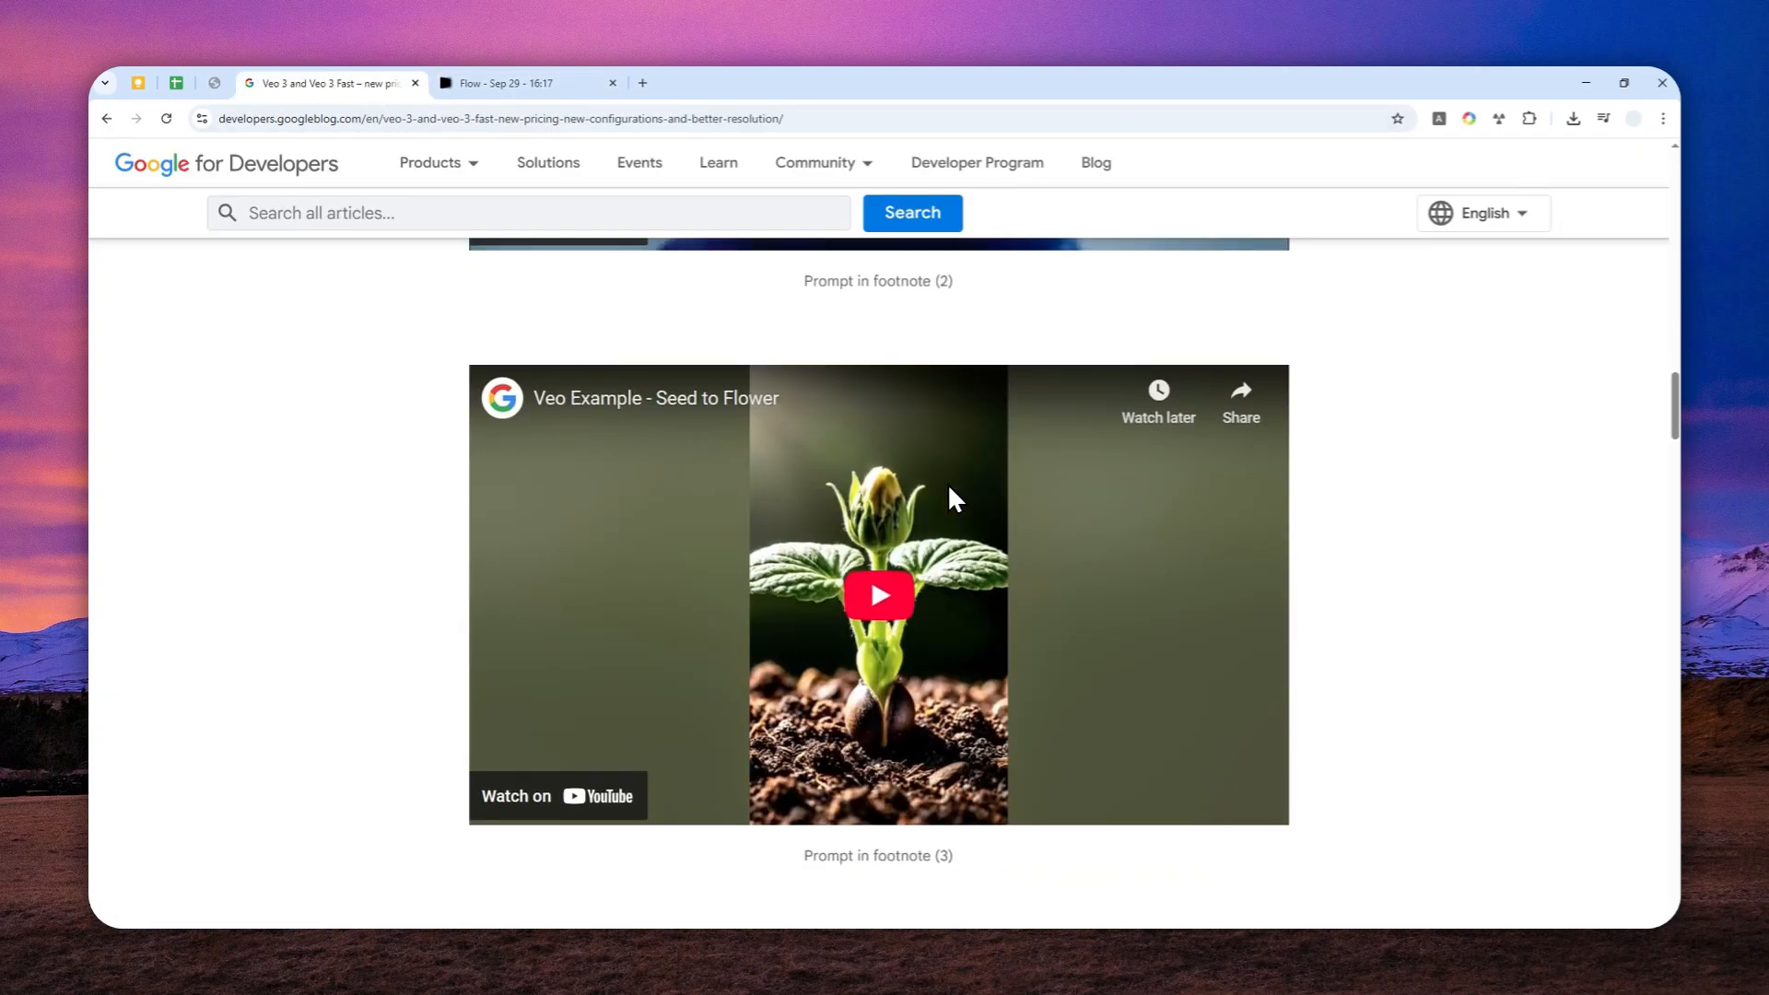
{"action": "scroll", "scroll_direction": "down", "scroll_amount": 3}
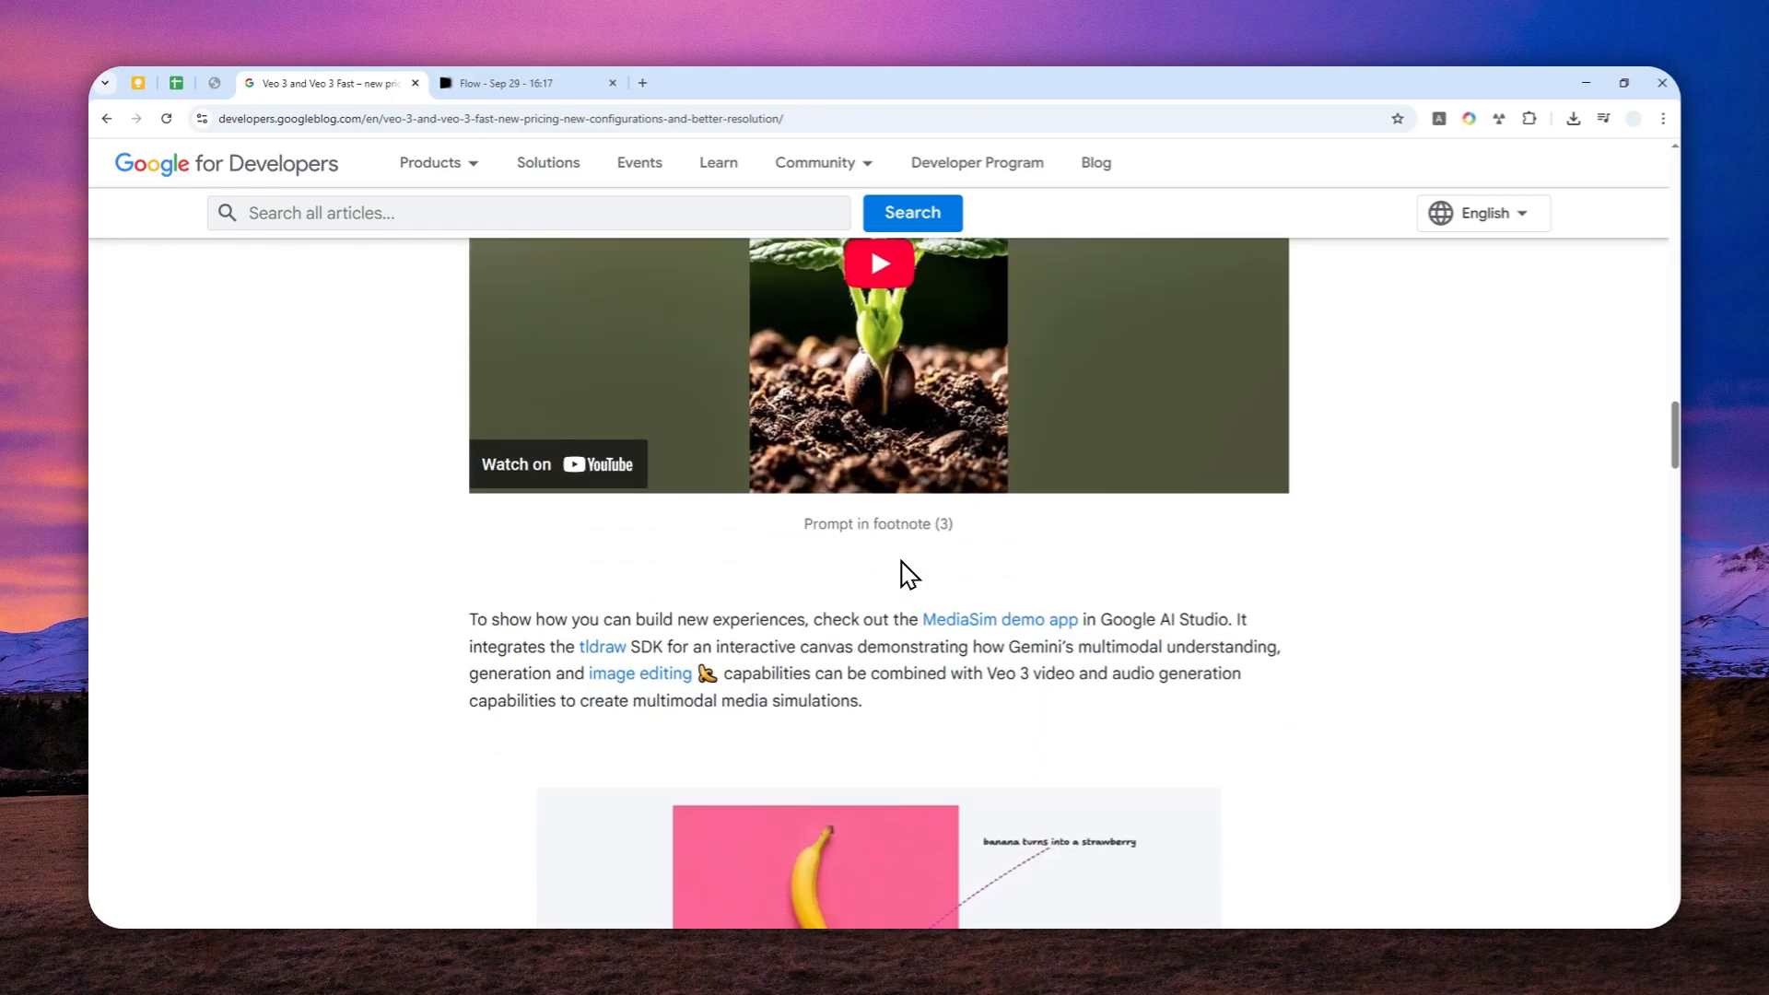
{"action": "scroll", "scroll_direction": "down", "scroll_amount": 3}
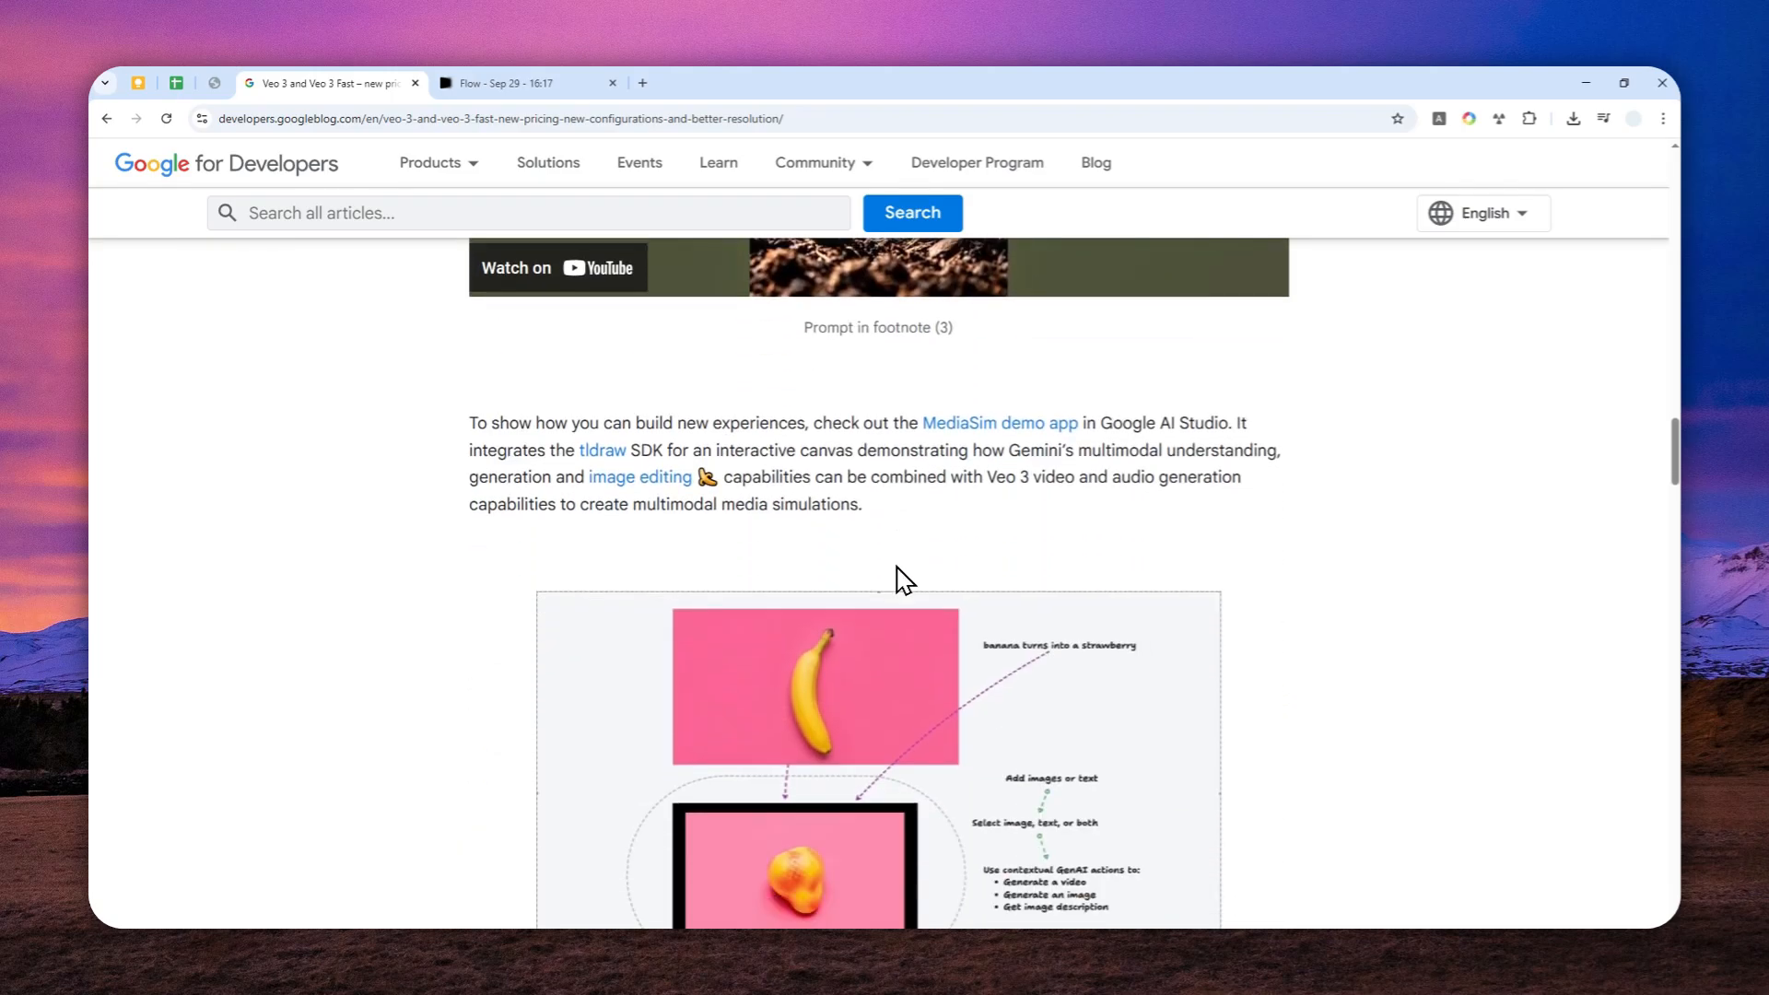
{"action": "scroll", "scroll_direction": "down", "scroll_amount": 3}
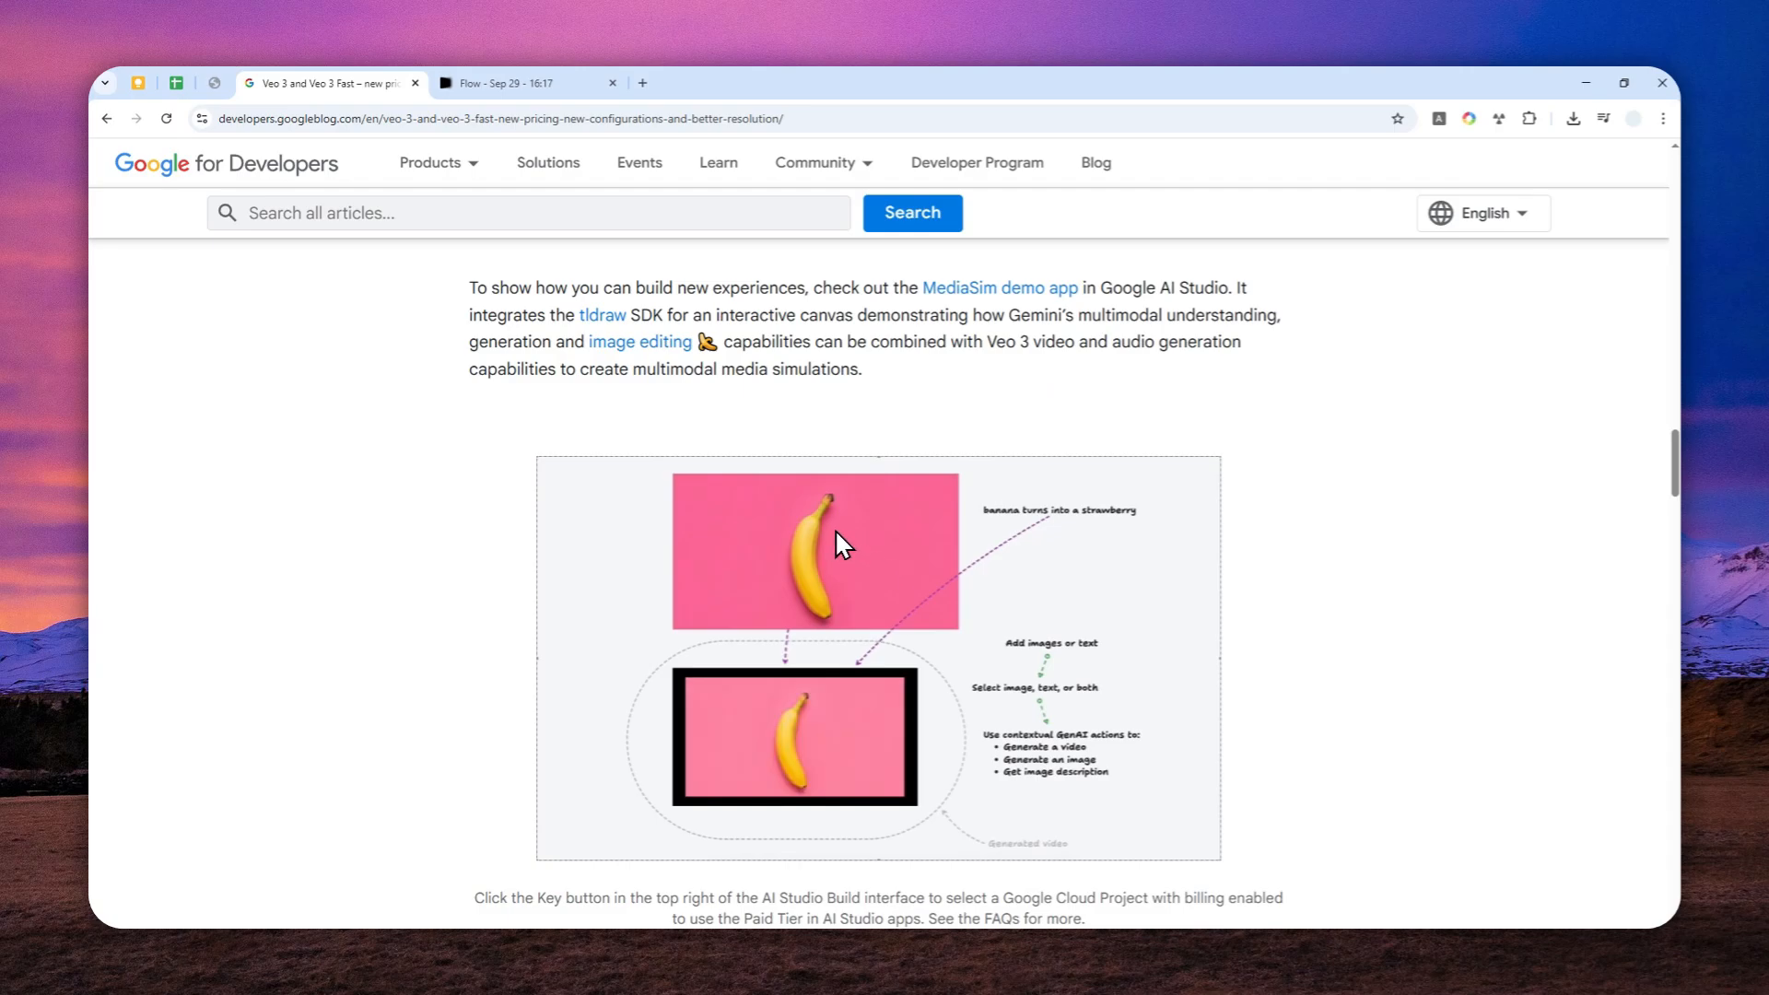
{"action": "scroll", "scroll_direction": "down", "scroll_amount": 3}
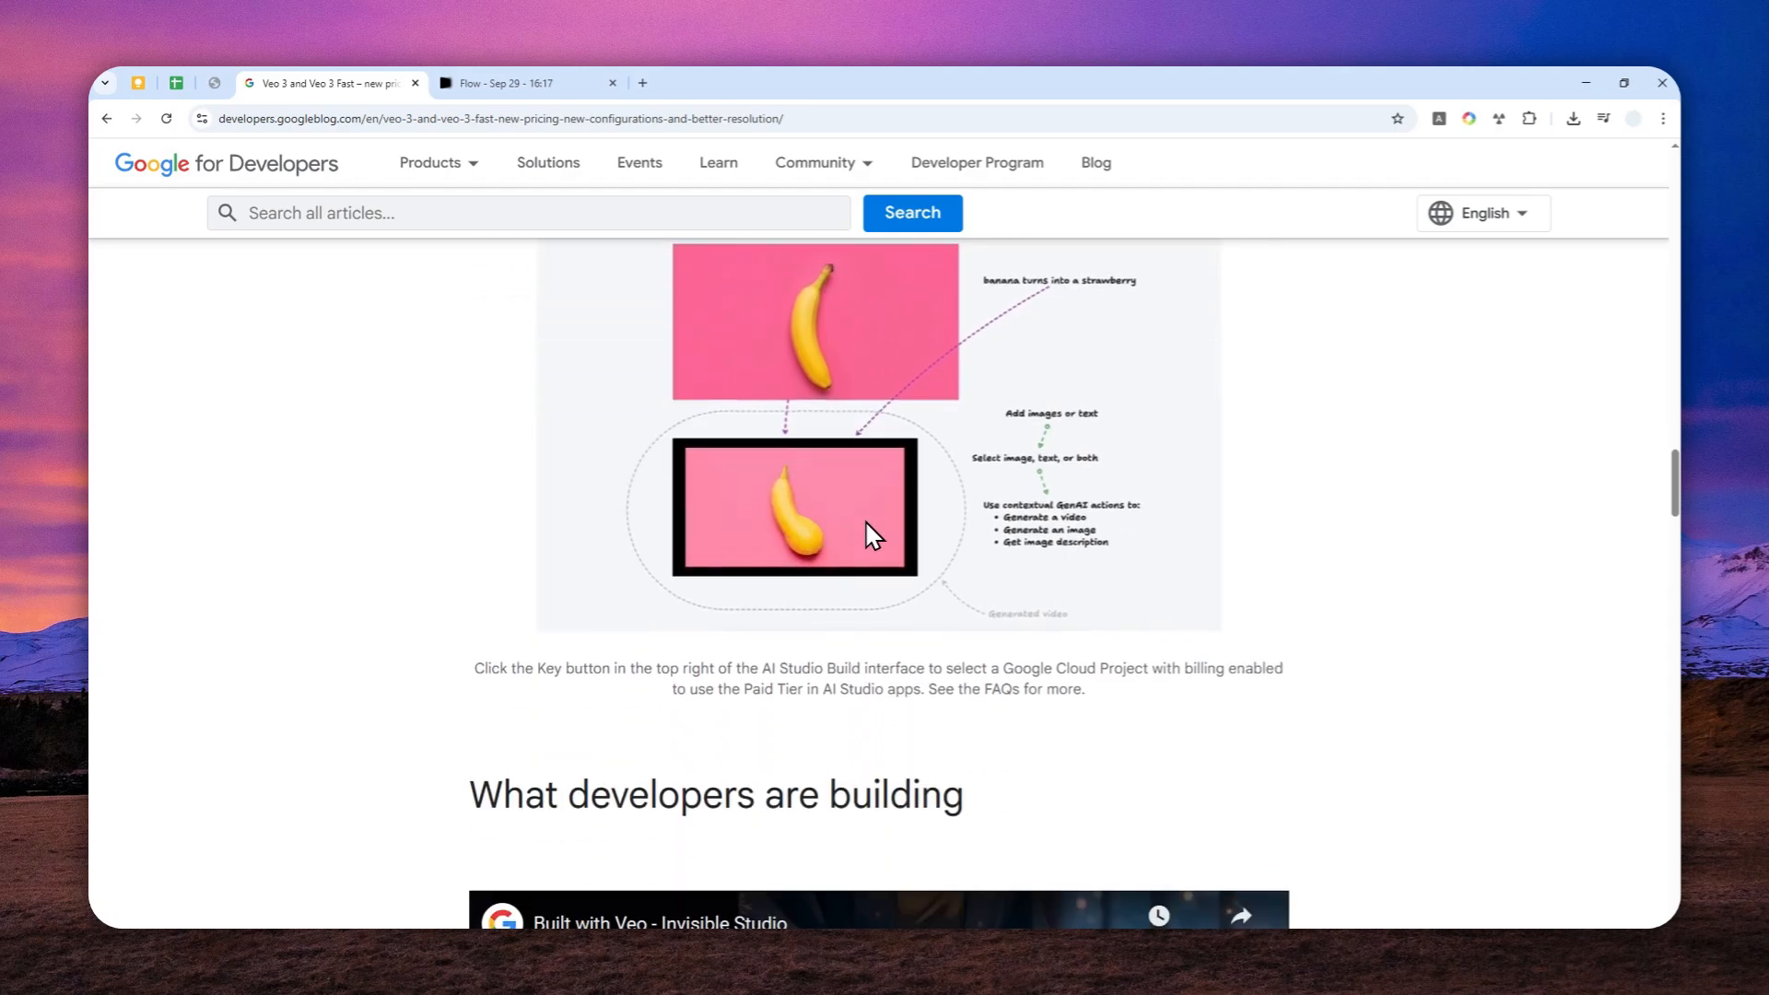
{"action": "scroll", "scroll_direction": "down", "scroll_amount": 3}
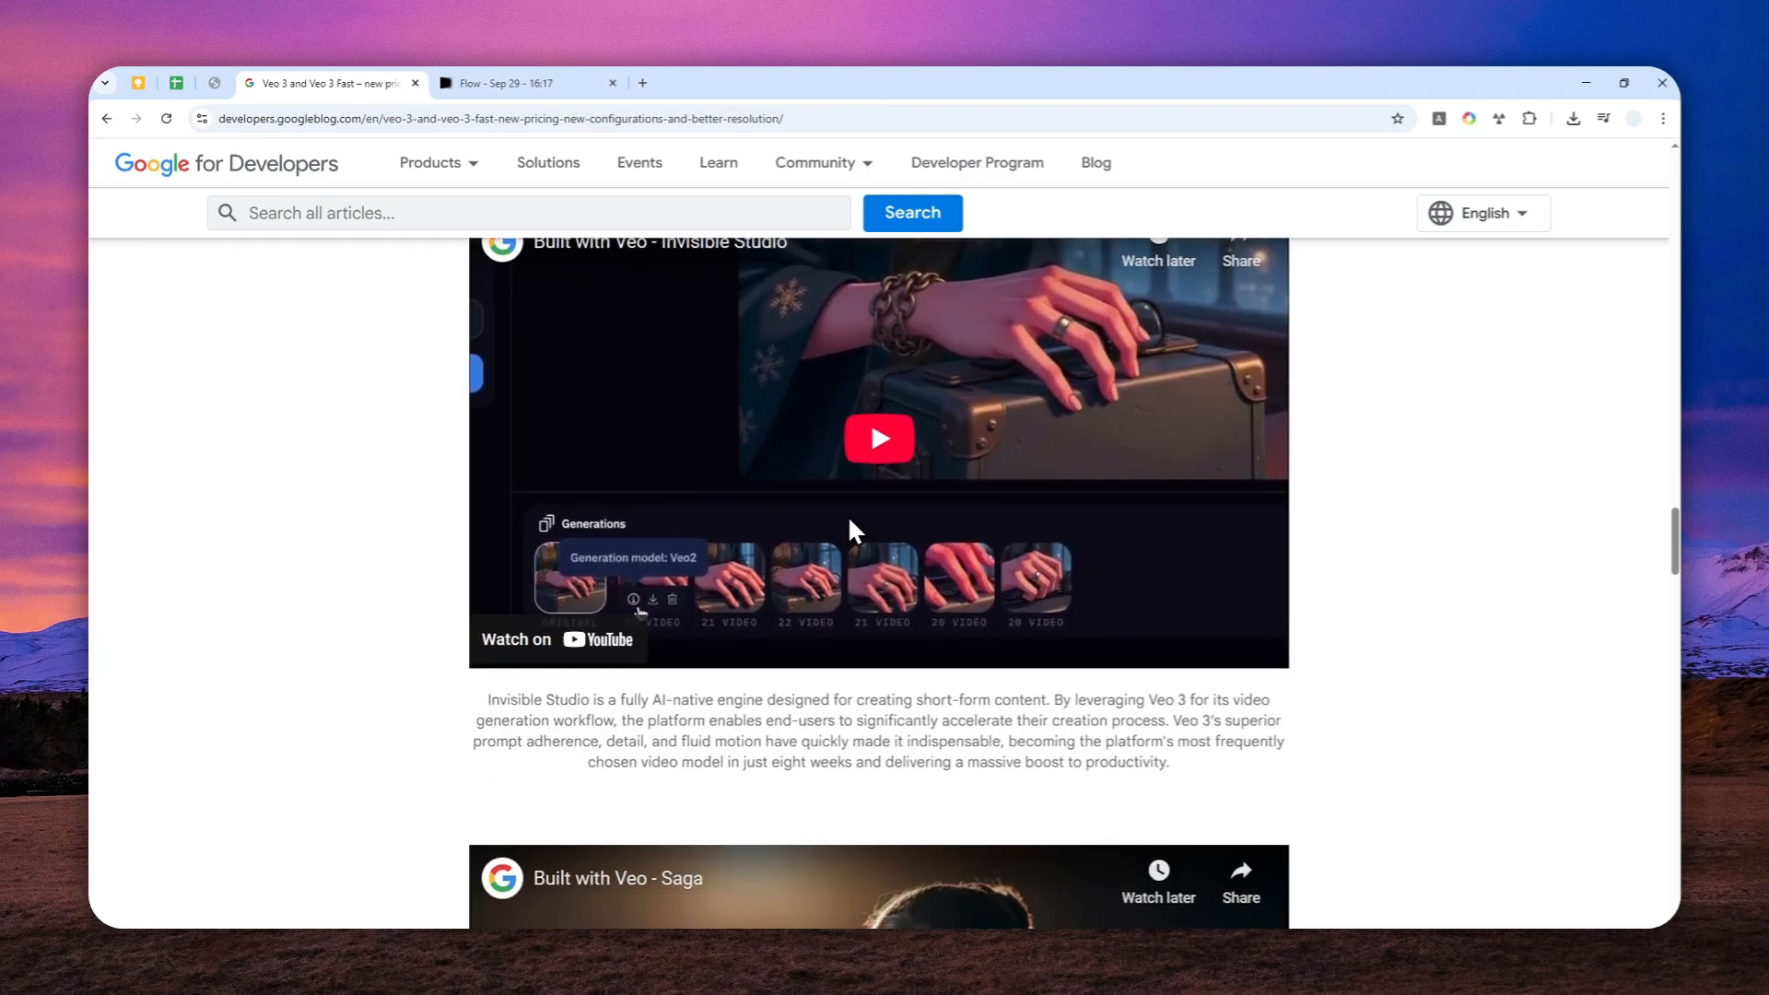
{"action": "mouse_move", "coordinate": [897, 617]}
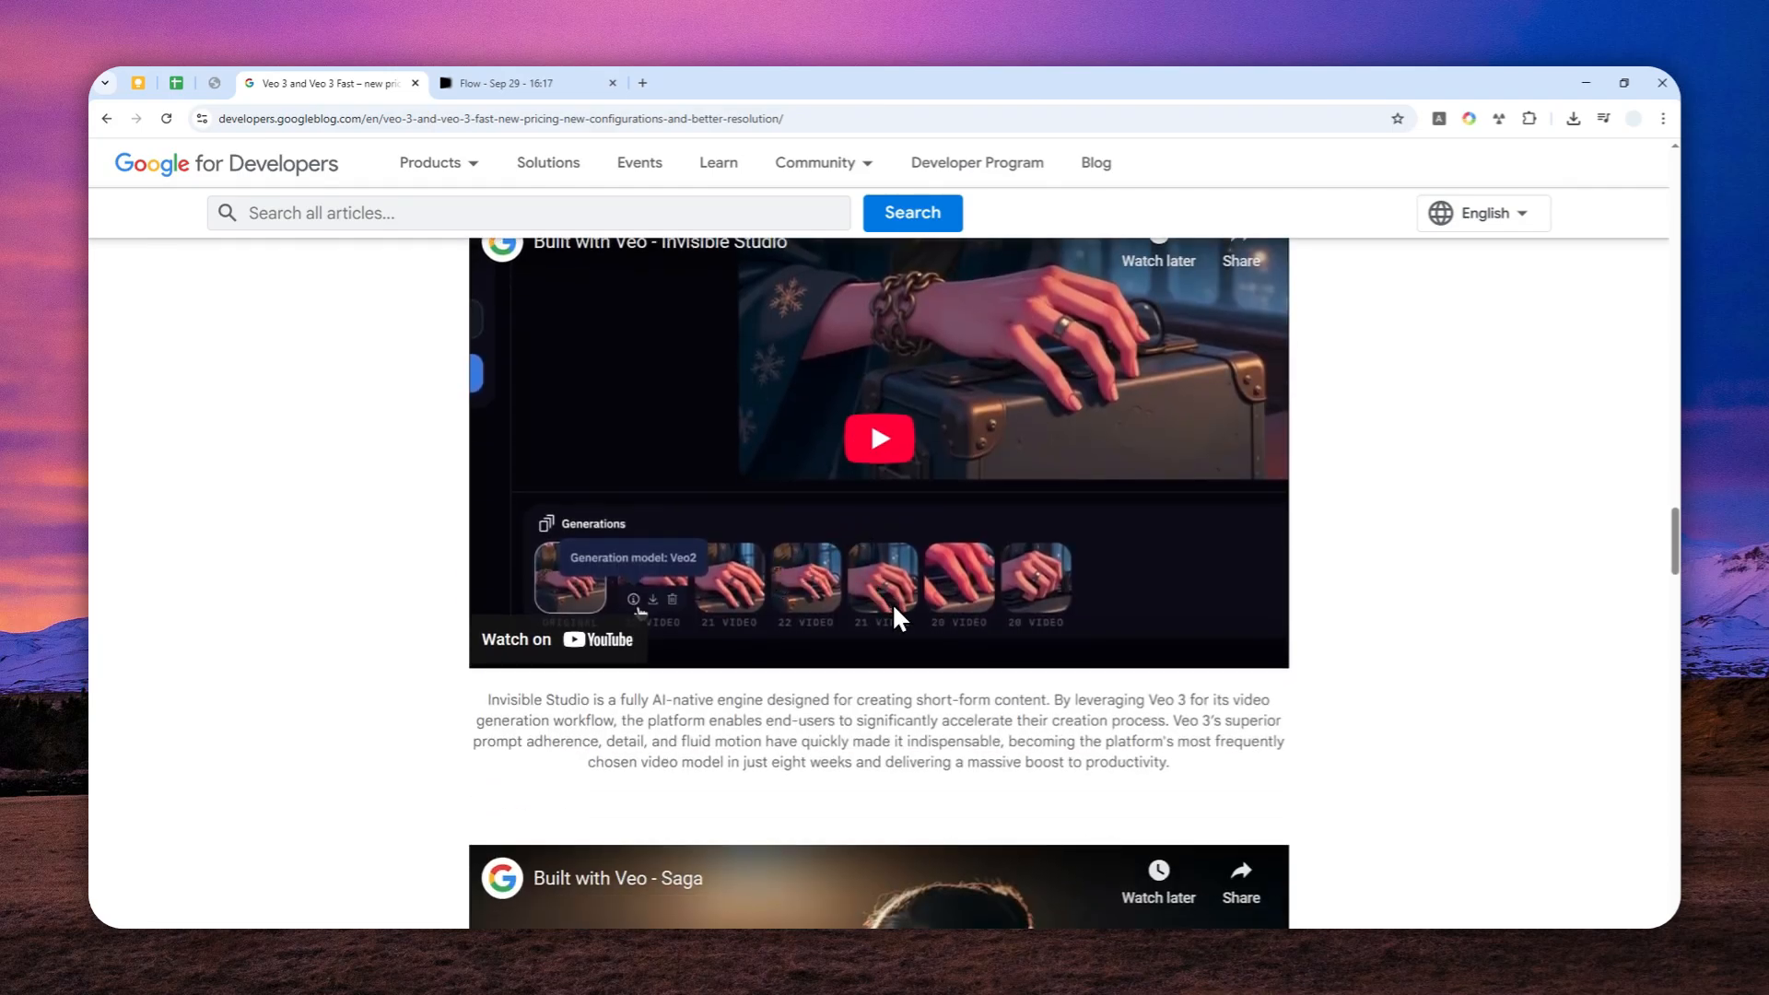
{"action": "scroll", "scroll_direction": "down", "scroll_amount": 3}
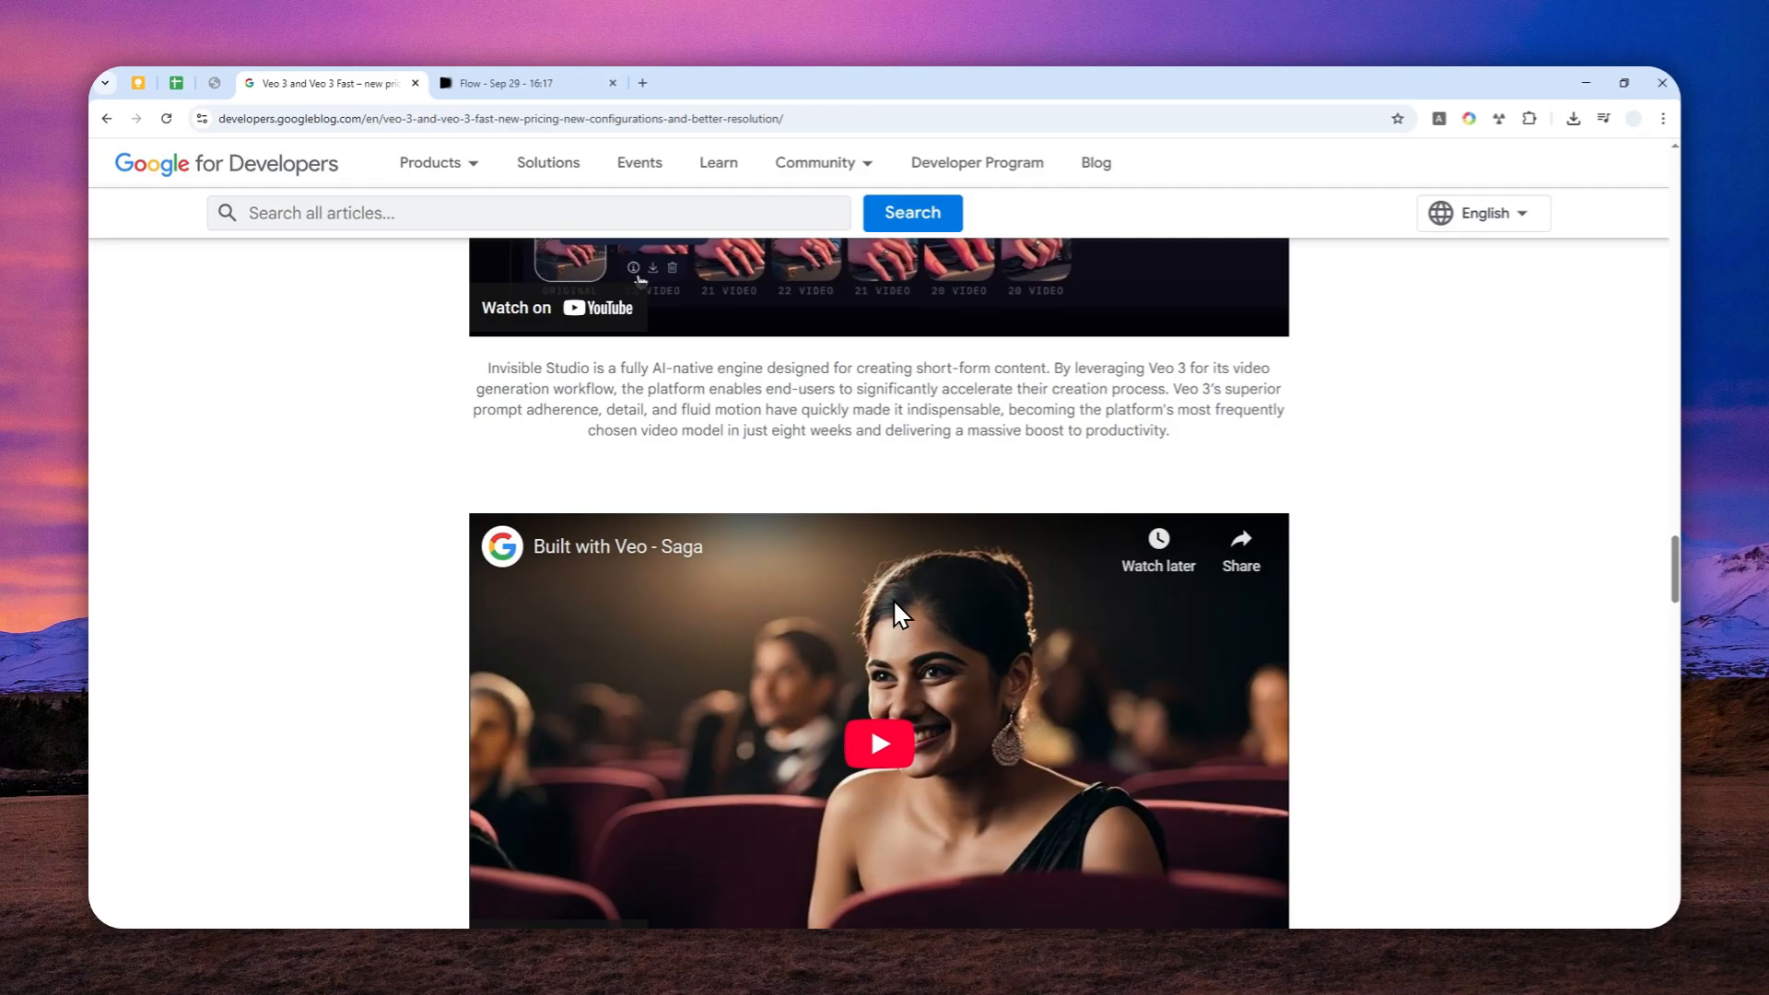
{"action": "scroll", "scroll_direction": "down", "scroll_amount": 3}
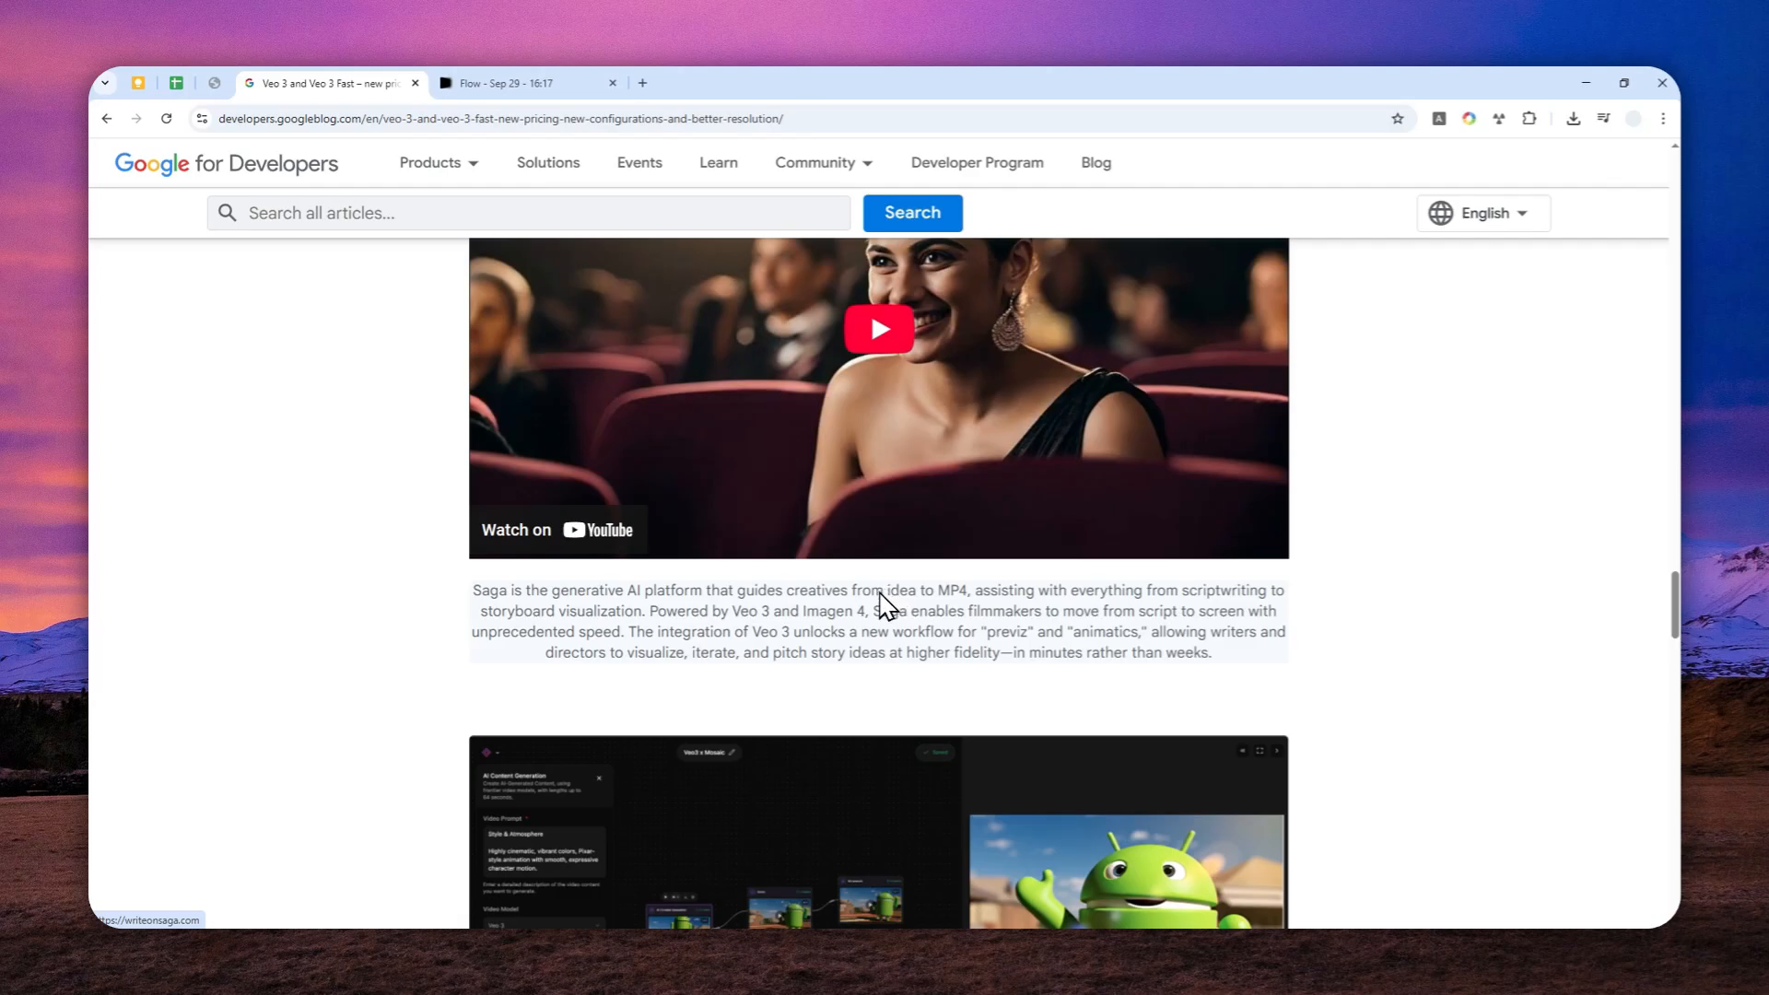
{"action": "mouse_move", "coordinate": [833, 617]}
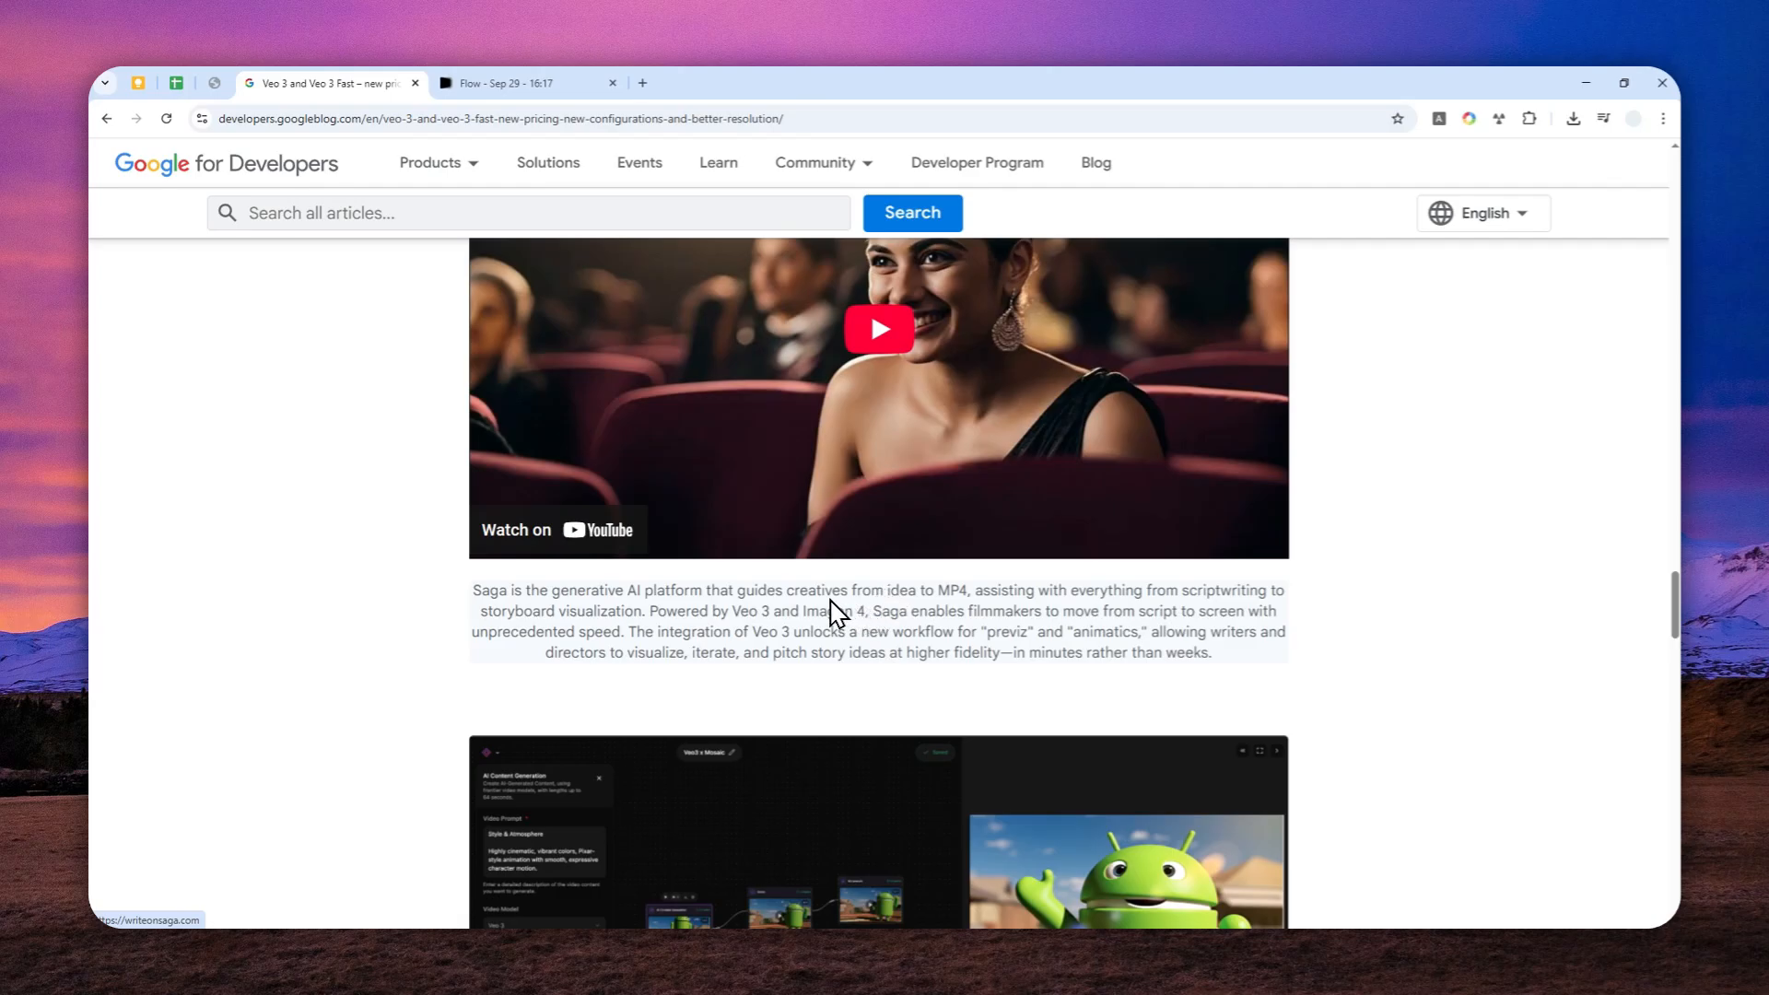
{"action": "mouse_move", "coordinate": [702, 658]}
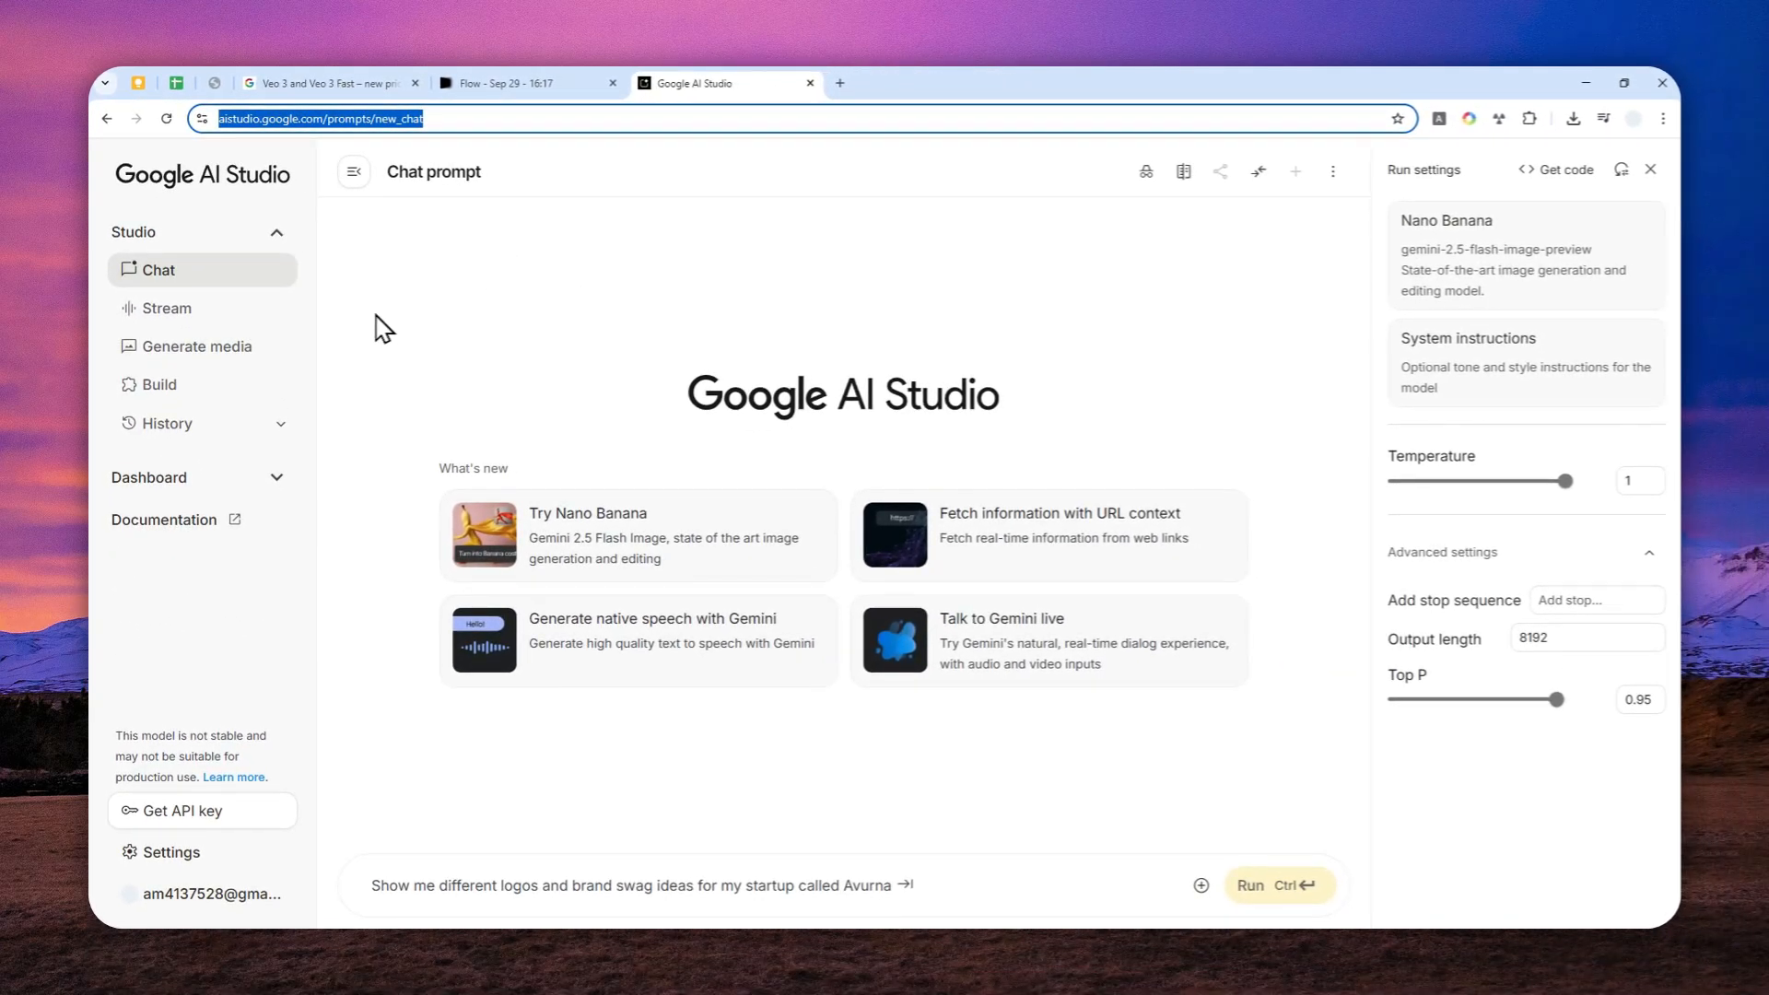
Start video generation using the Veo 3 fast model at 1080p output resolution.
{"action": "left_click", "coordinate": [200, 345]}
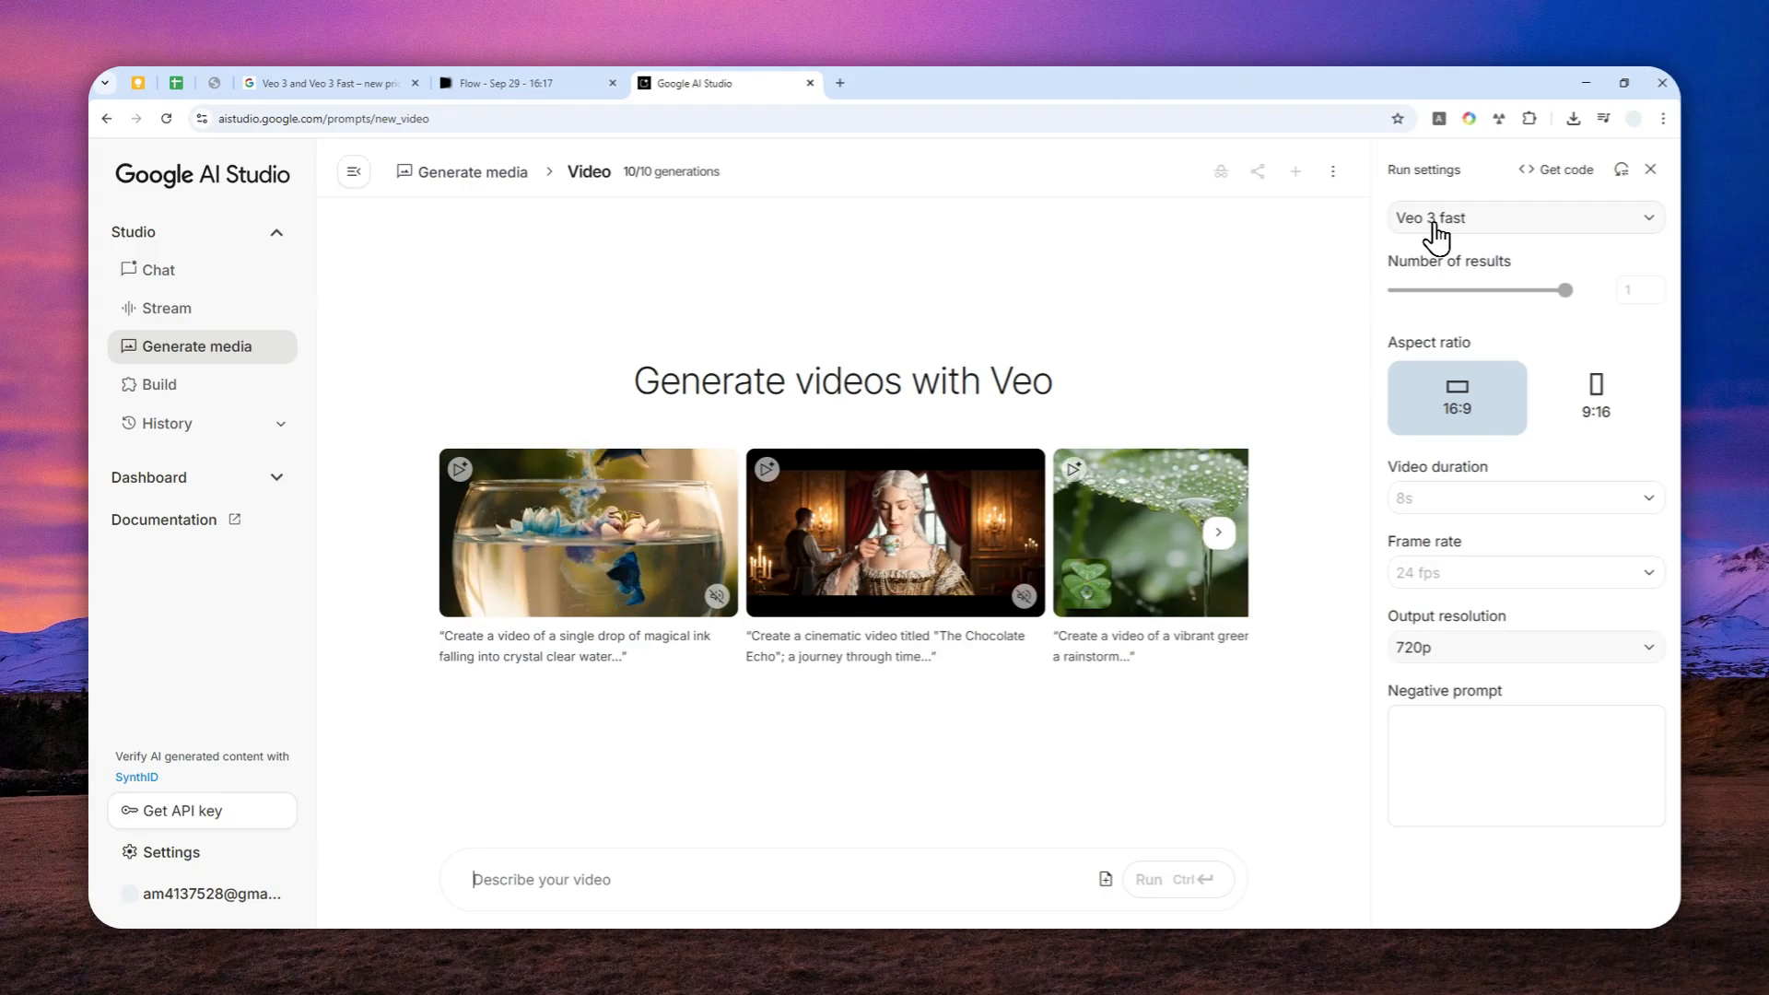
{"action": "left_click", "coordinate": [1523, 217]}
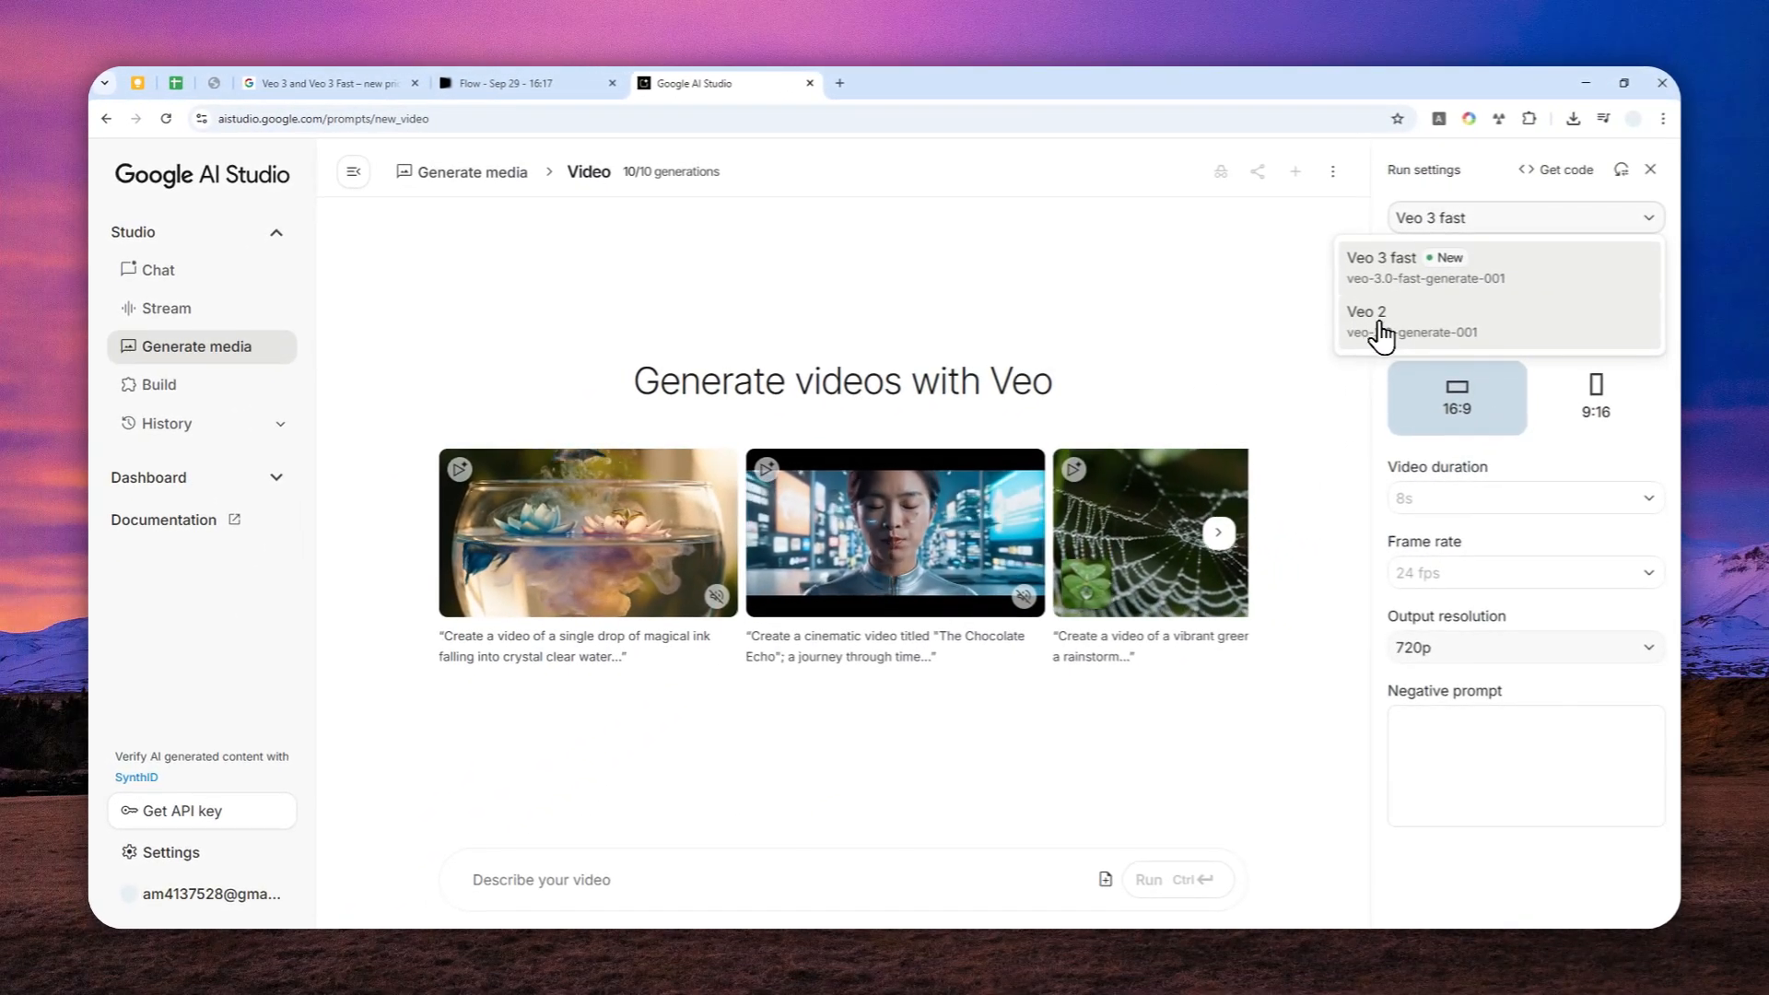
{"action": "mouse_move", "coordinate": [1398, 282]}
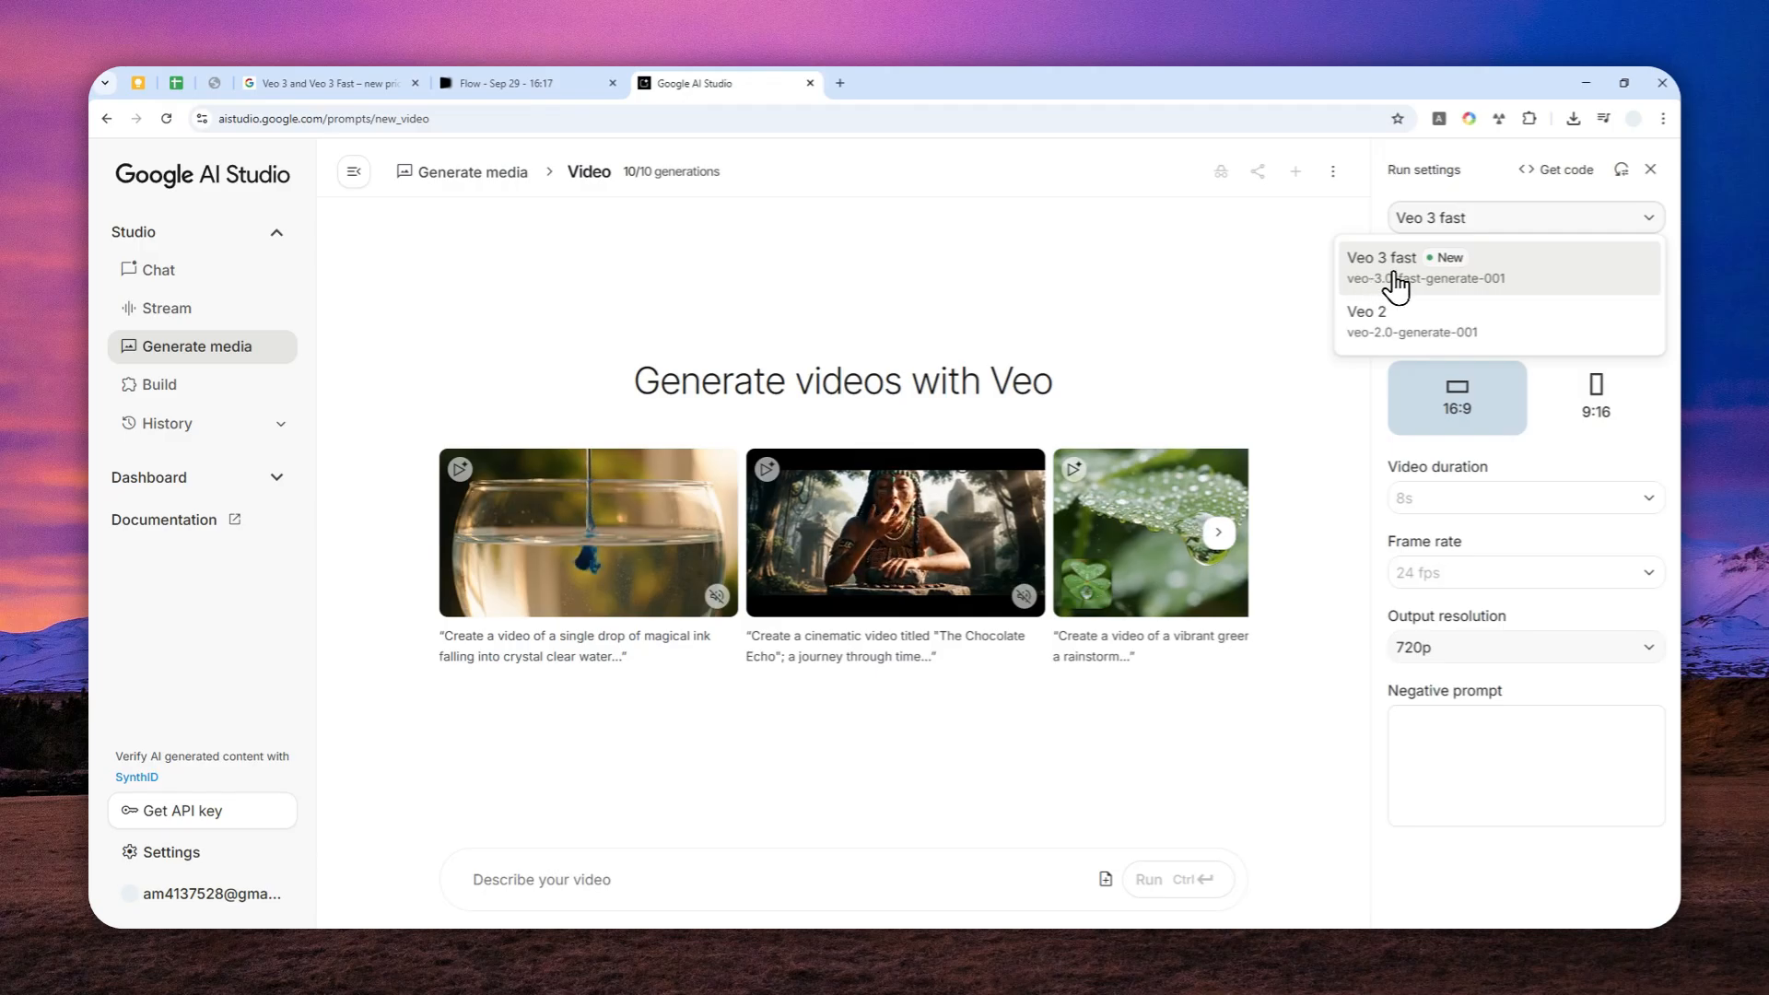
{"action": "left_click", "coordinate": [1395, 267]}
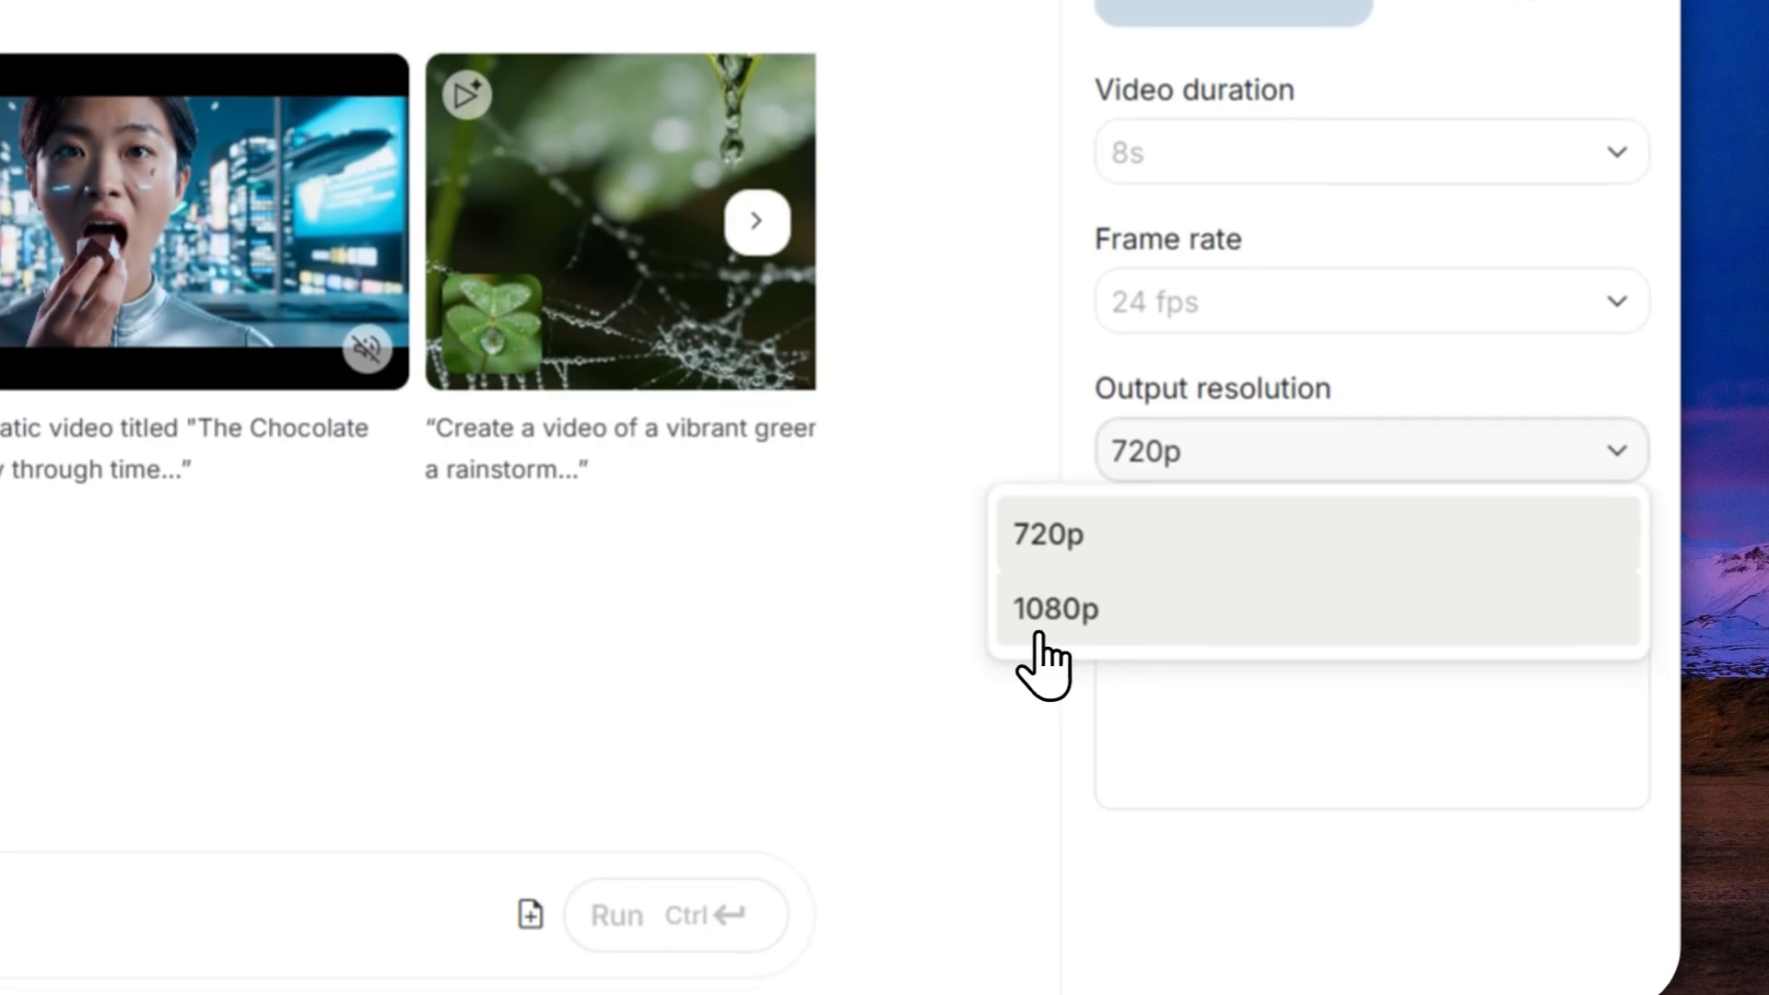
{"action": "left_click", "coordinate": [1055, 608]}
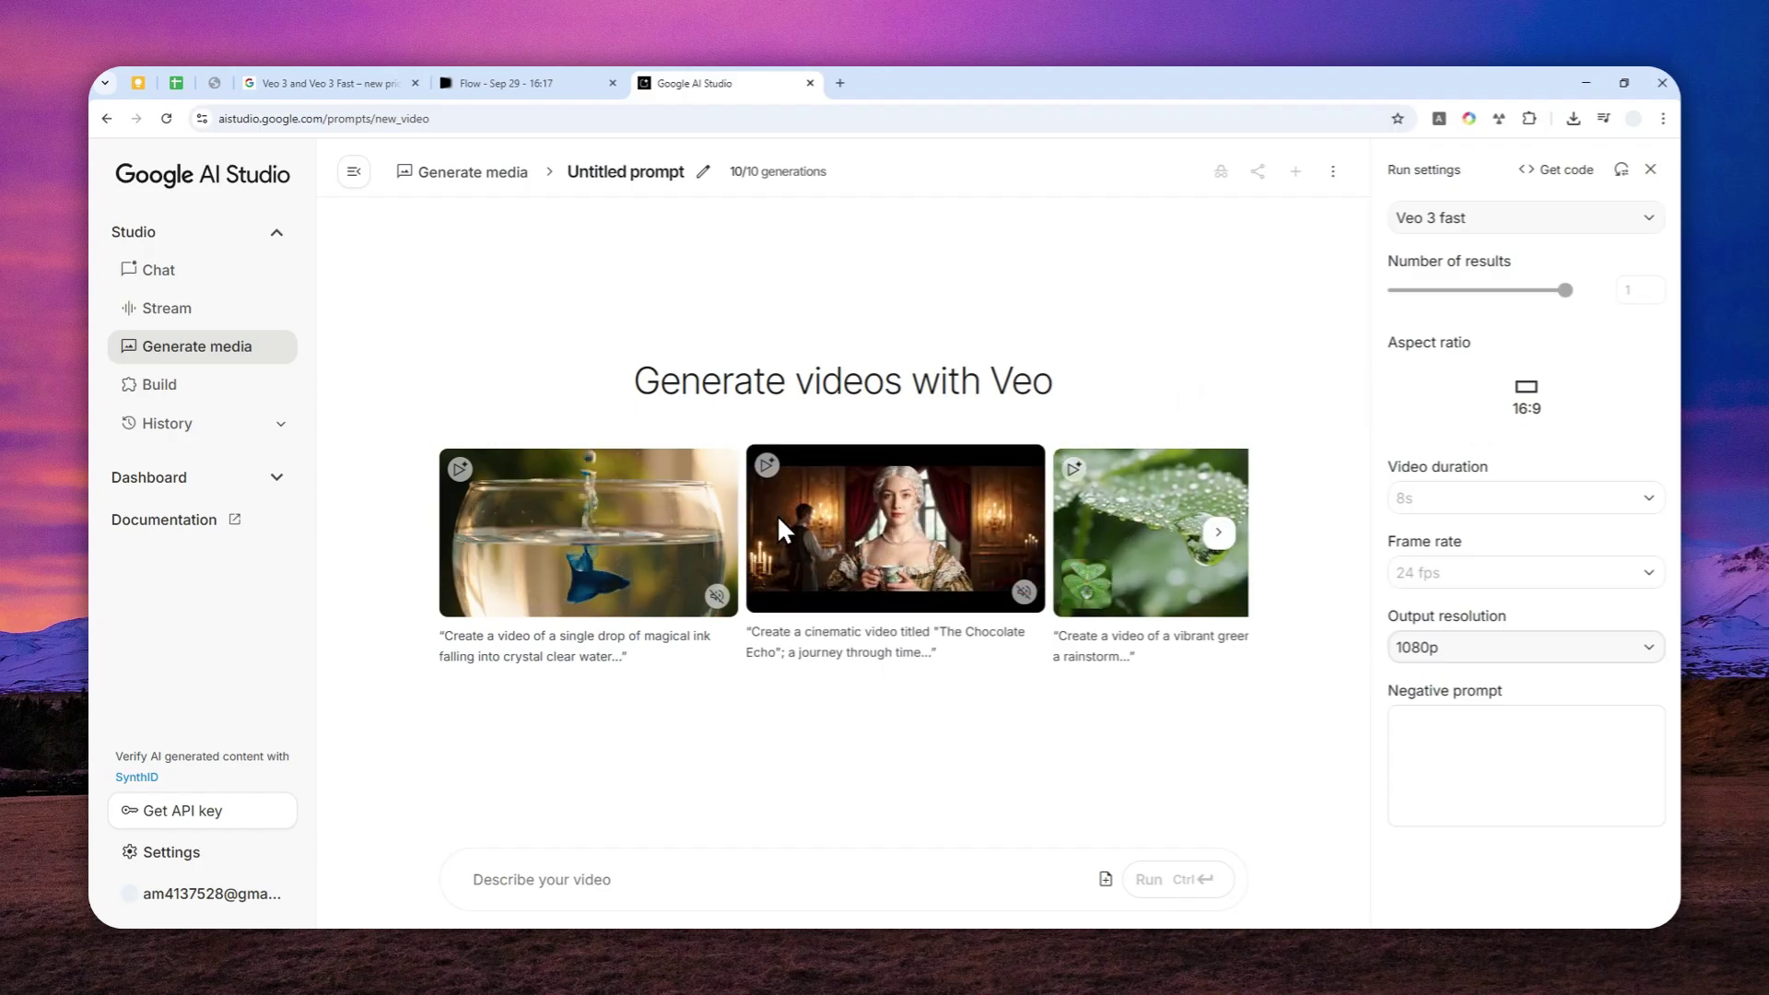
Generate a video from the rainbow felt Apple logo with prompt 'Orbit right slowly, cinematic'.
{"action": "left_click", "coordinate": [525, 82]}
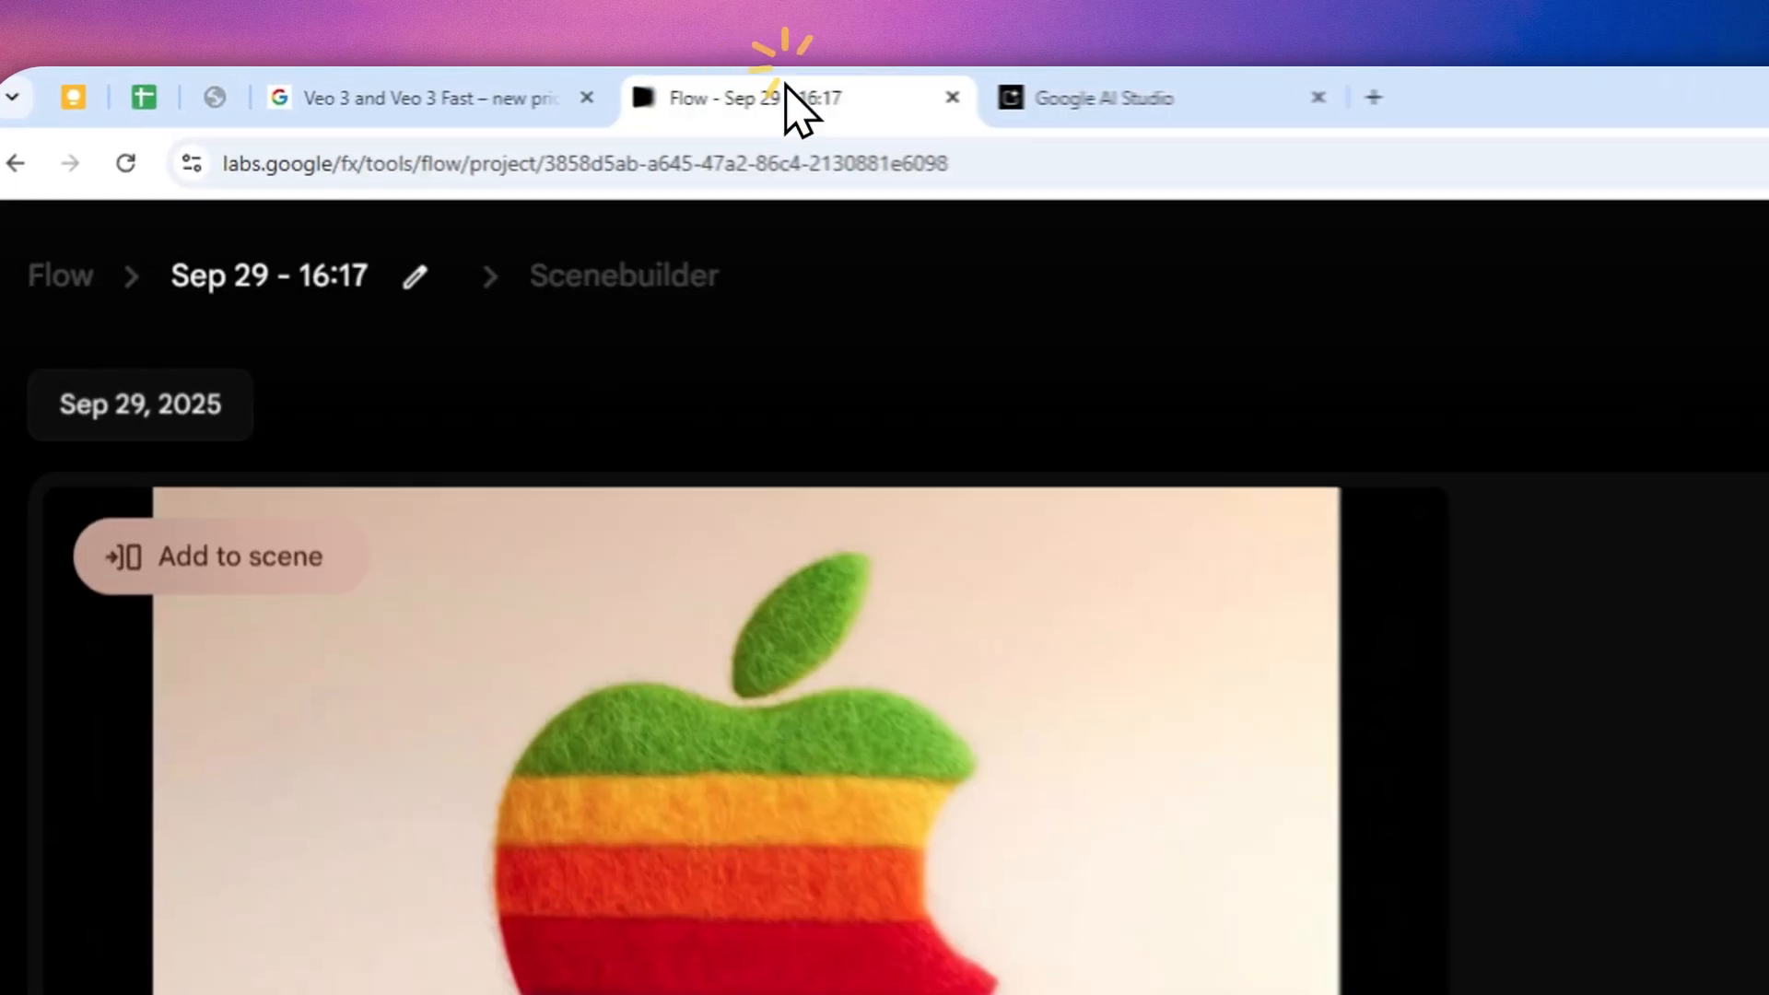
{"action": "scroll", "scroll_direction": "down", "scroll_amount": 3}
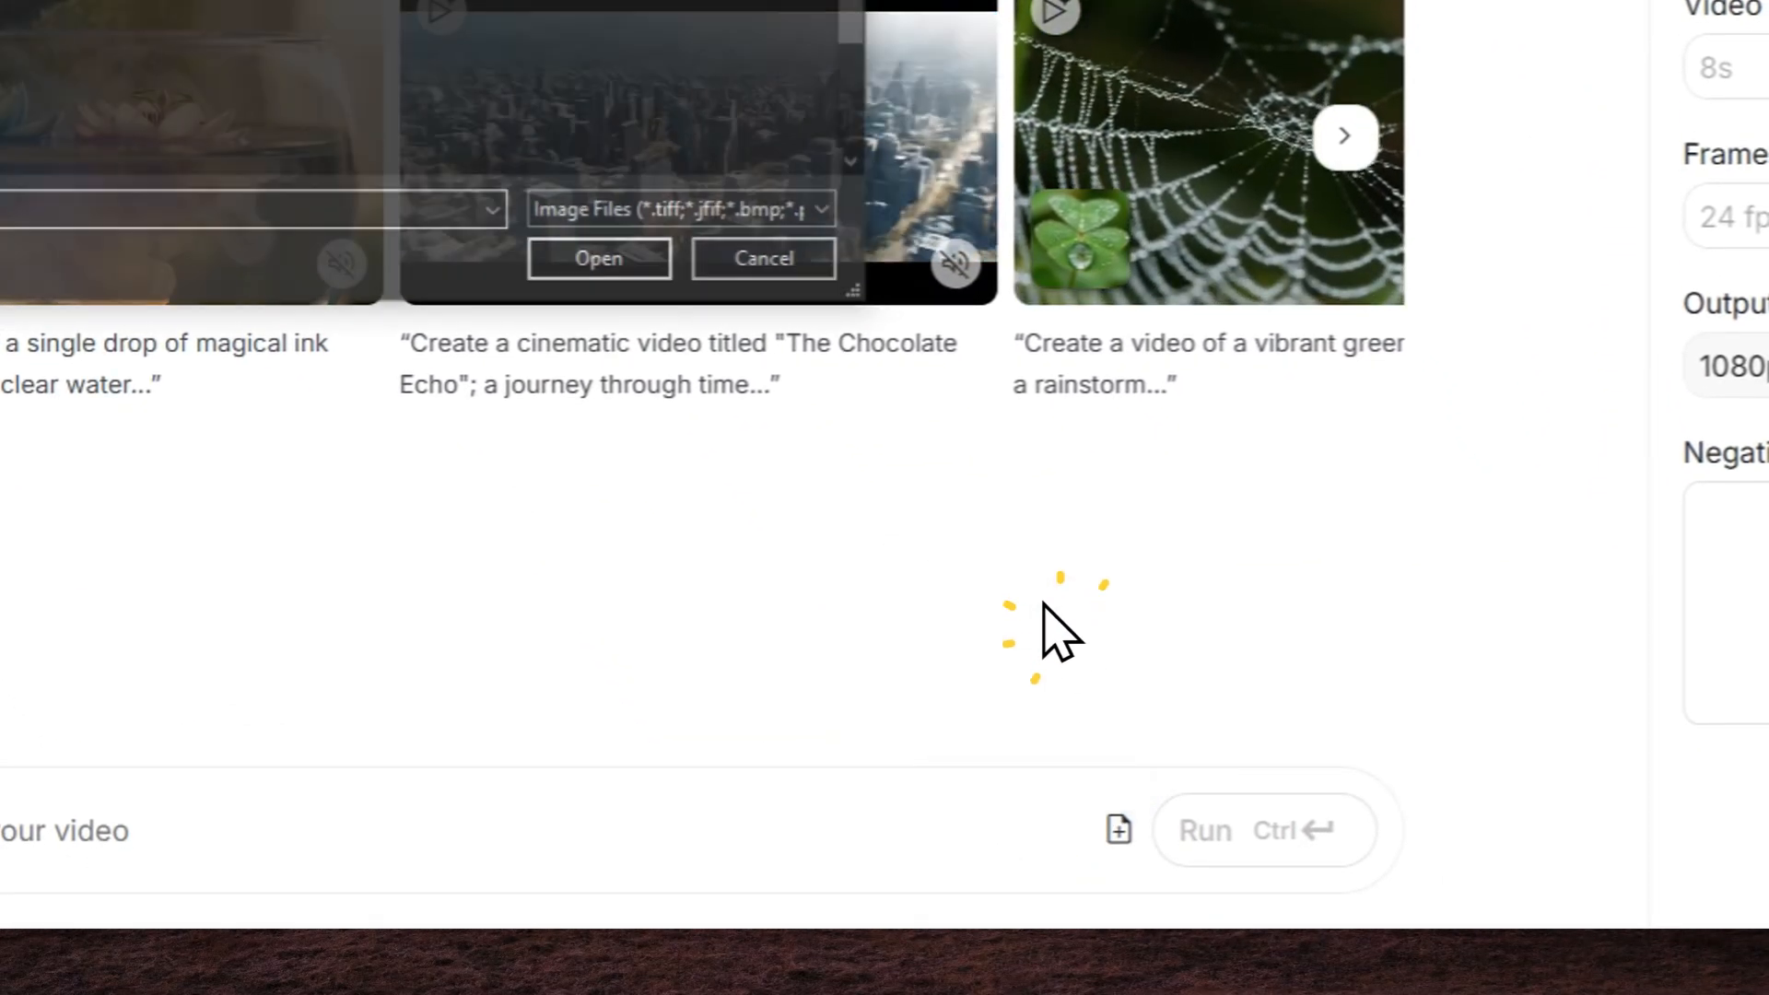
{"action": "left_click", "coordinate": [597, 257]}
{"action": "type", "text": "Orbit right slowly, cinematic"}
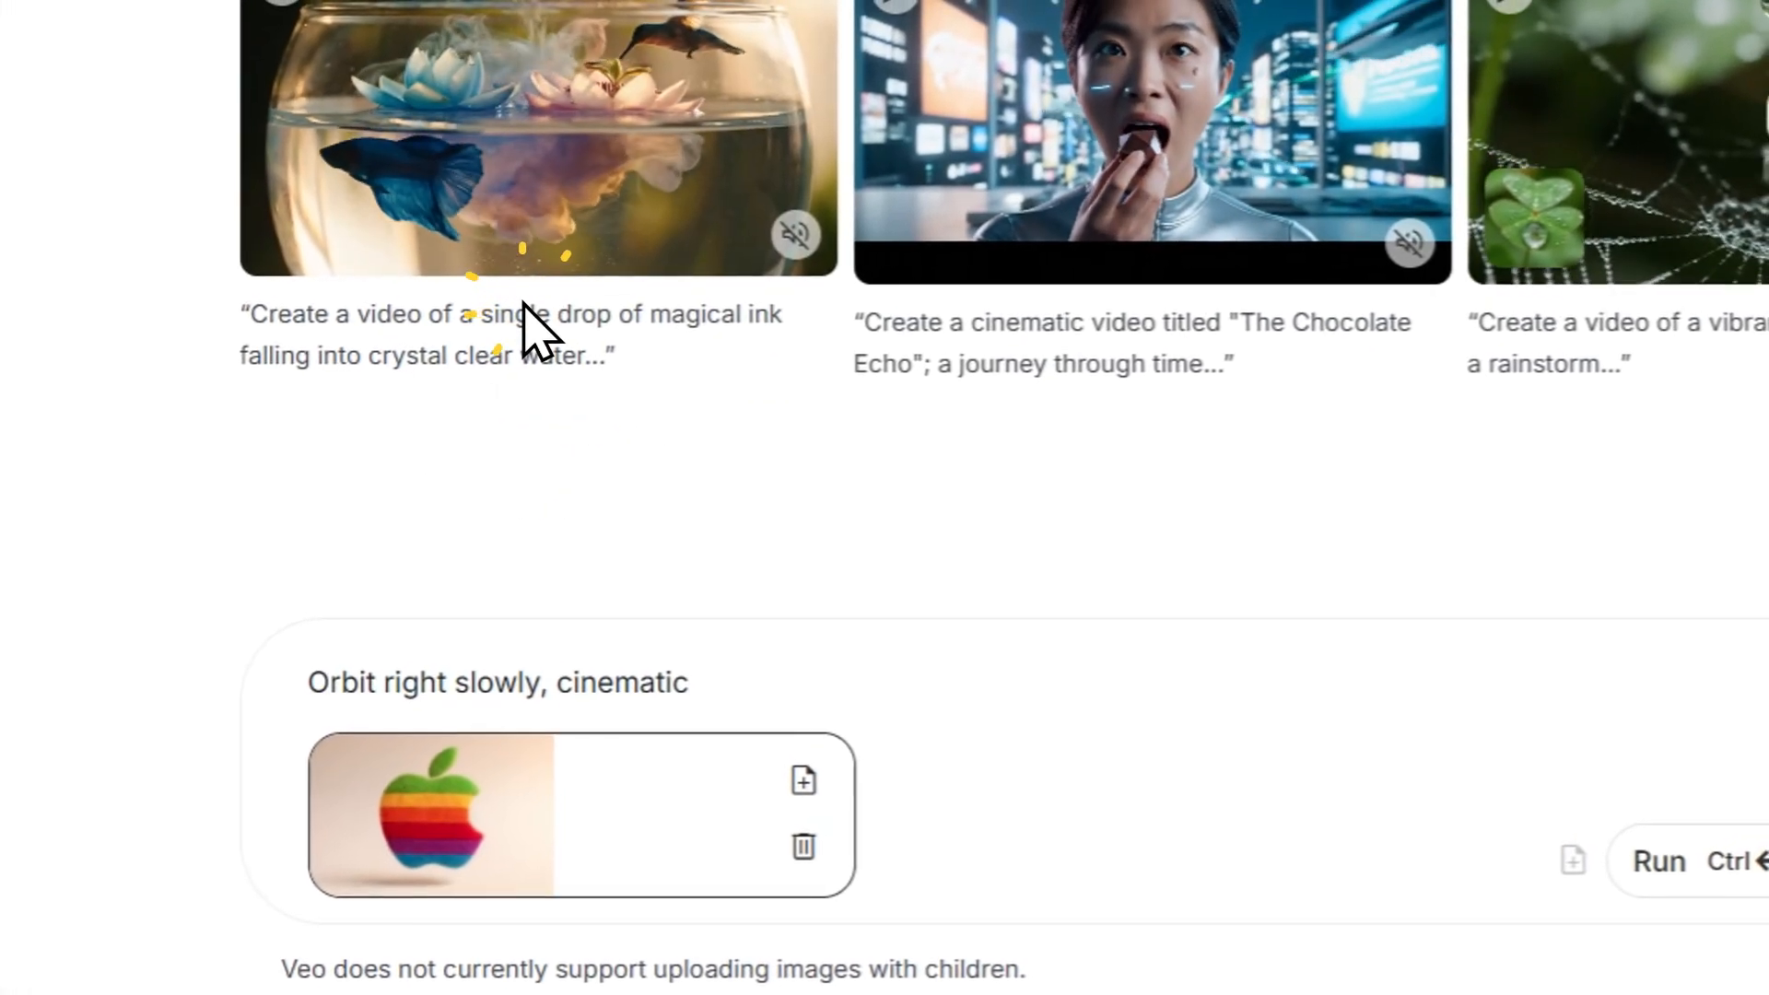
{"action": "left_click", "coordinate": [1657, 861]}
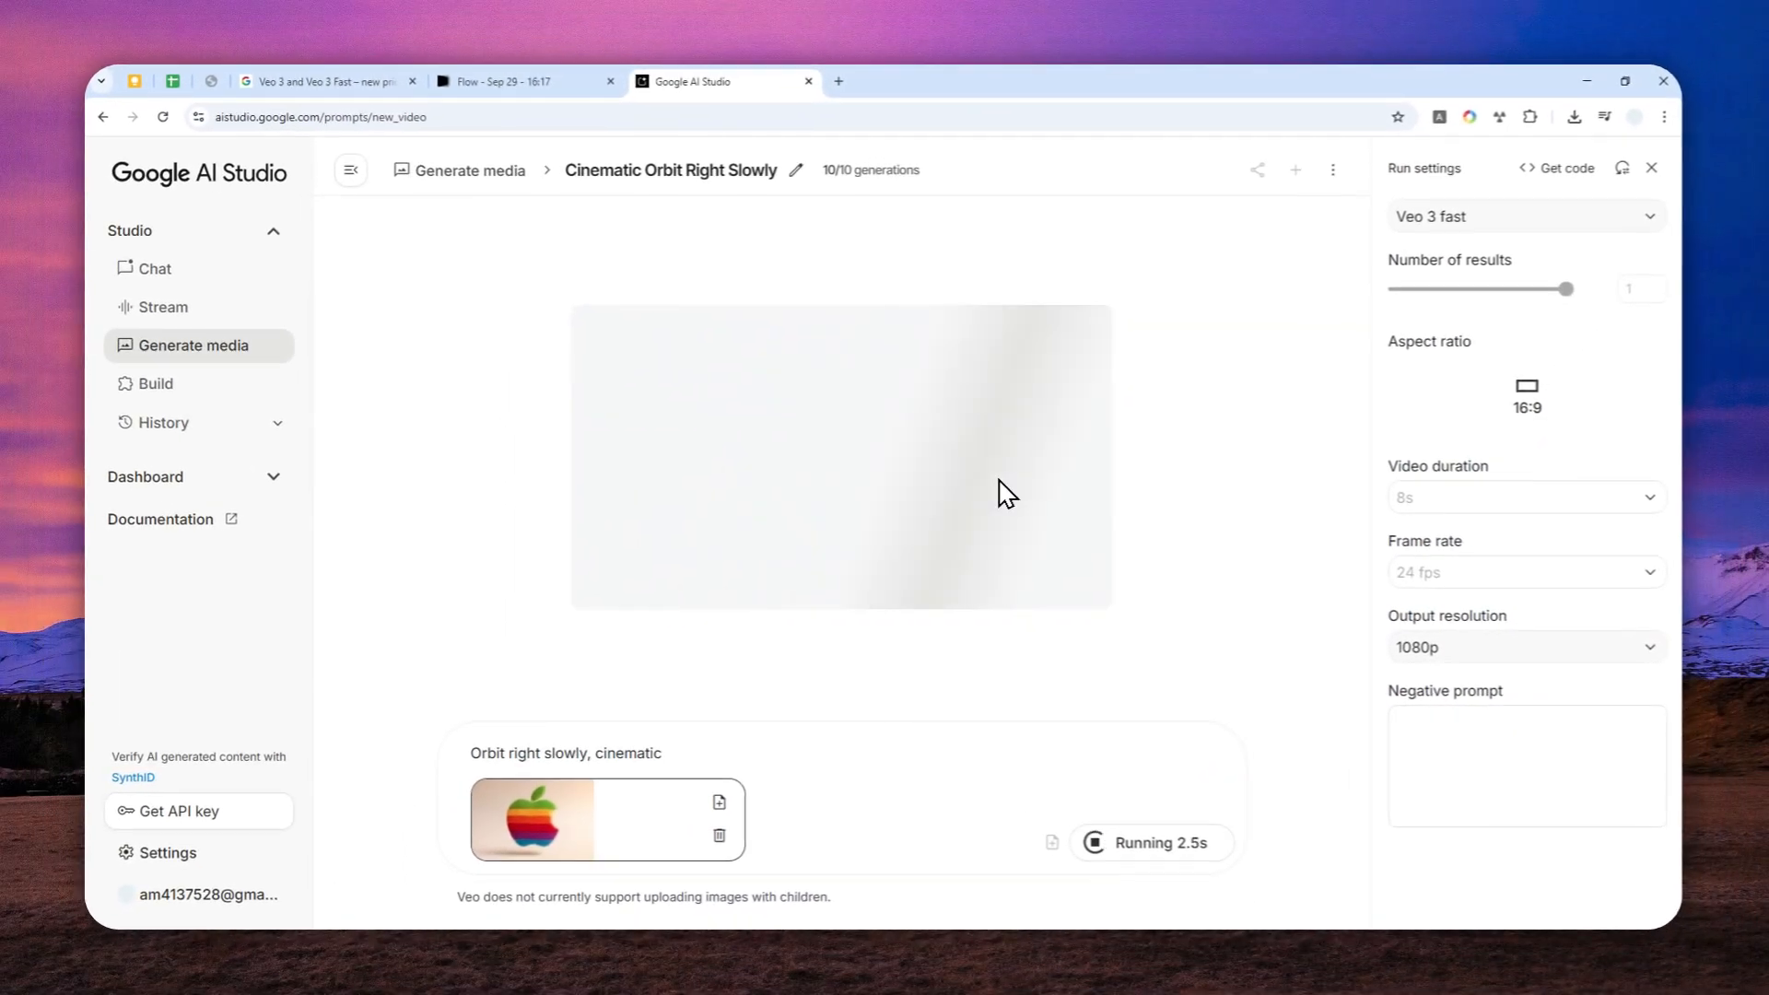
{"action": "mouse_move", "coordinate": [928, 463]}
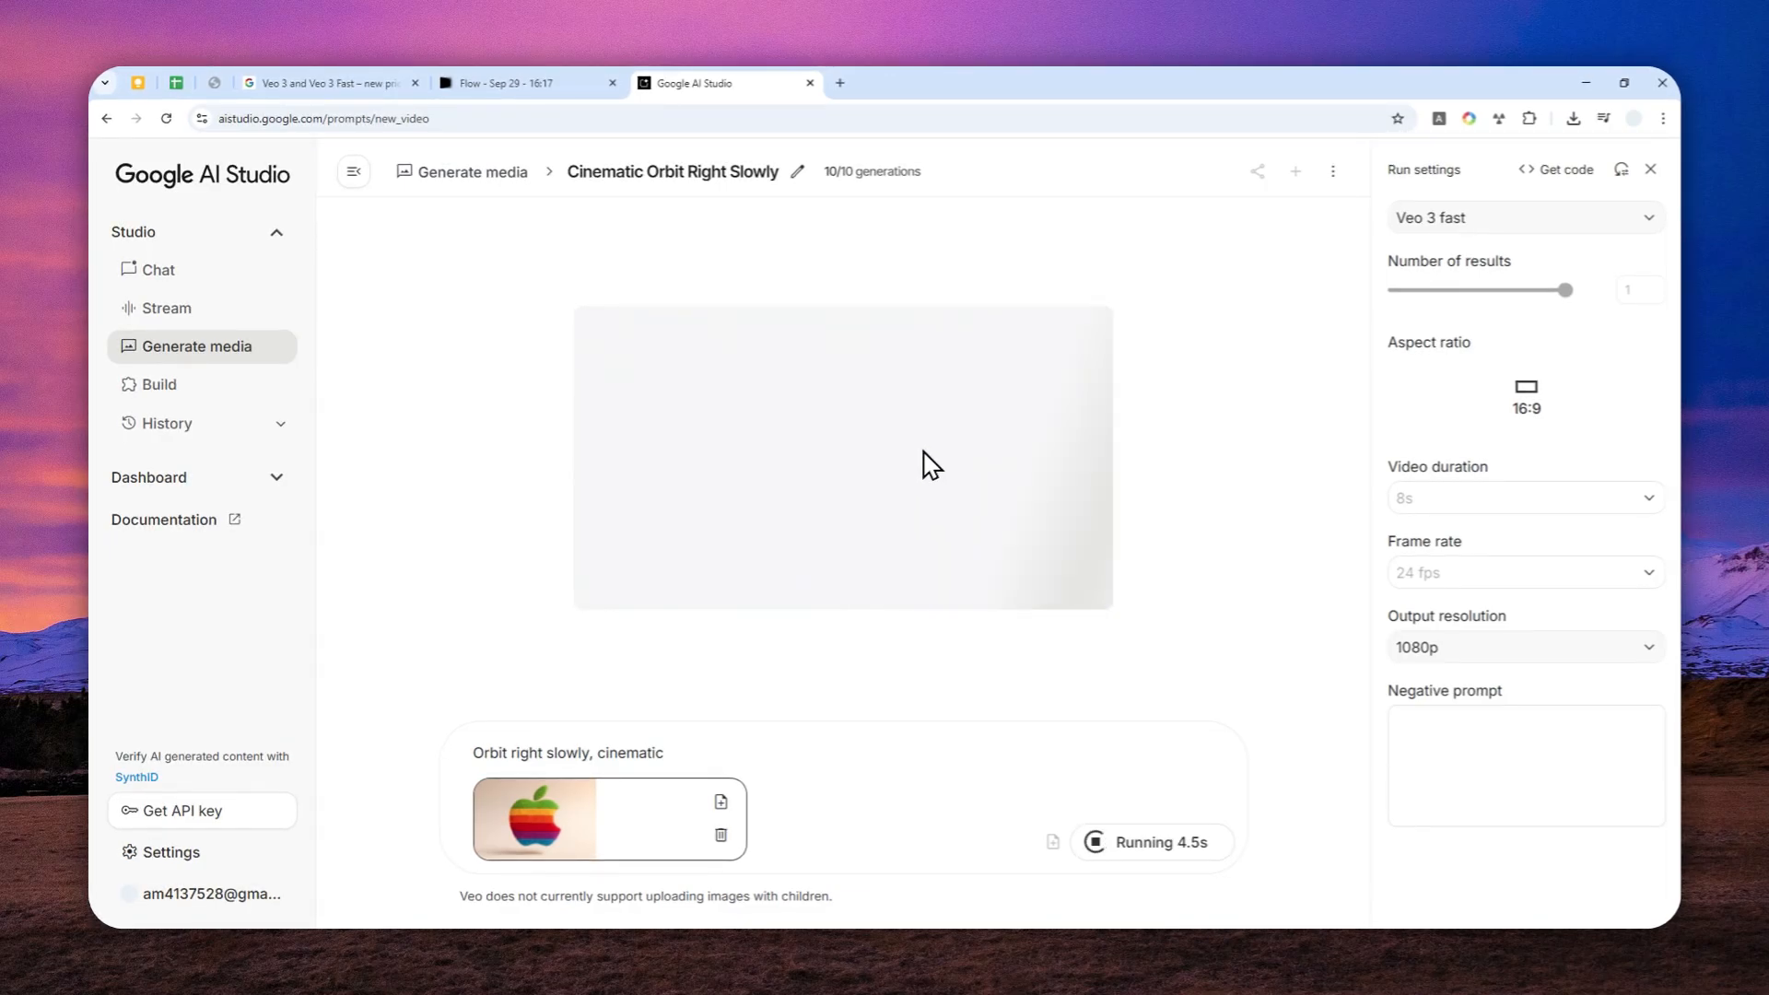
{"action": "mouse_move", "coordinate": [692, 340]}
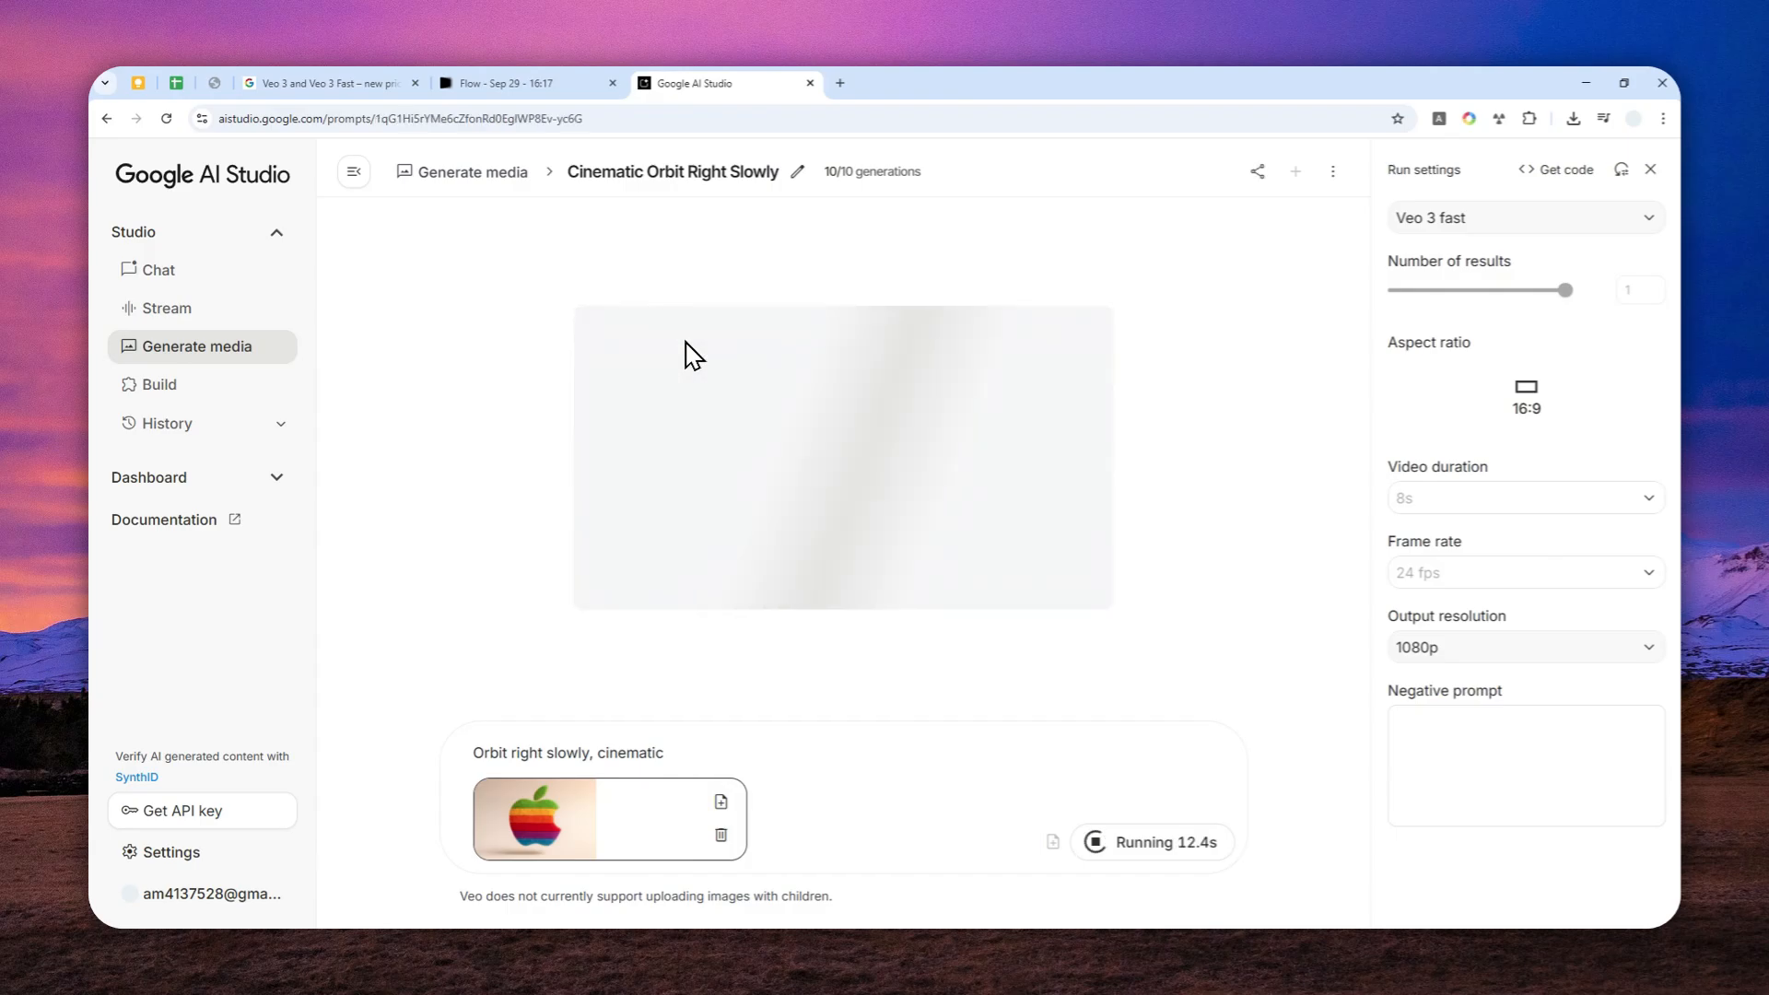
{"action": "mouse_move", "coordinate": [734, 447]}
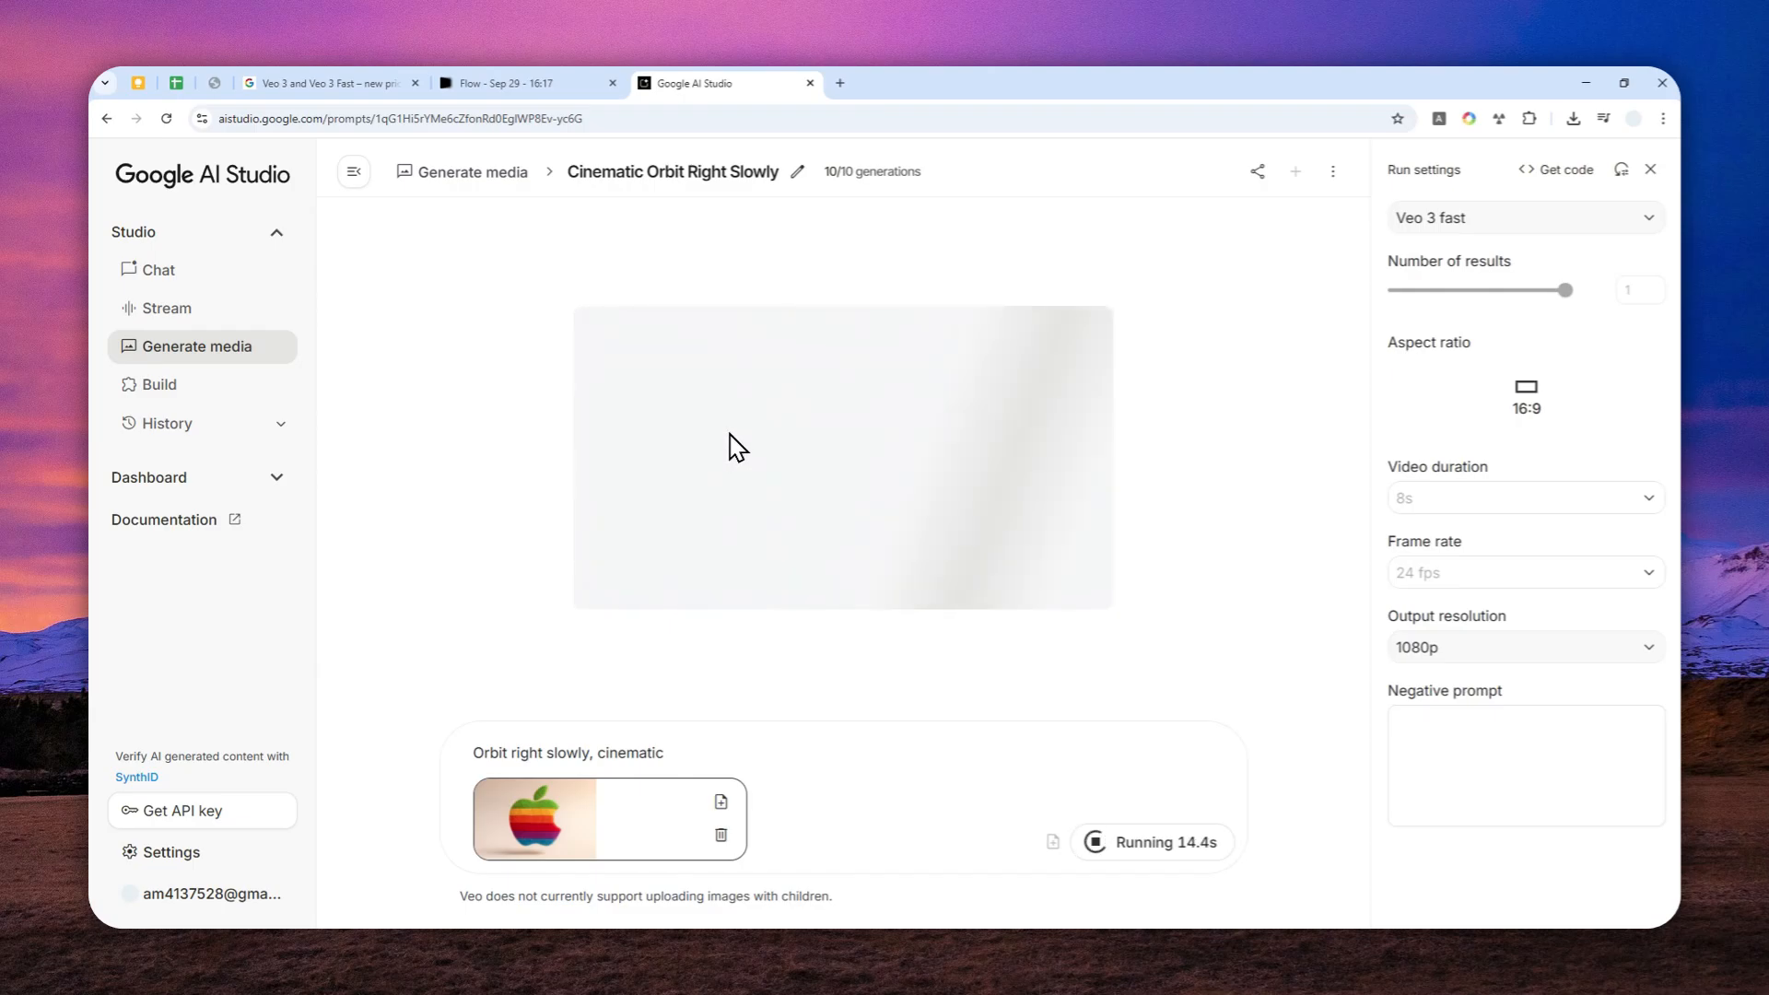
{"action": "mouse_move", "coordinate": [880, 472]}
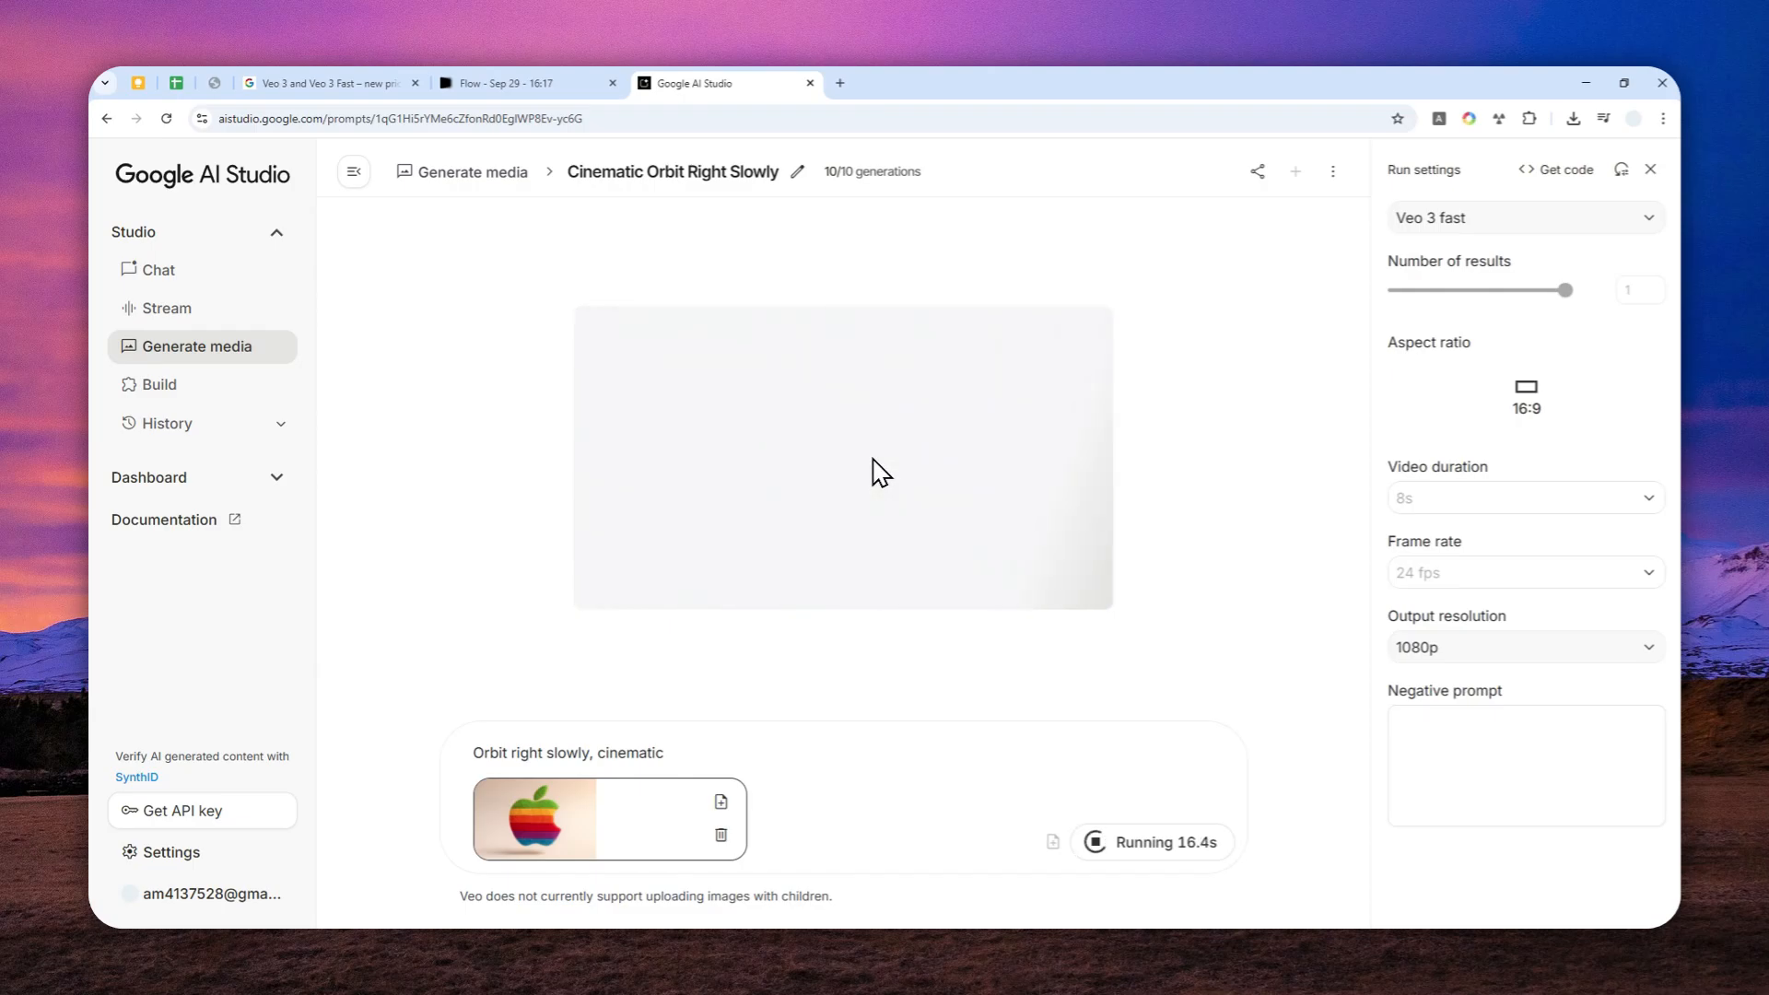
{"action": "mouse_move", "coordinate": [885, 748]}
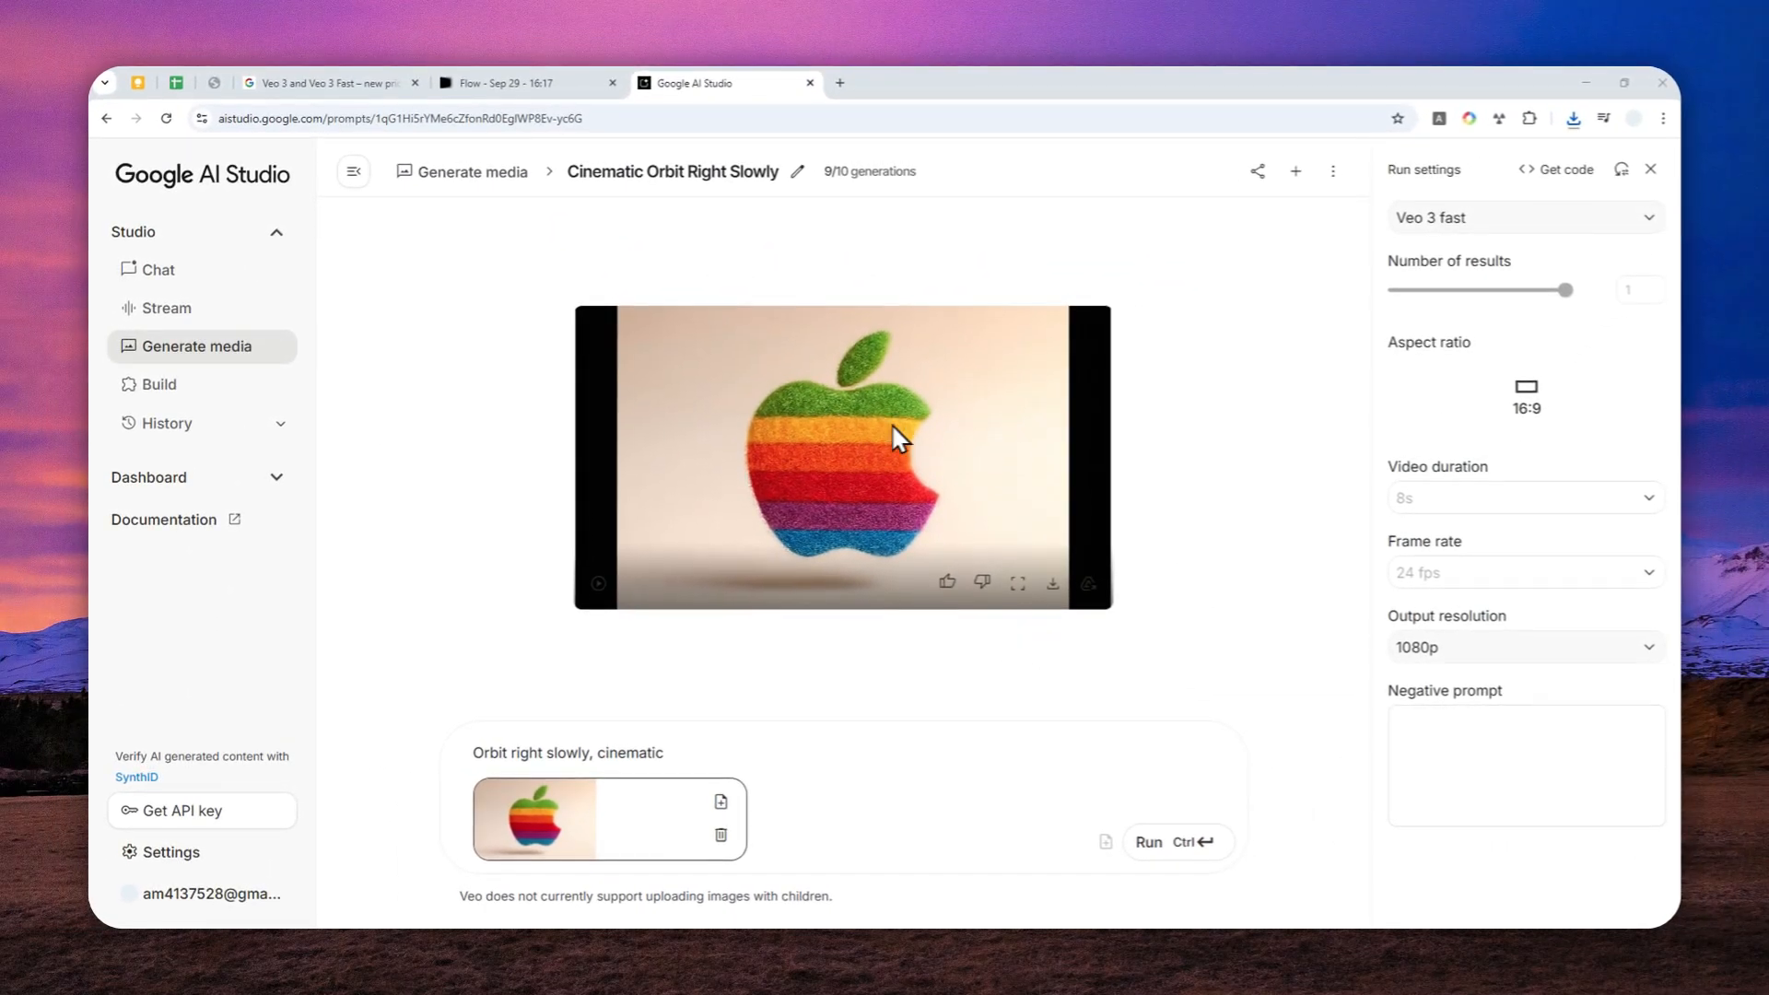
Play the orbiting felt Apple logo video and save it as an MP4.
{"action": "left_click", "coordinate": [1016, 582]}
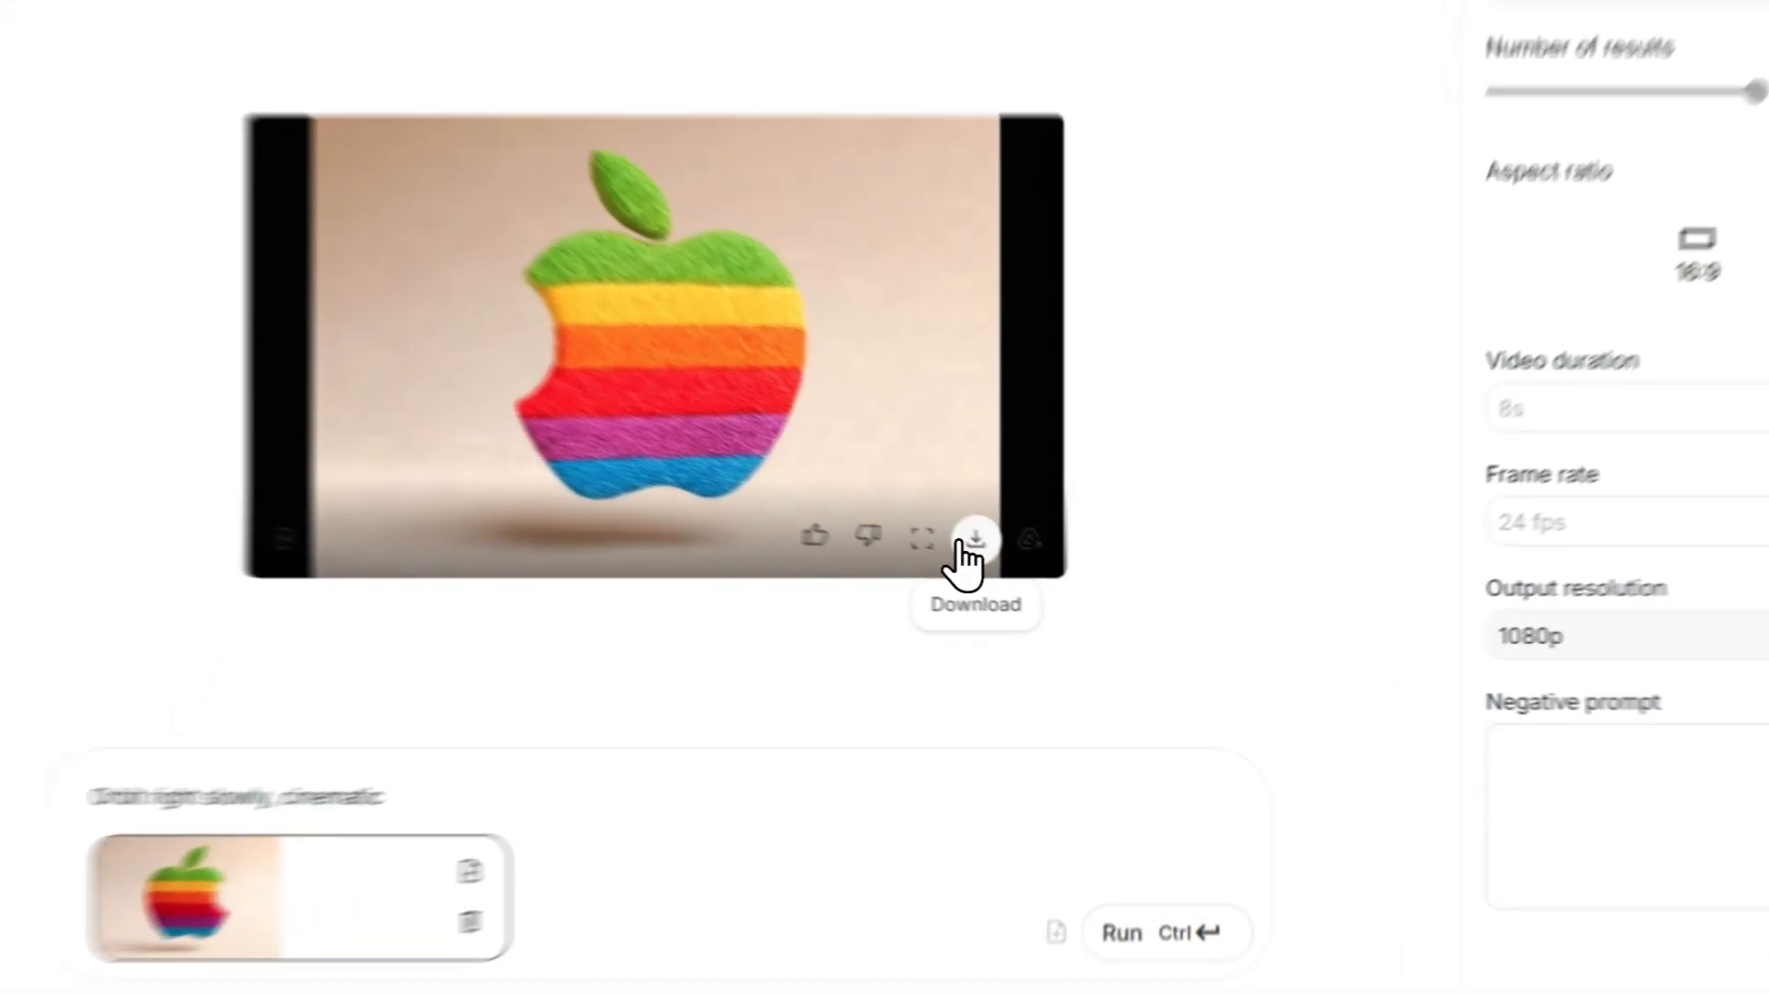
{"action": "left_click", "coordinate": [974, 538]}
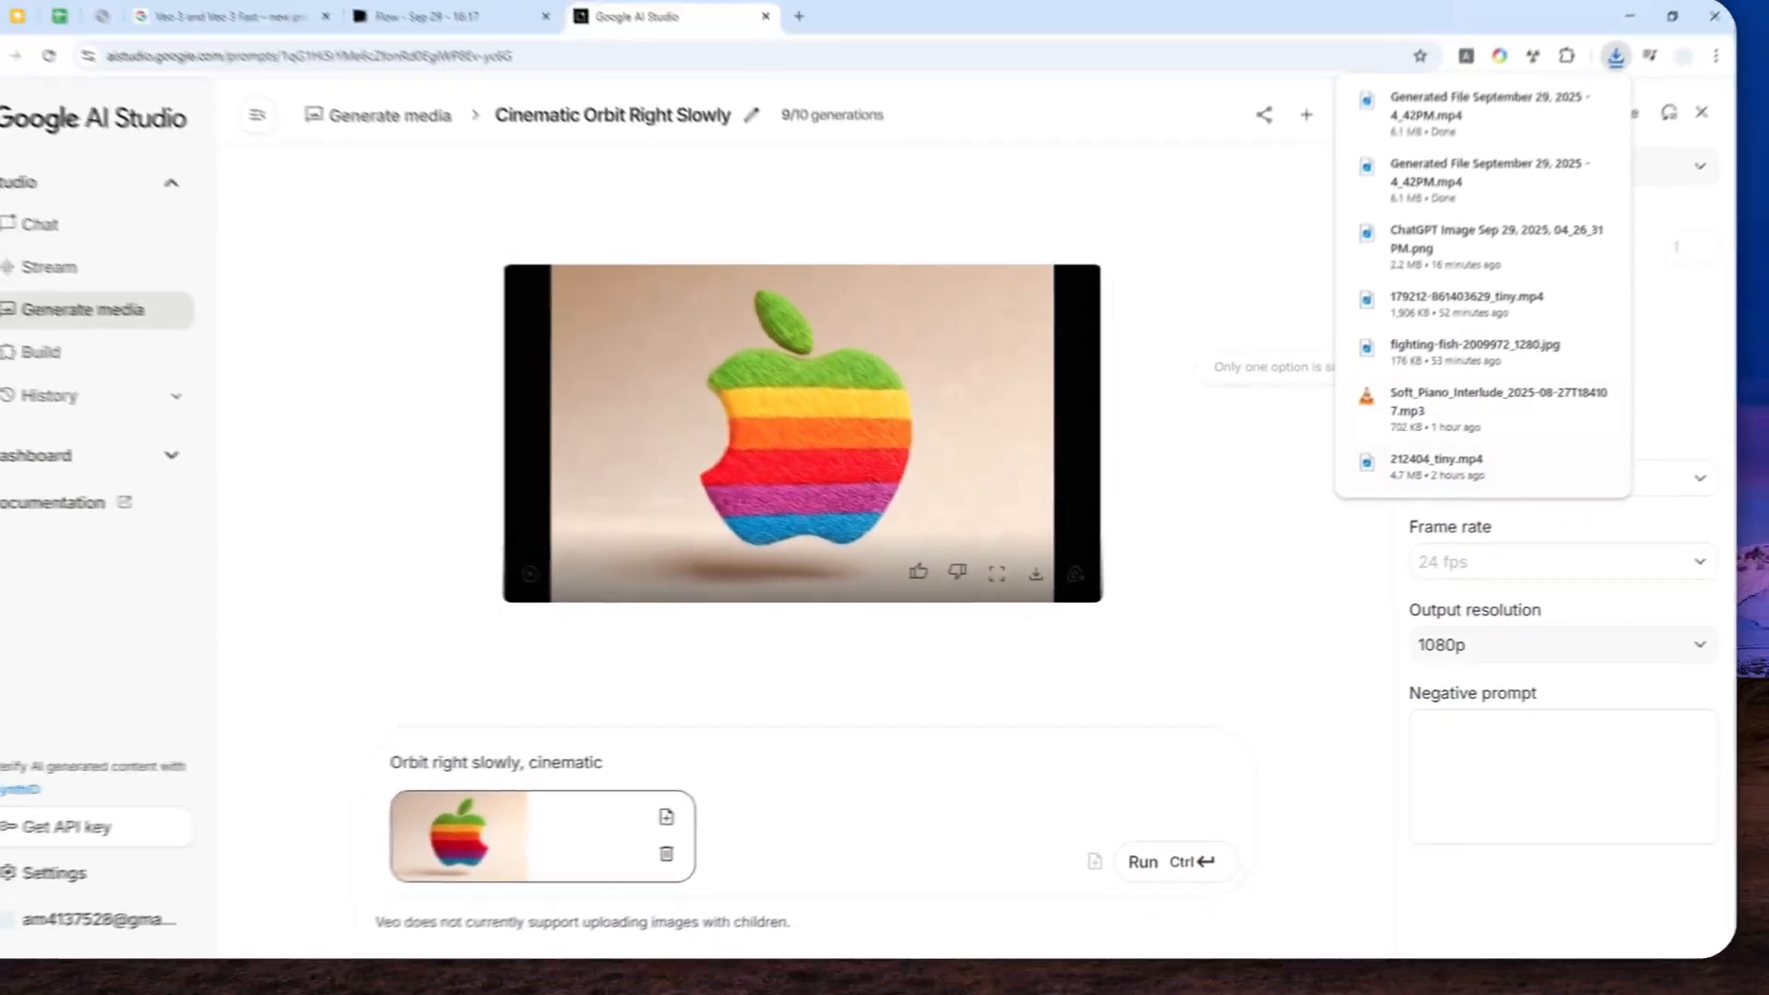
{"action": "left_click", "coordinate": [1672, 16]}
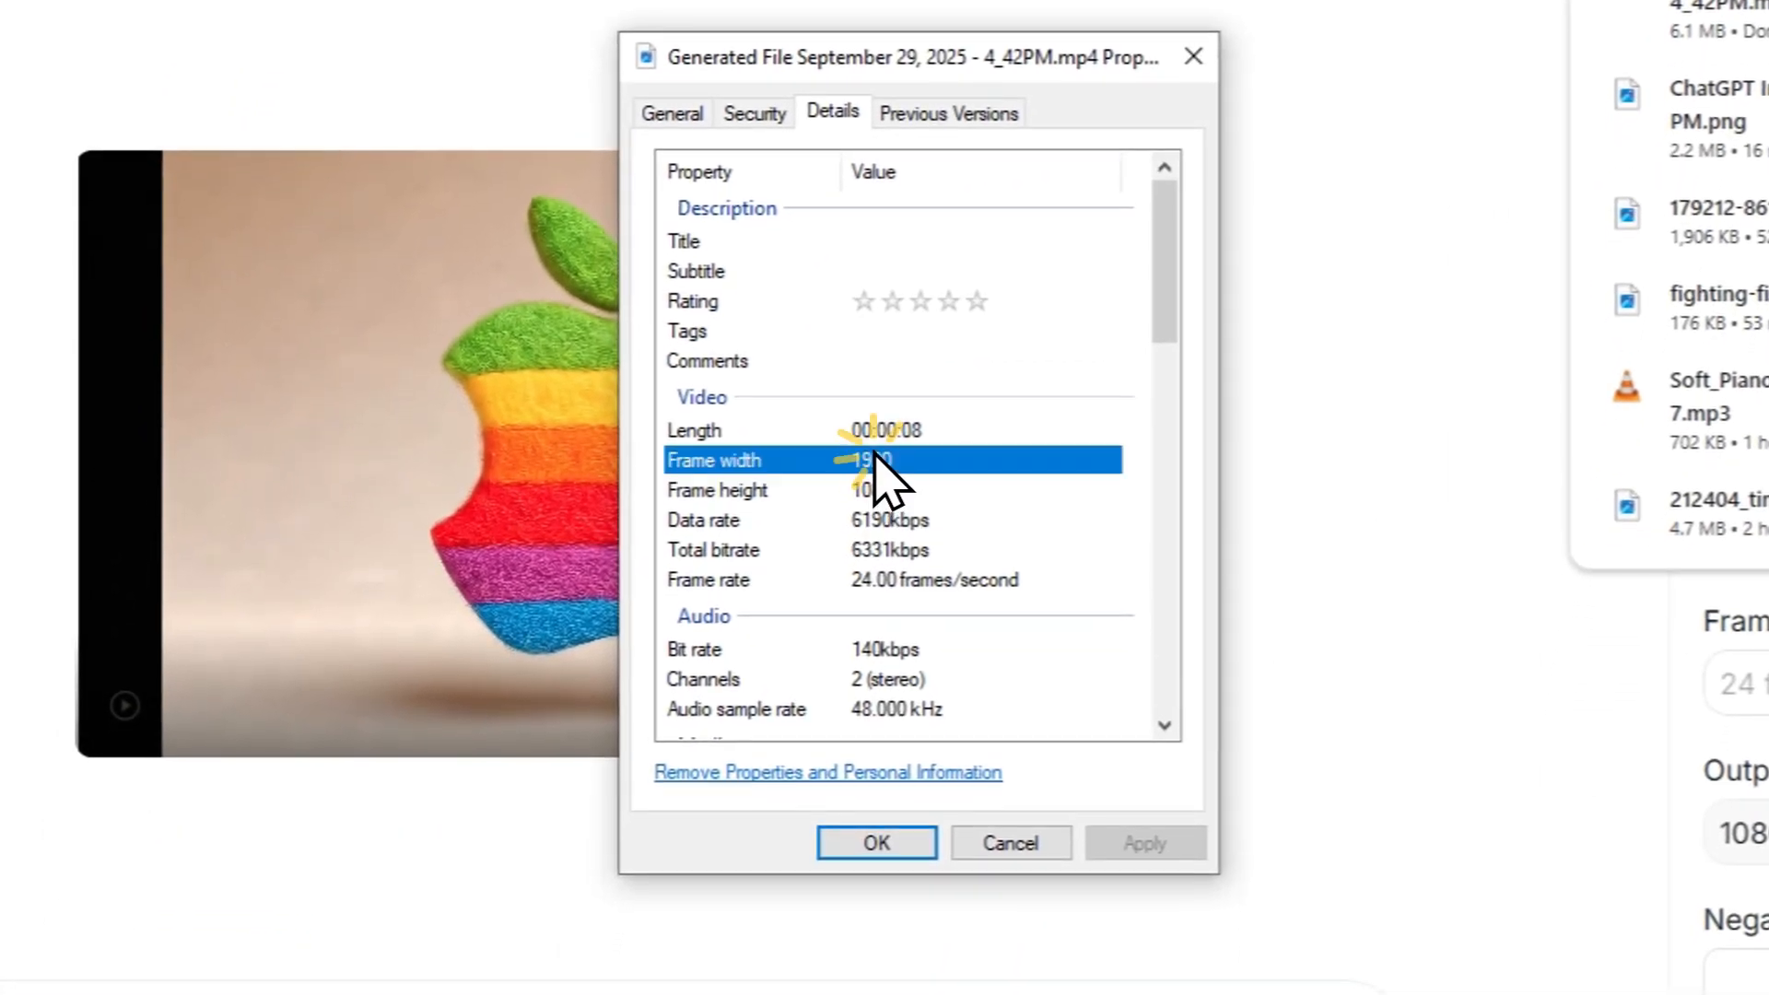
{"action": "left_click", "coordinate": [874, 489]}
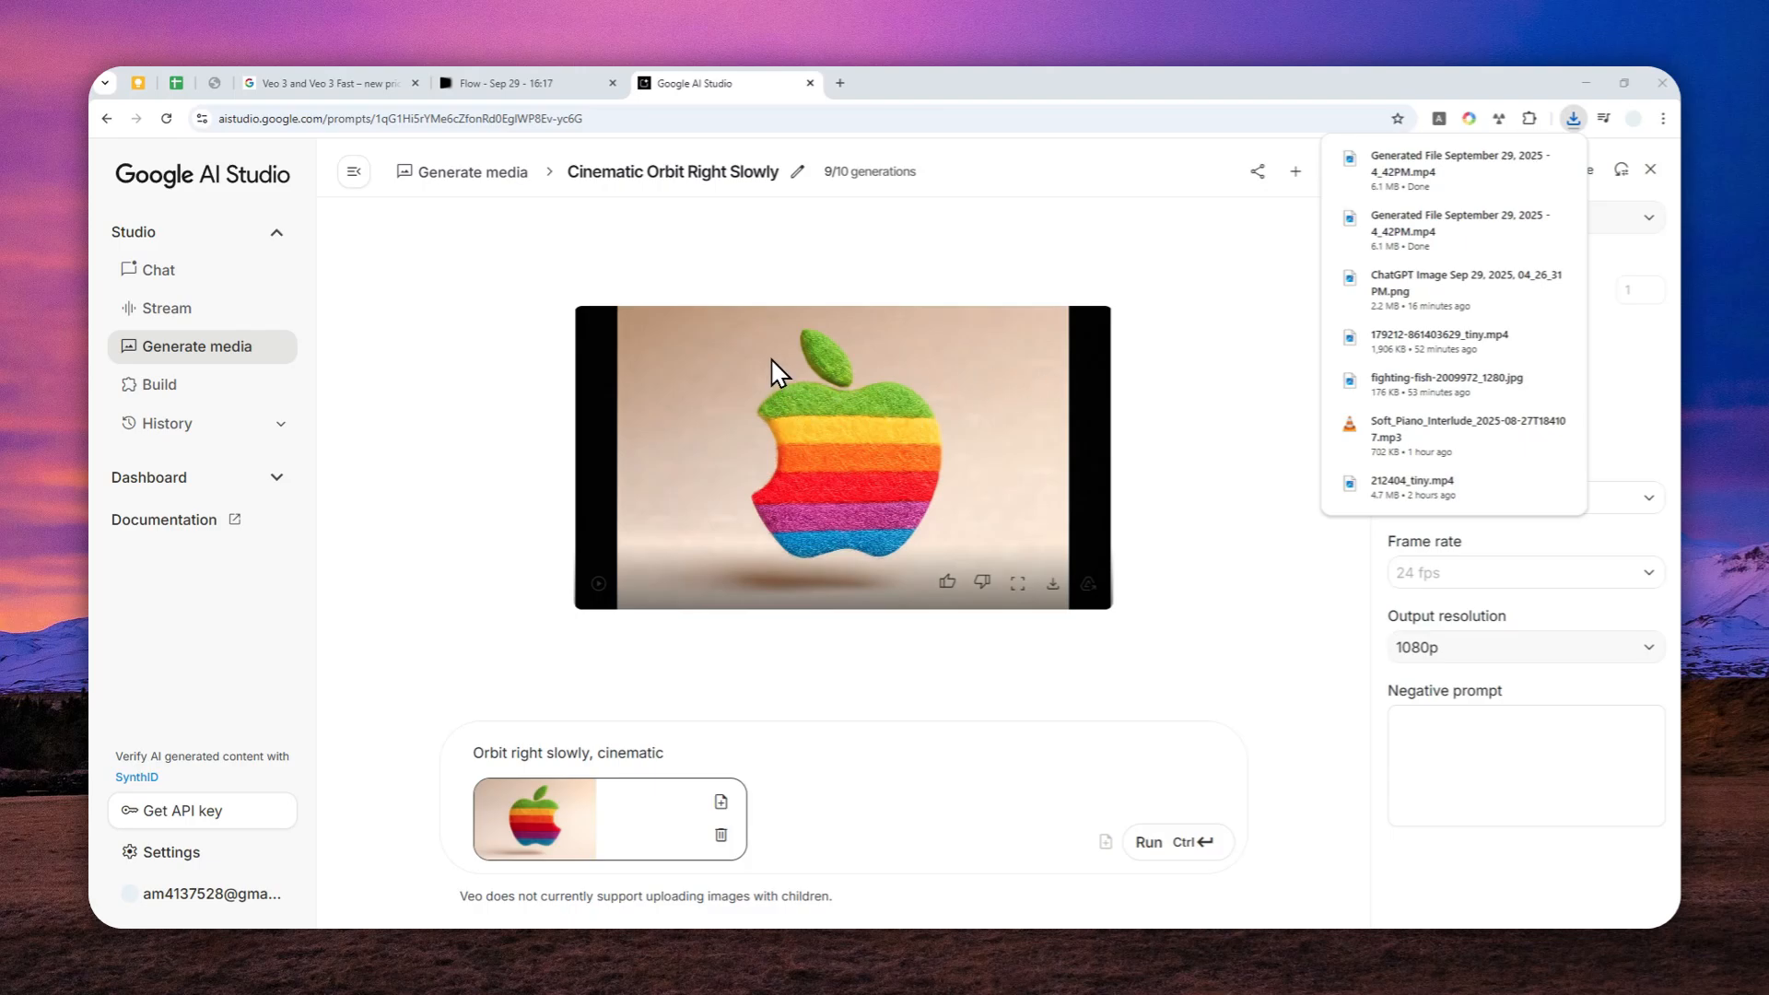
{"action": "mouse_move", "coordinate": [744, 330]}
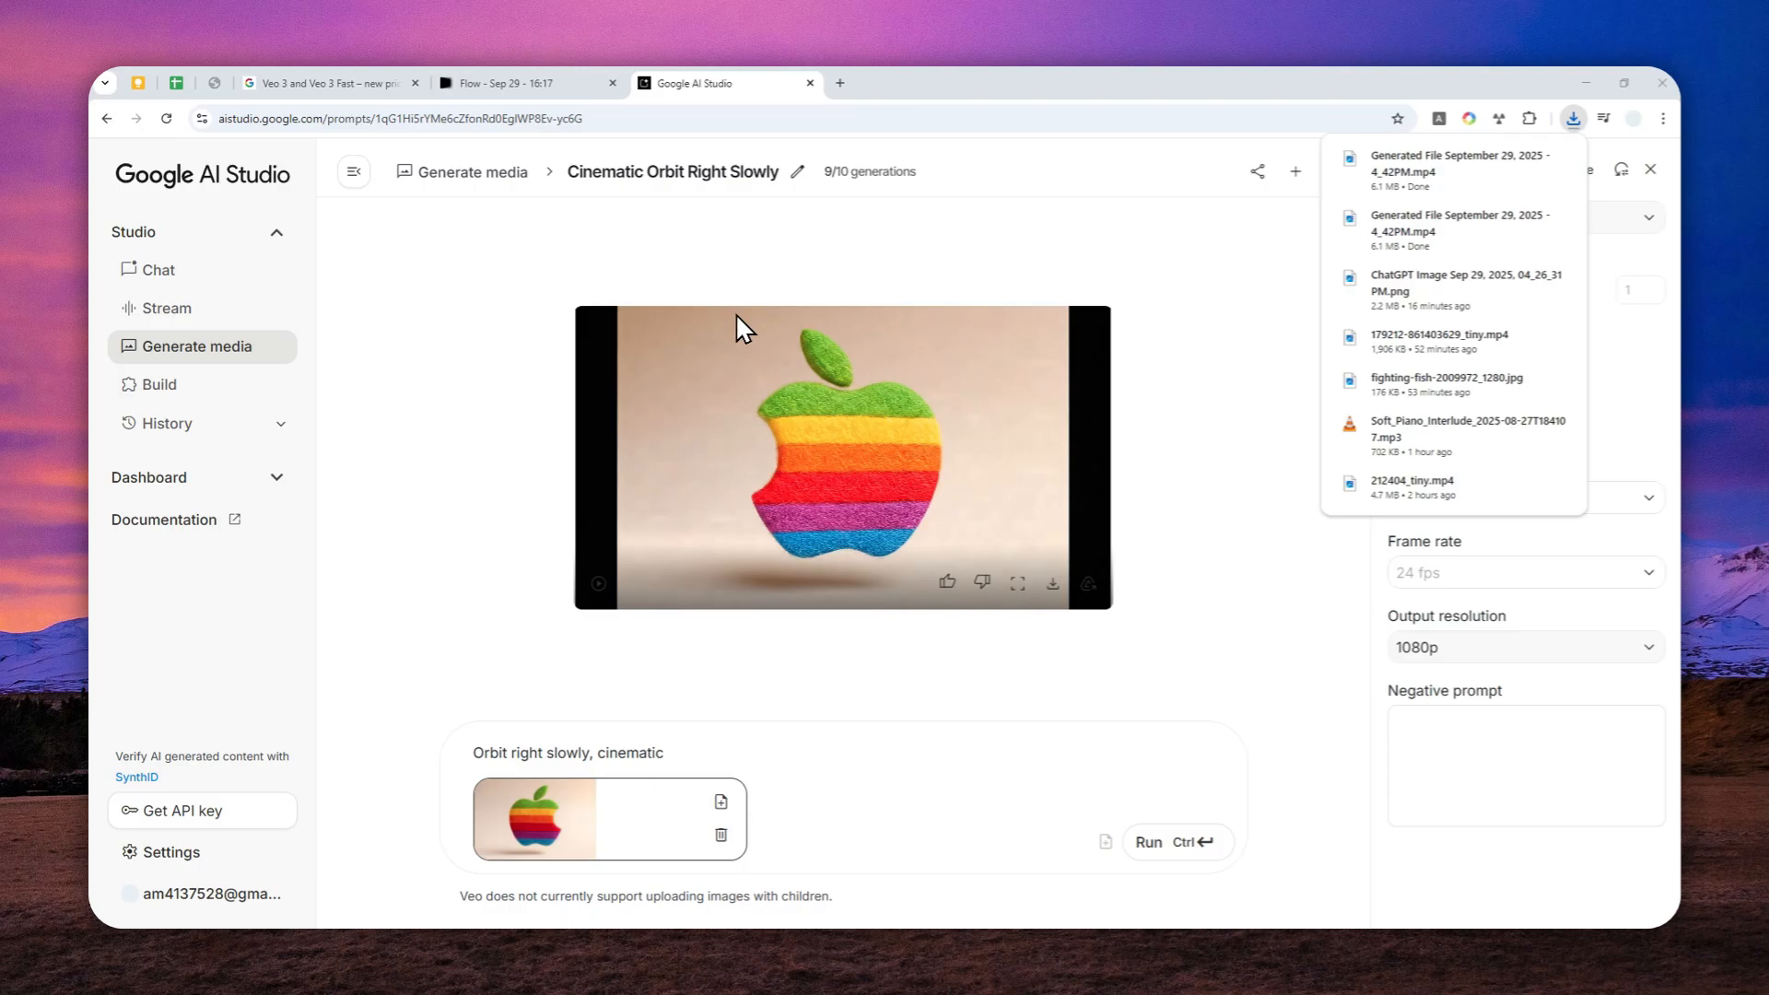
{"action": "mouse_move", "coordinate": [708, 313]}
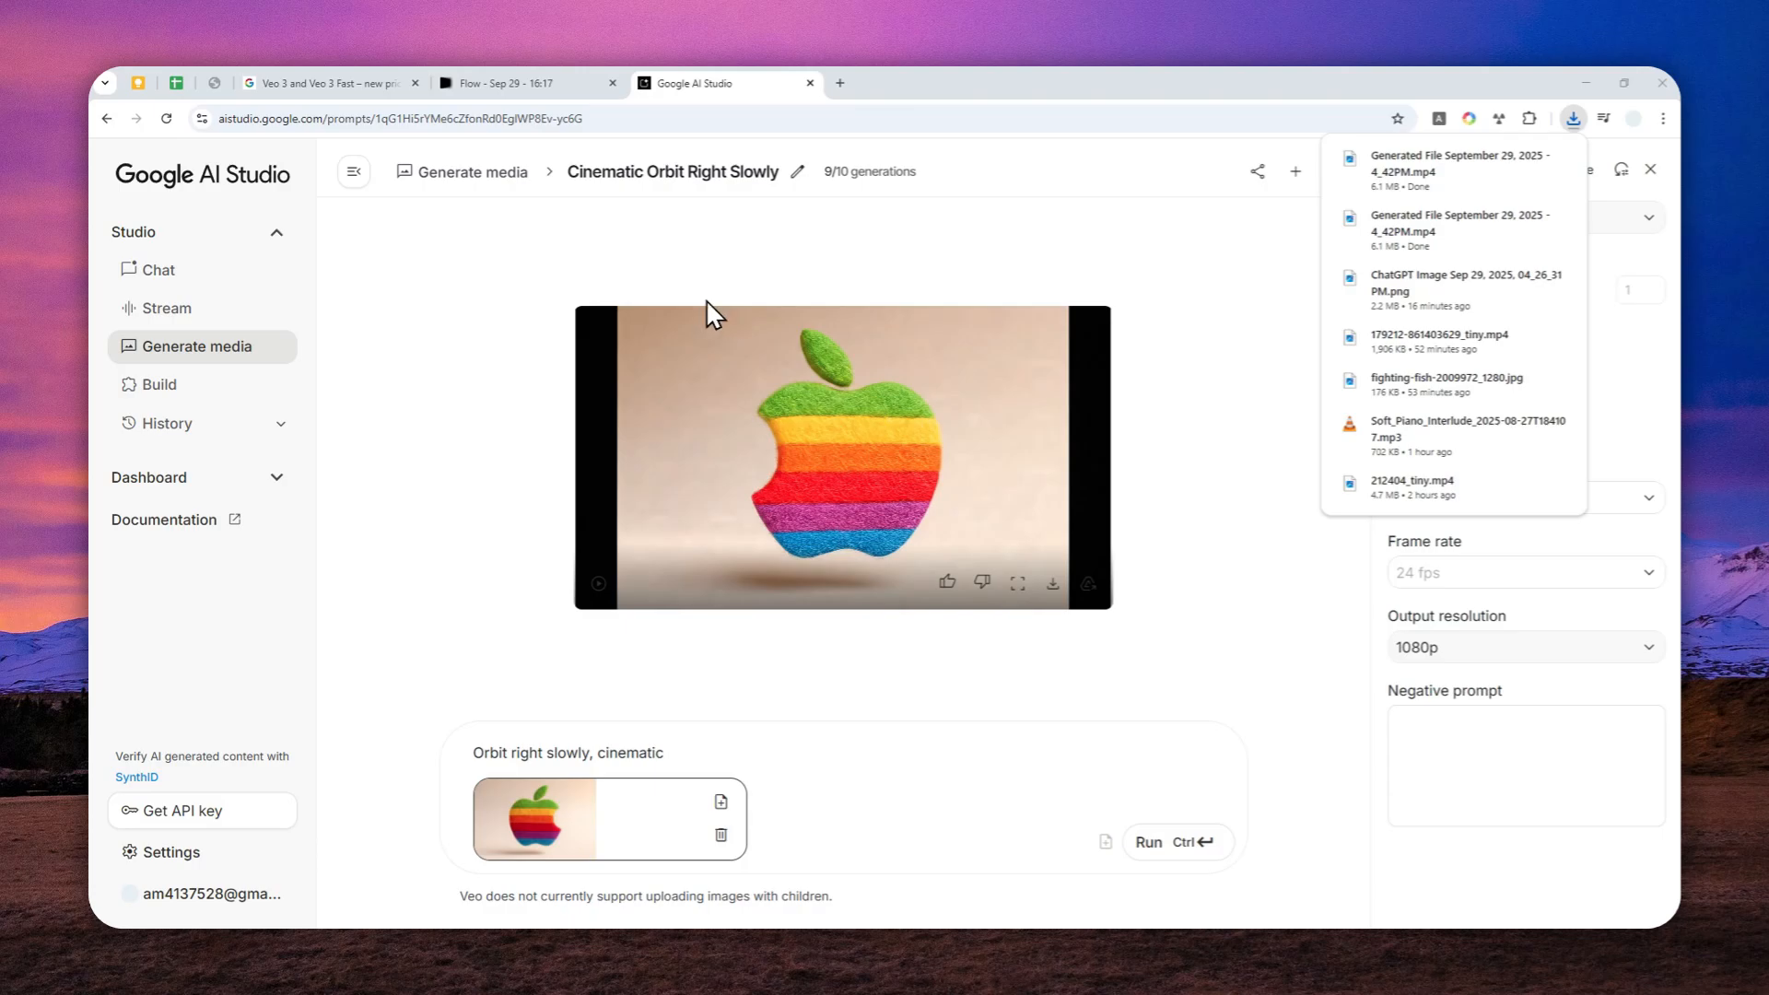
{"action": "left_click", "coordinate": [527, 82]}
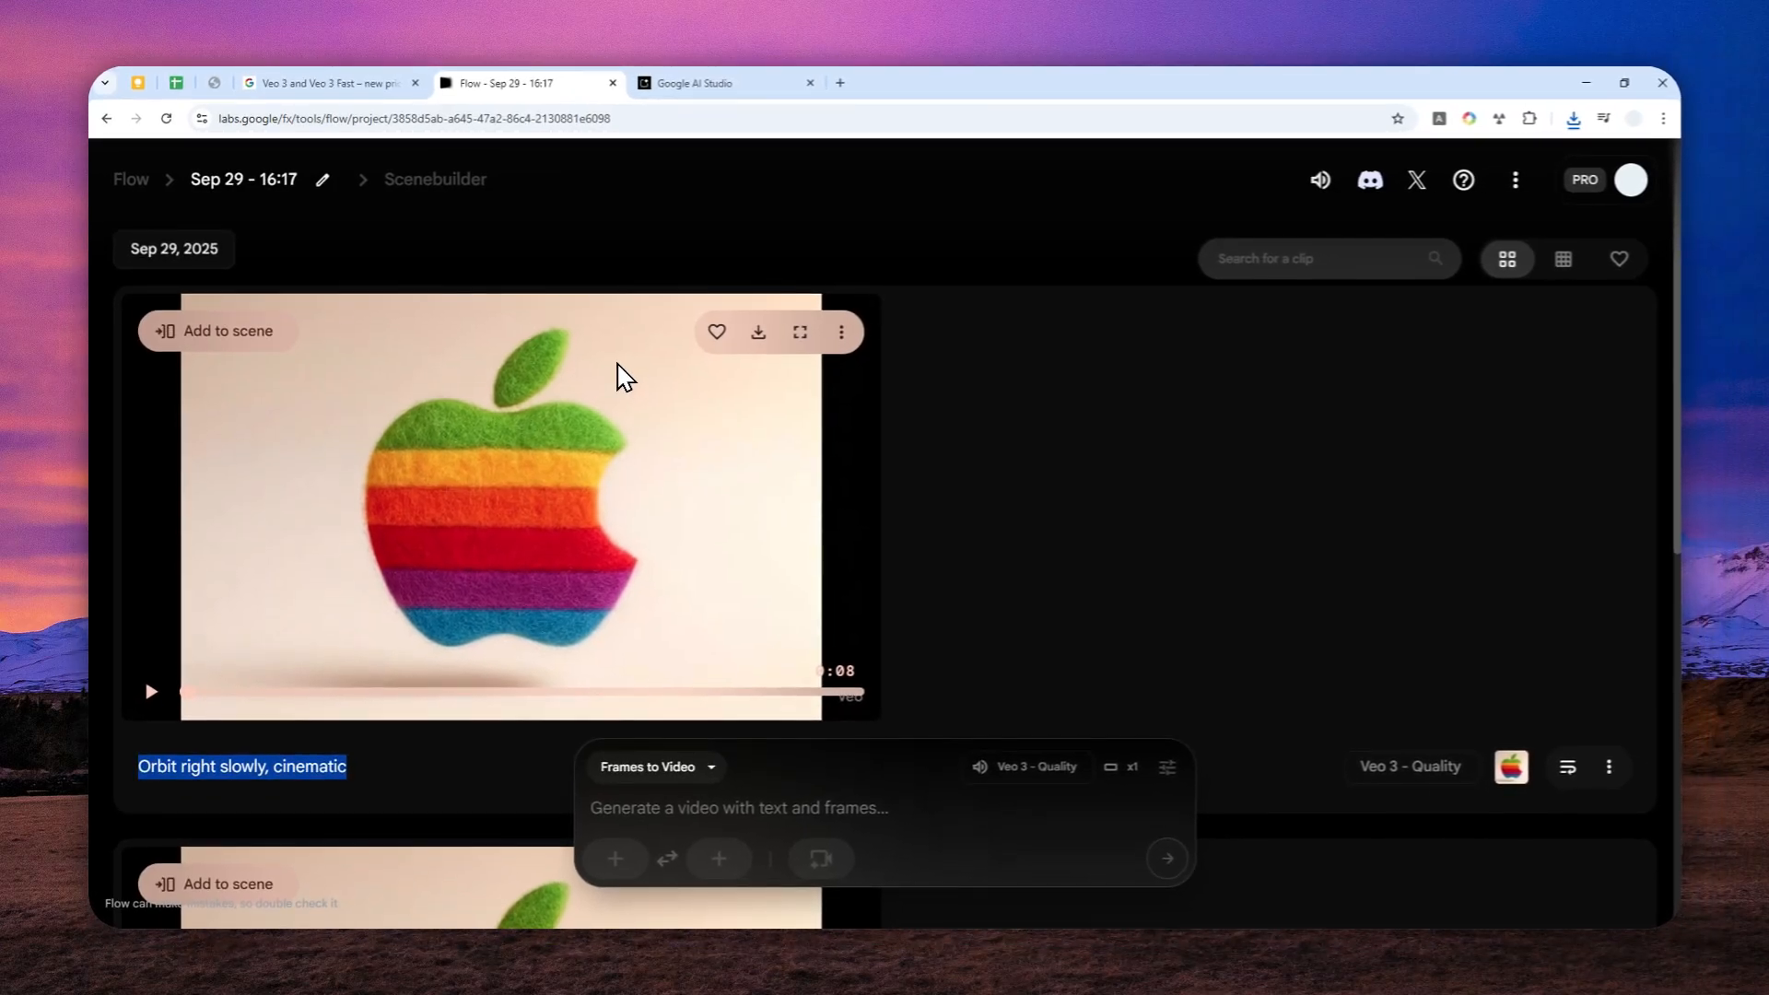
Bring back the AI Studio tab showing the Cinematic Orbit Right Slowly video.
{"action": "left_click", "coordinate": [699, 82]}
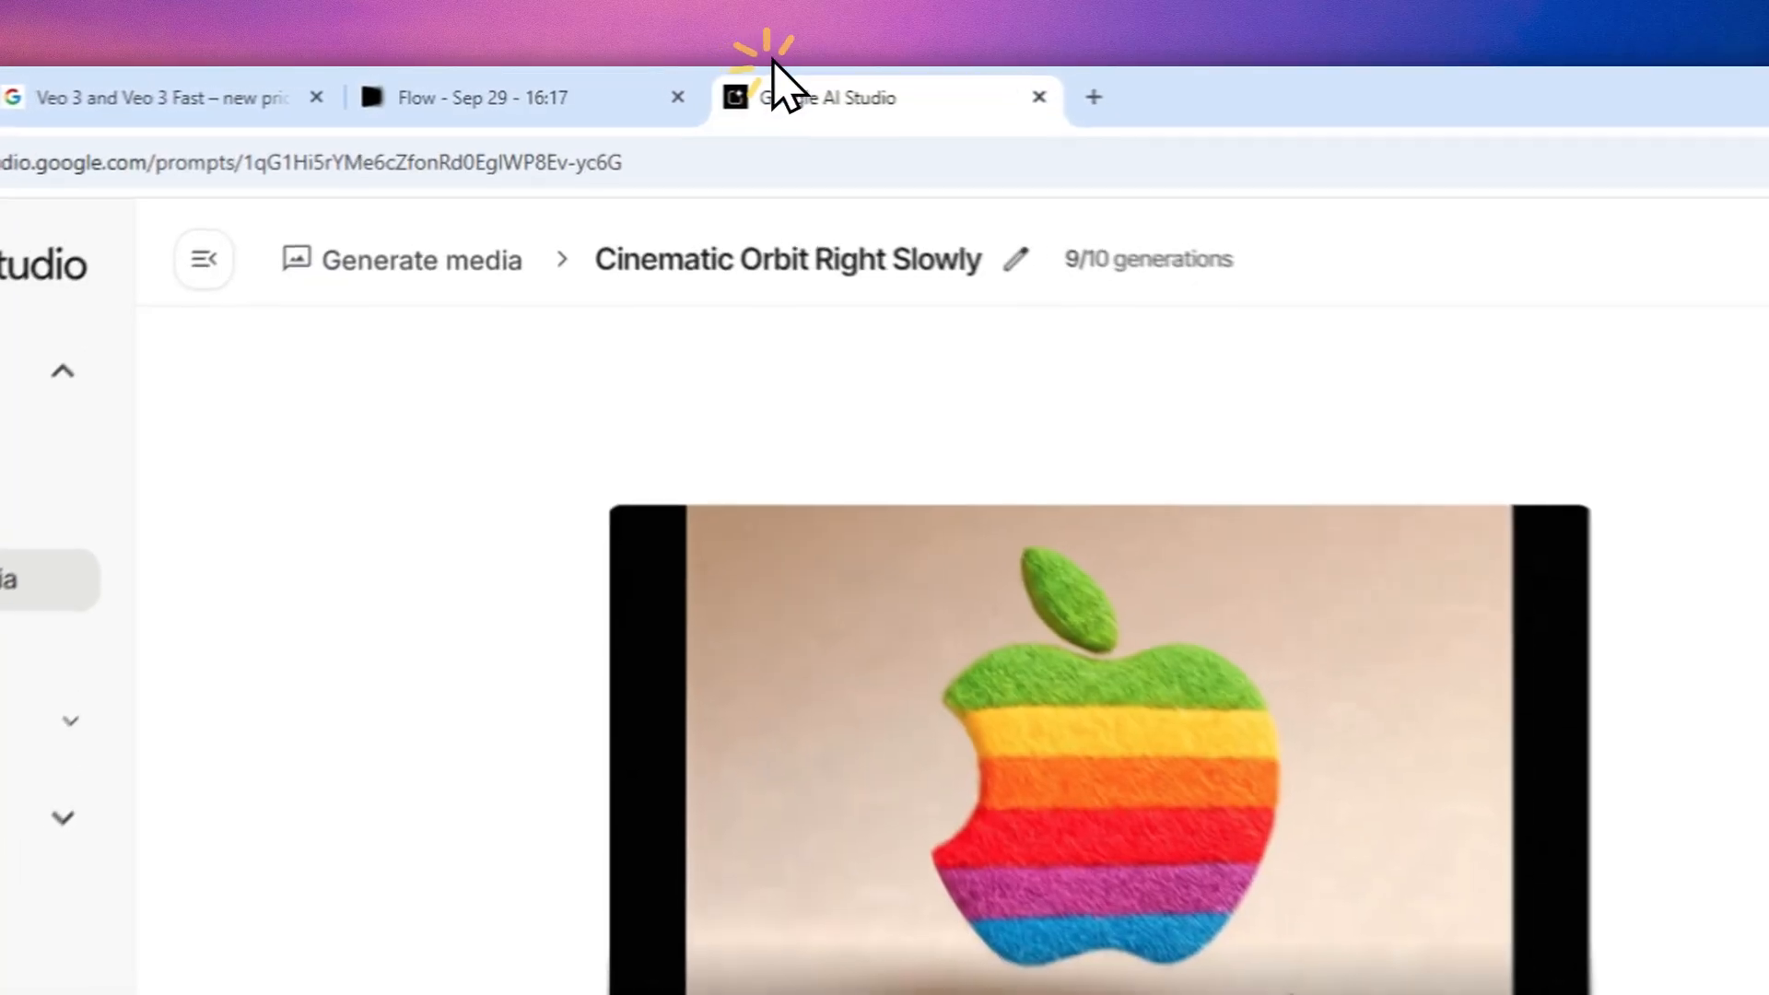